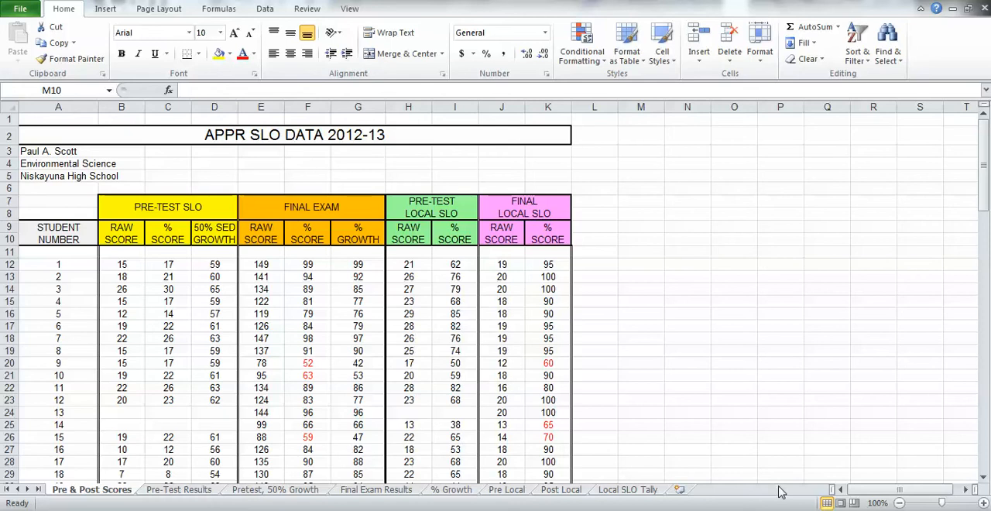
{"action": "mouse_move", "coordinate": [740, 374]}
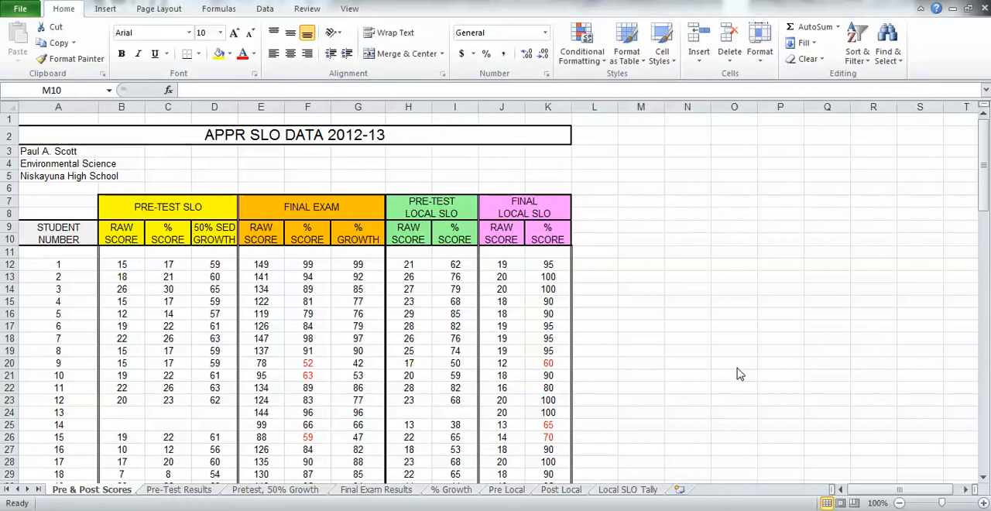
{"action": "mouse_move", "coordinate": [300, 158]}
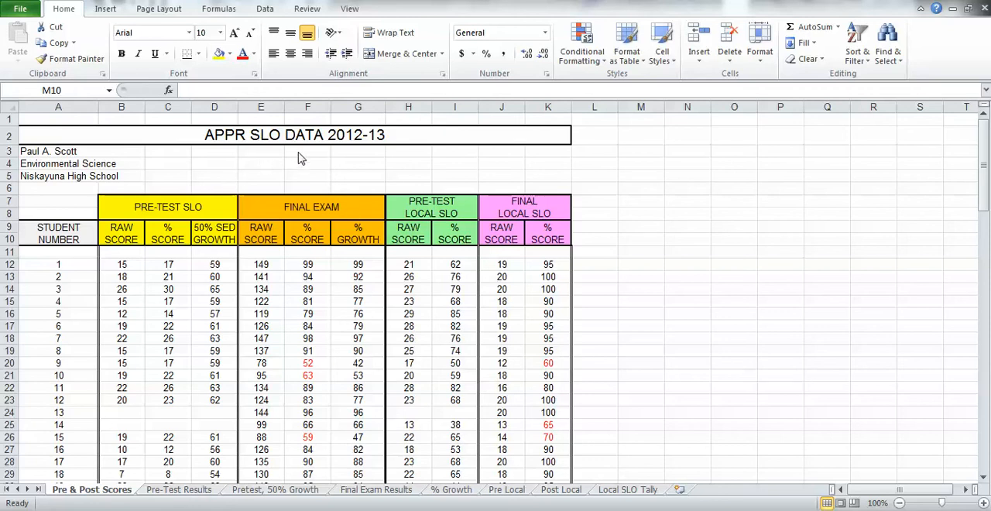
{"action": "mouse_move", "coordinate": [360, 147]}
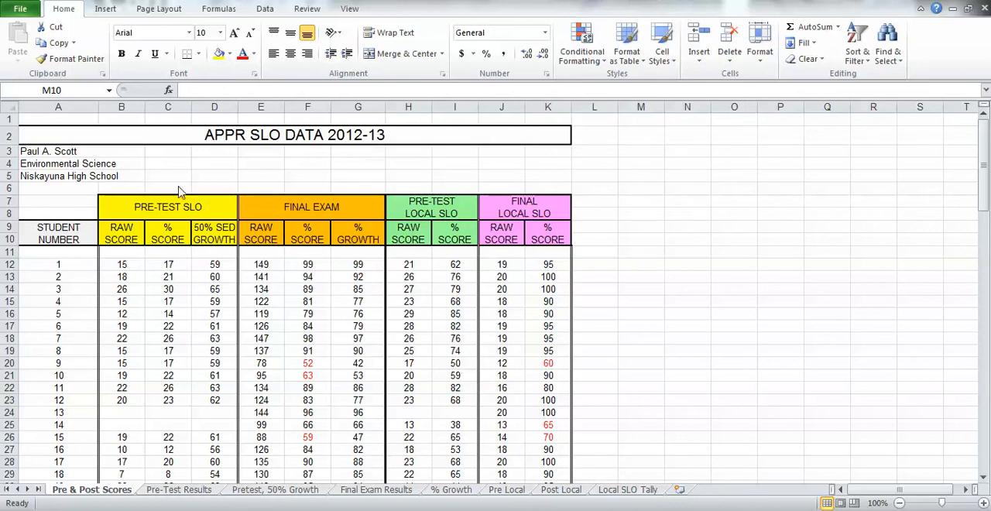
{"action": "mouse_move", "coordinate": [117, 257]}
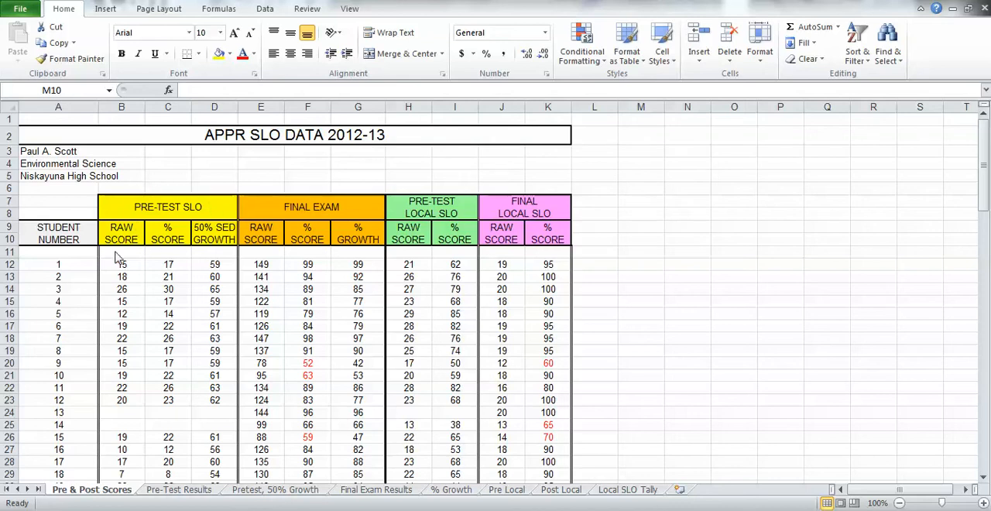
{"action": "mouse_move", "coordinate": [344, 189]}
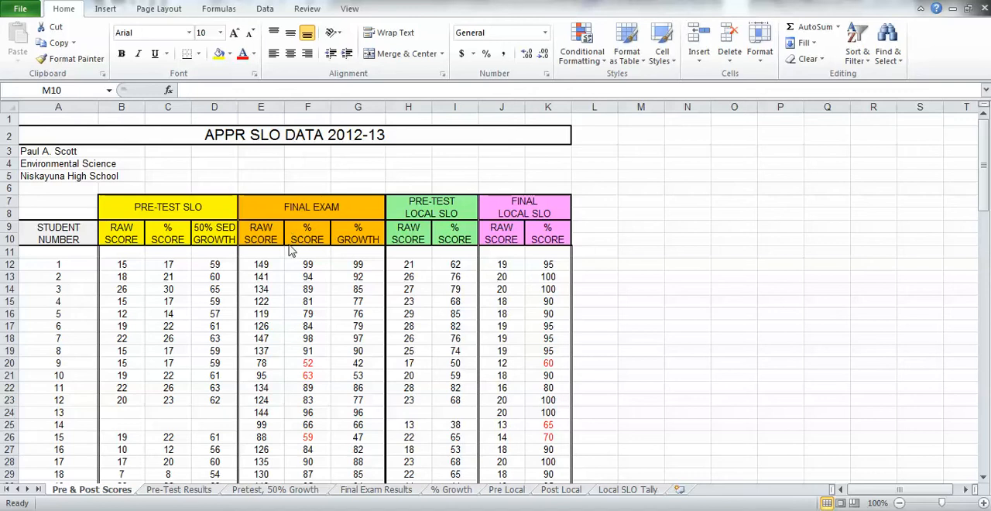
{"action": "mouse_move", "coordinate": [920, 186]}
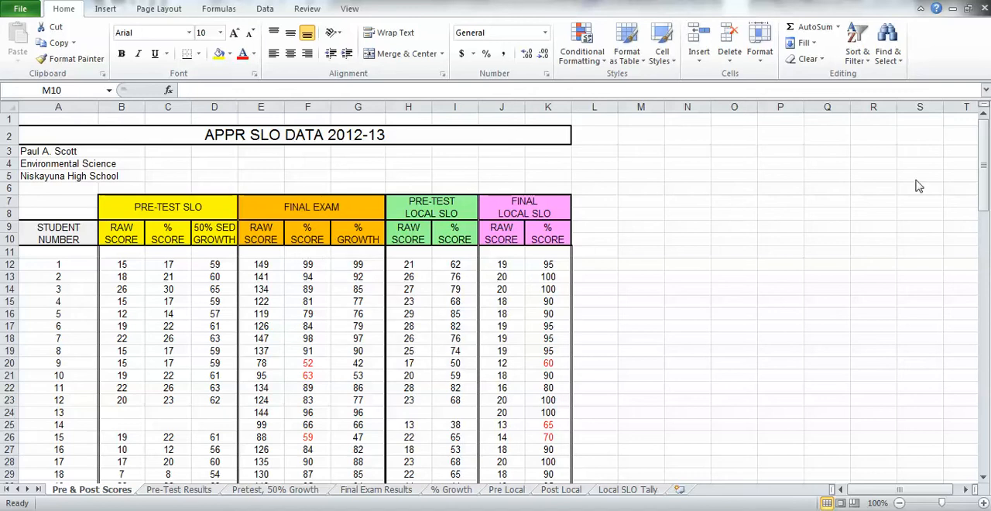
Enter the heading Bin in cell M10 beside the score table.
{"action": "left_click", "coordinate": [641, 238]}
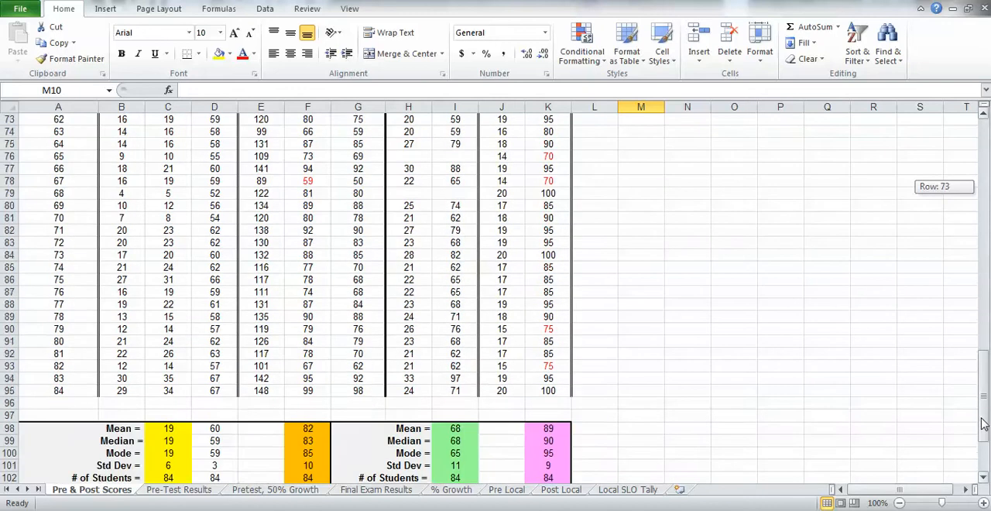
{"action": "scroll", "scroll_direction": "down", "scroll_amount": 3}
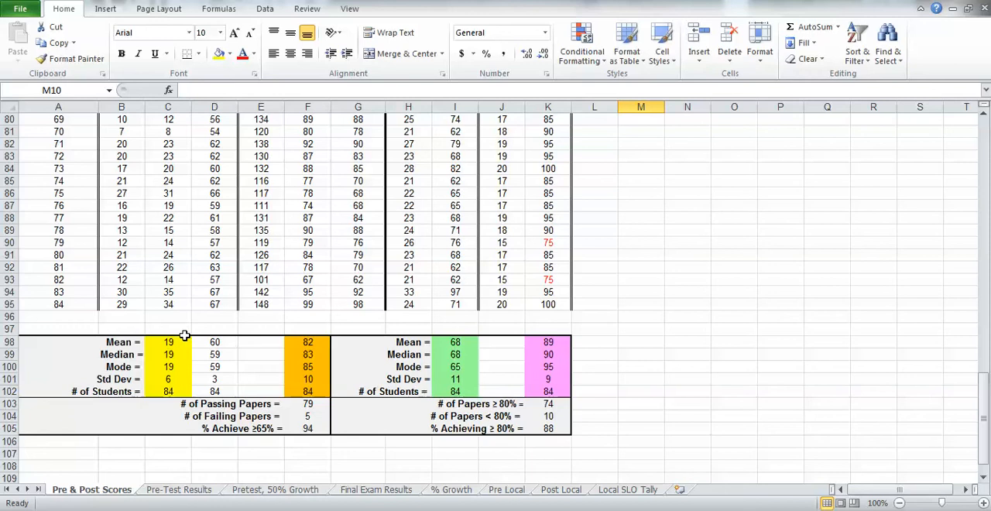
{"action": "mouse_move", "coordinate": [204, 320]}
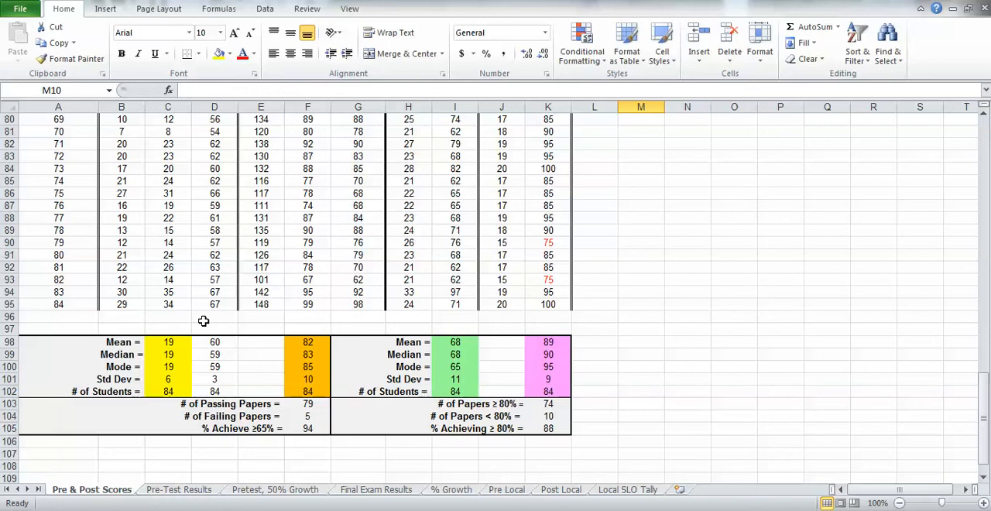
{"action": "mouse_move", "coordinate": [938, 371]}
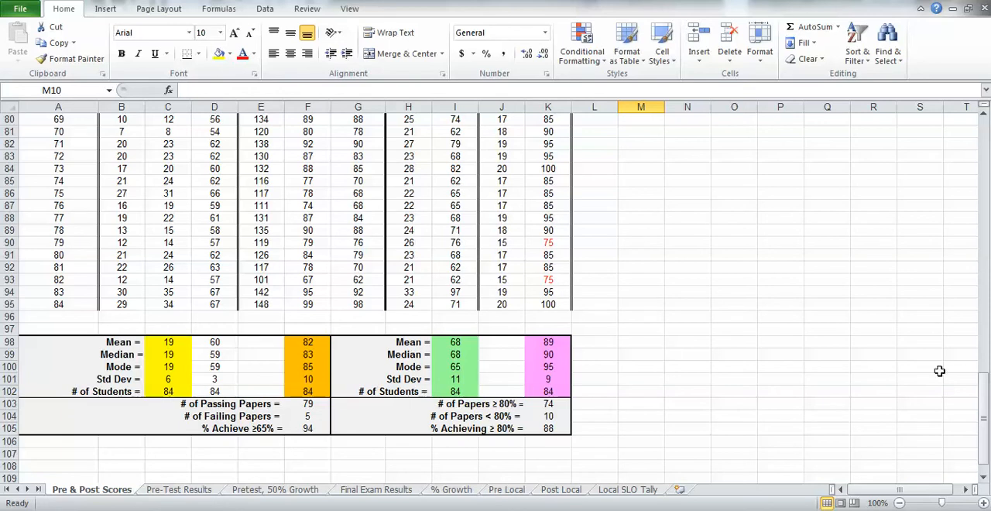
{"action": "scroll", "scroll_direction": "up", "scroll_amount": 3}
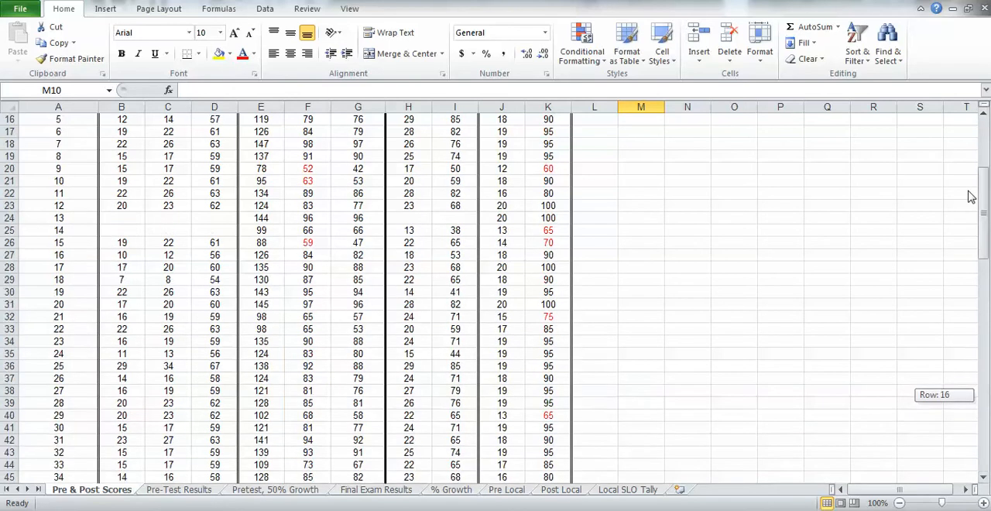
{"action": "scroll", "scroll_direction": "up", "scroll_amount": 3}
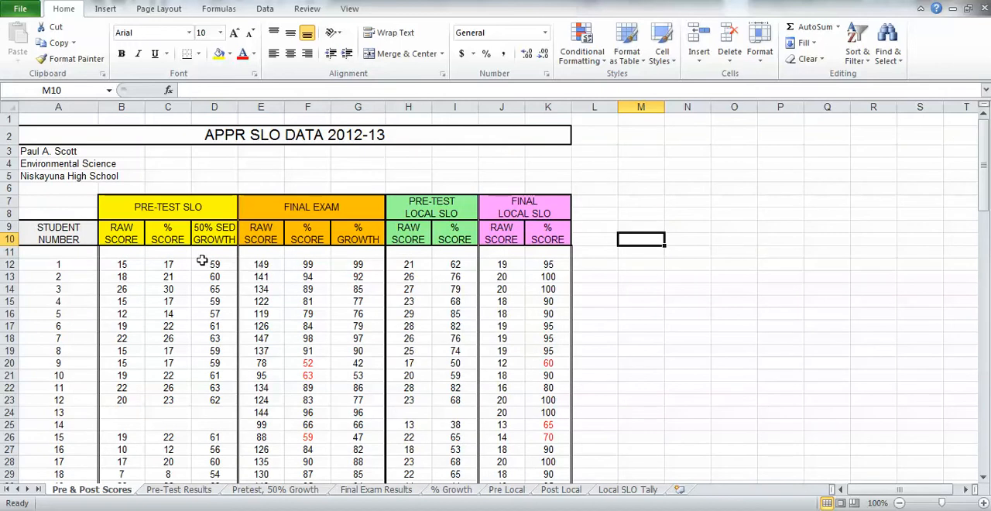
{"action": "mouse_move", "coordinate": [153, 237]}
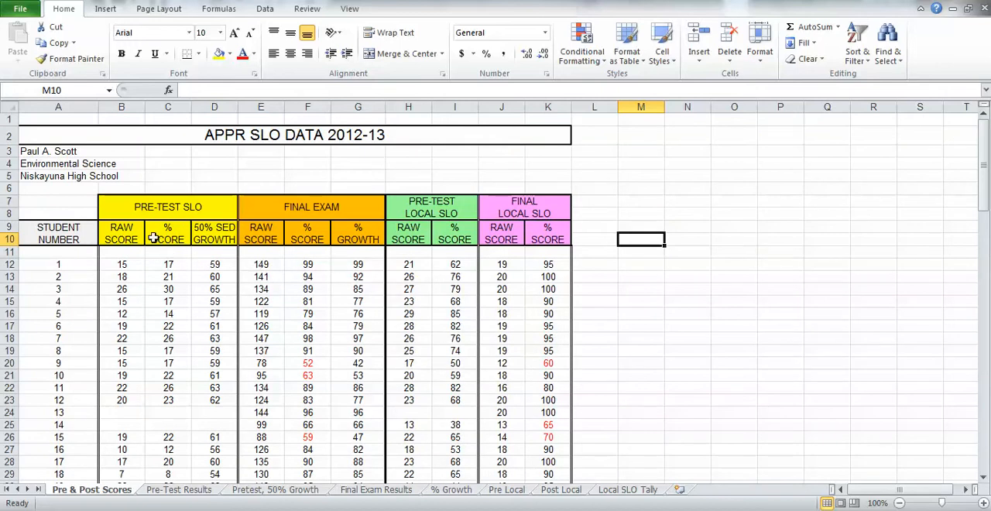
{"action": "mouse_move", "coordinate": [170, 287]}
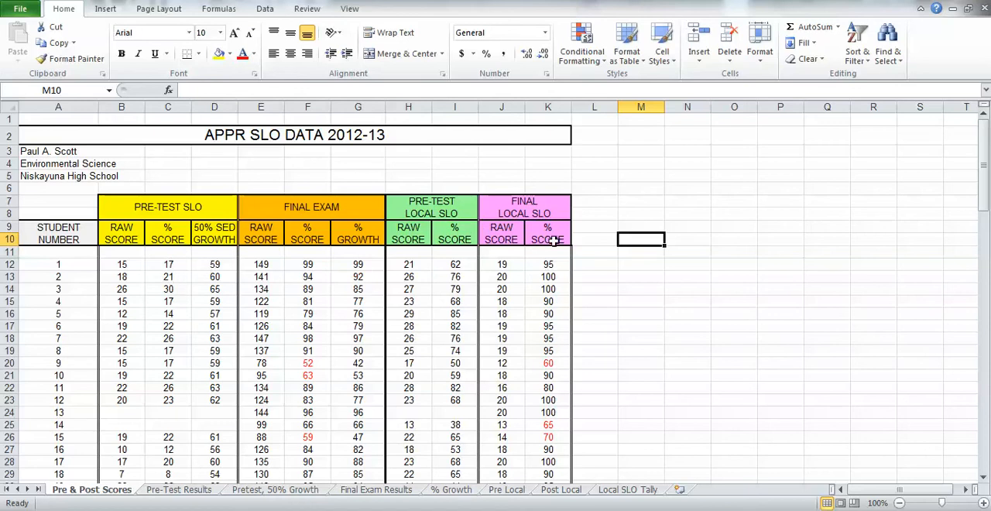
{"action": "mouse_move", "coordinate": [594, 256]}
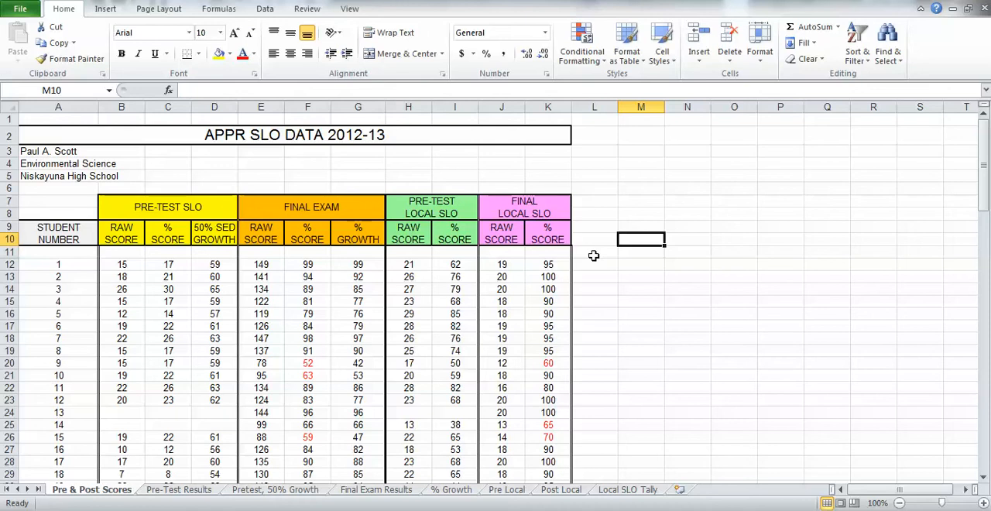
{"action": "mouse_move", "coordinate": [183, 291]}
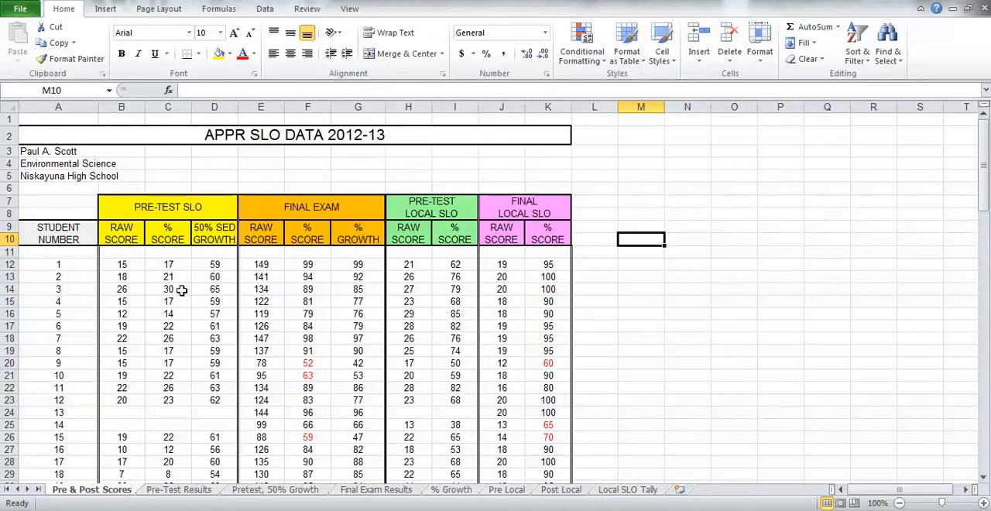
{"action": "mouse_move", "coordinate": [192, 264]}
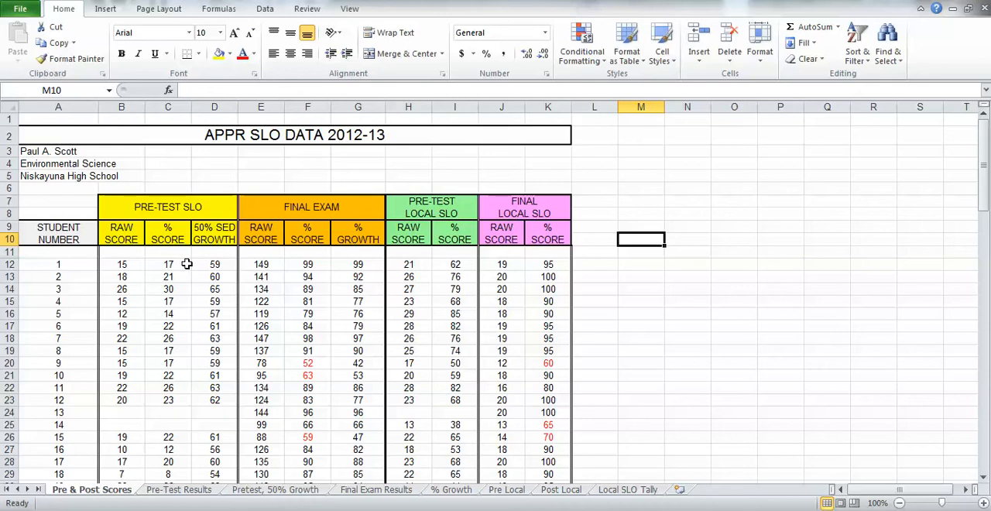
{"action": "mouse_move", "coordinate": [647, 240]}
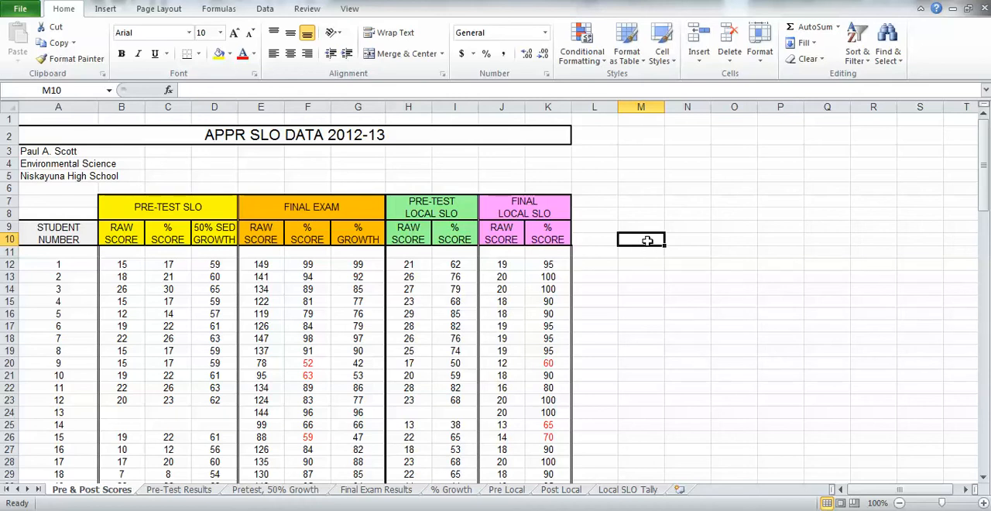
{"action": "mouse_move", "coordinate": [726, 288]}
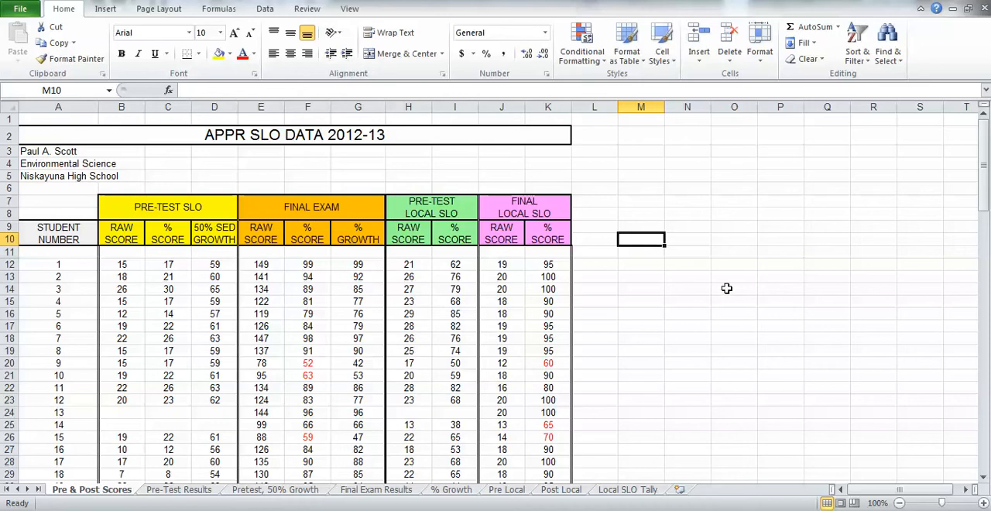
{"action": "type", "text": "Bin"}
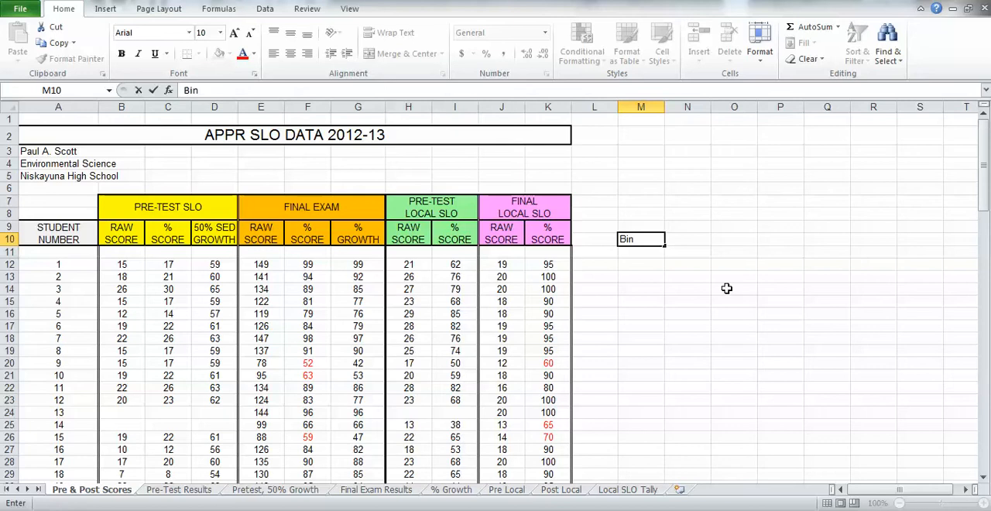
{"action": "key", "text": "Return"}
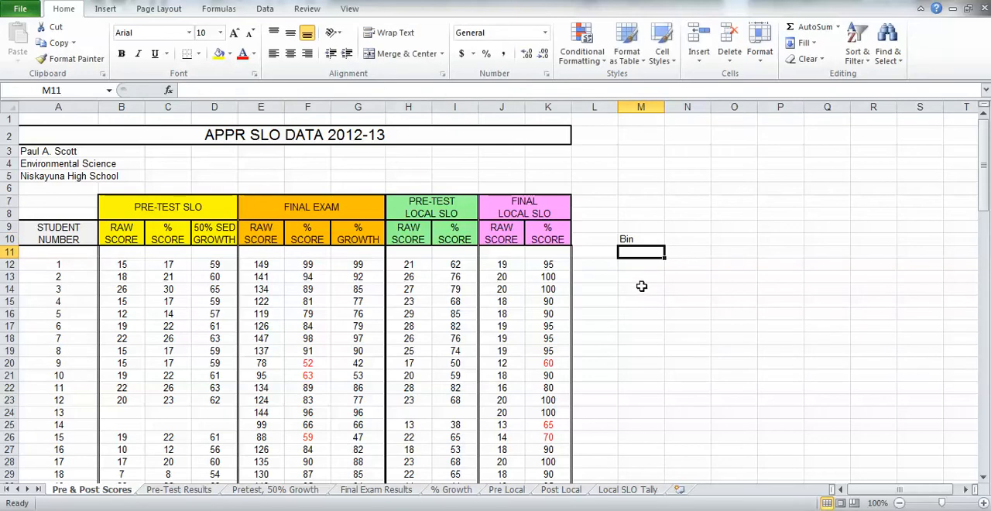
Enter bin values 0, 1 and 2 down cells M12 to M14.
{"action": "left_click", "coordinate": [641, 264]}
{"action": "type", "text": "0"}
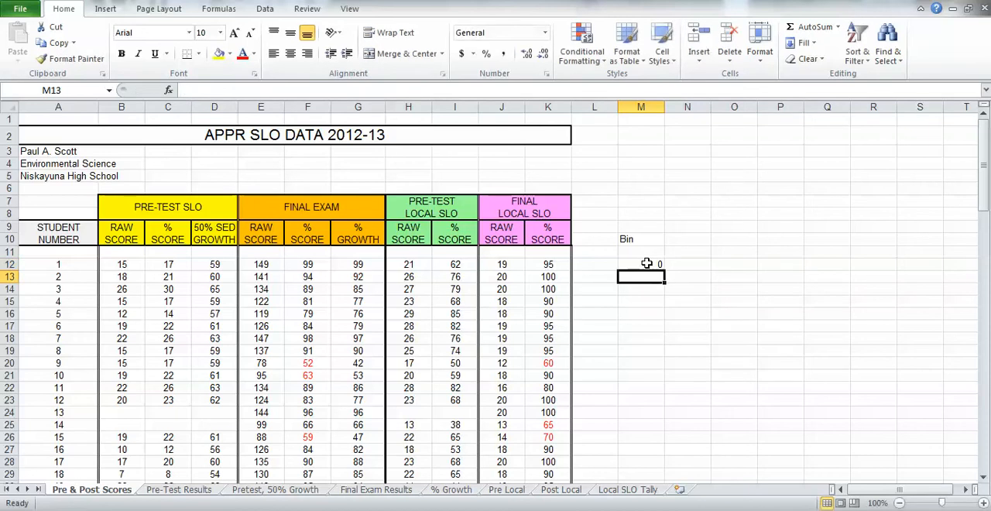
{"action": "type", "text": "2"}
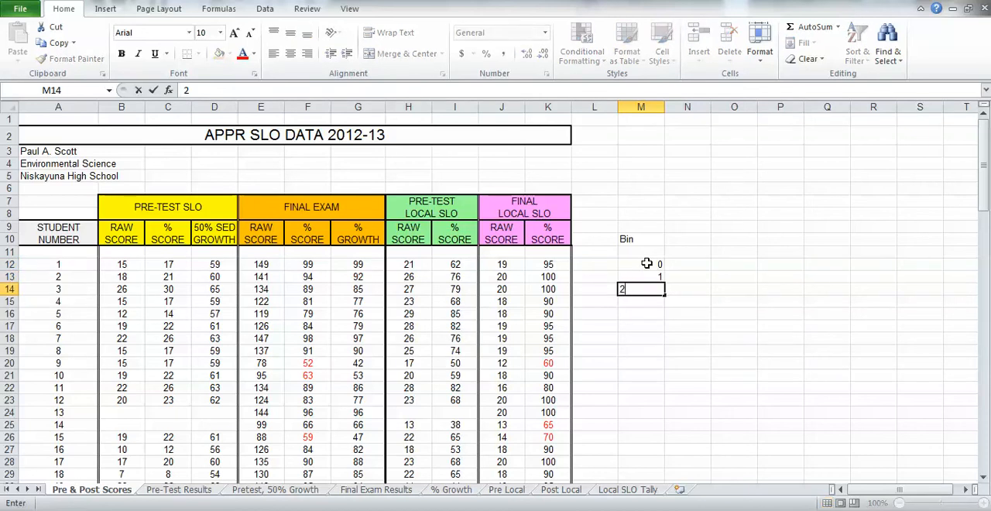
{"action": "key", "text": "Return"}
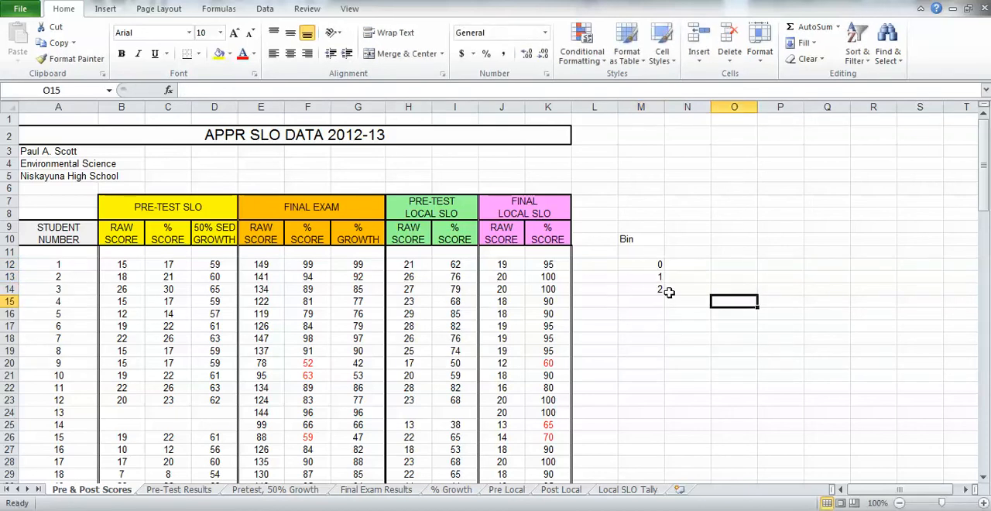
{"action": "mouse_move", "coordinate": [638, 266]}
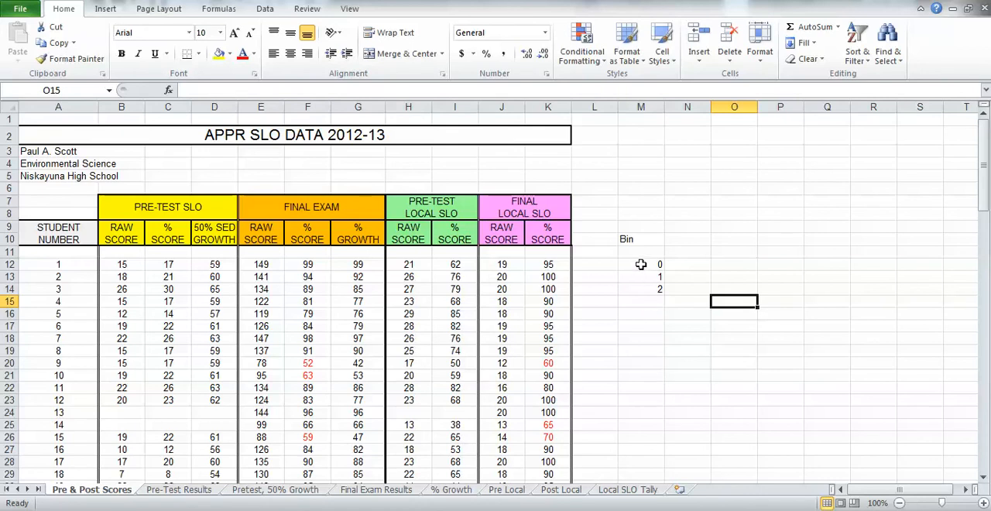
{"action": "mouse_move", "coordinate": [646, 330]}
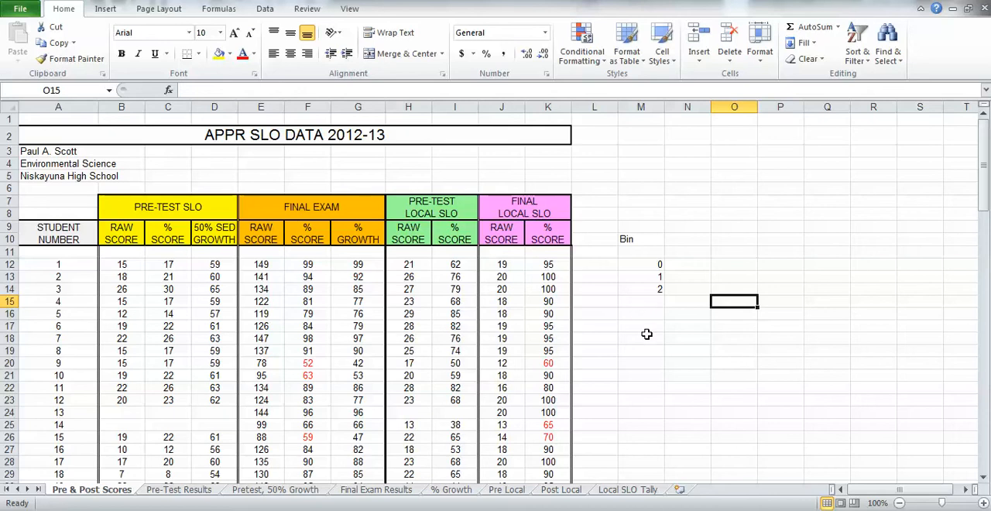
{"action": "mouse_move", "coordinate": [641, 266]}
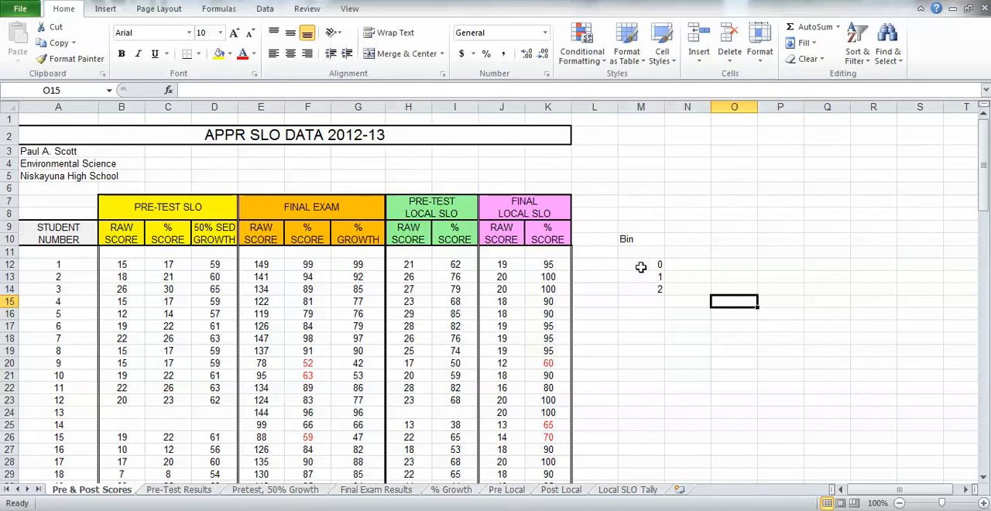
Select bins 0–2 and autofill the sequence partway down the Bin column.
{"action": "left_click_drag", "start_coordinate": [641, 265], "coordinate": [641, 288]}
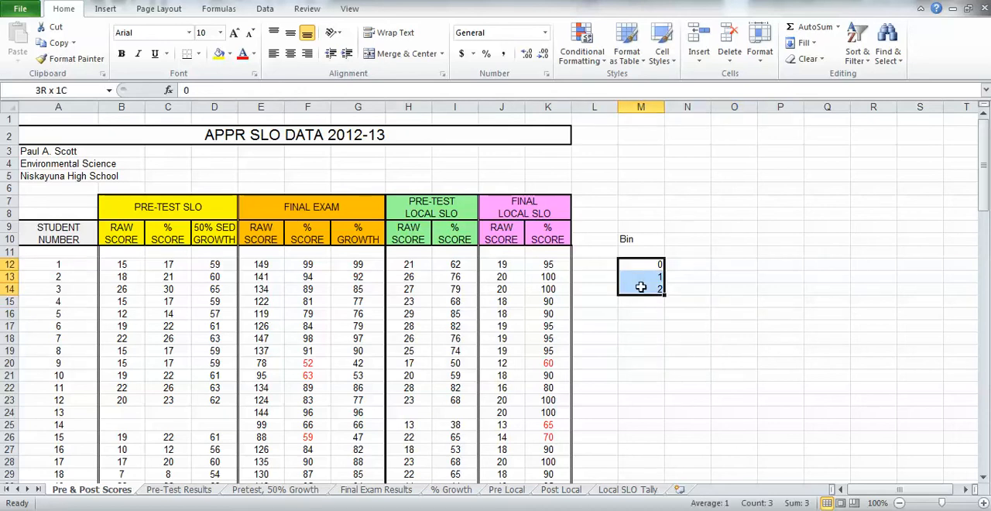
{"action": "left_click", "coordinate": [641, 265]}
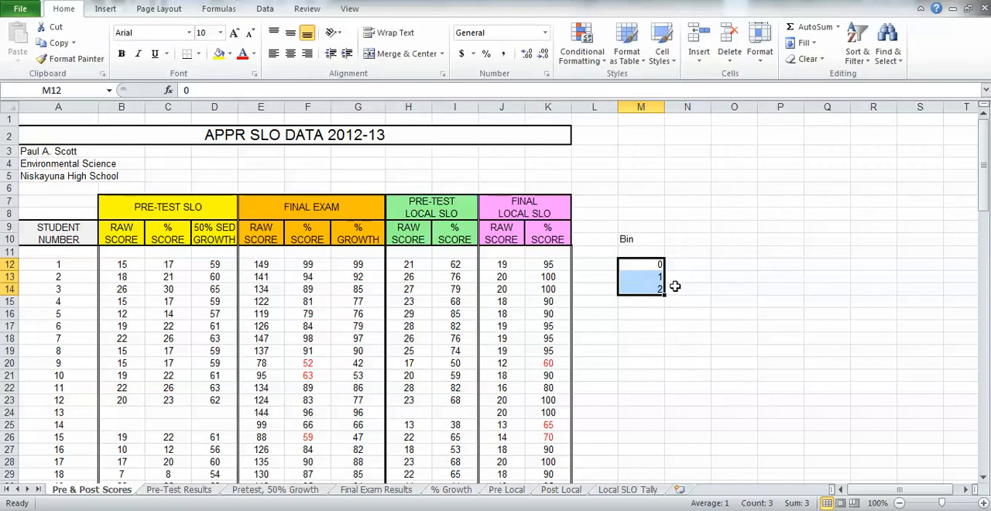
{"action": "mouse_move", "coordinate": [656, 299]}
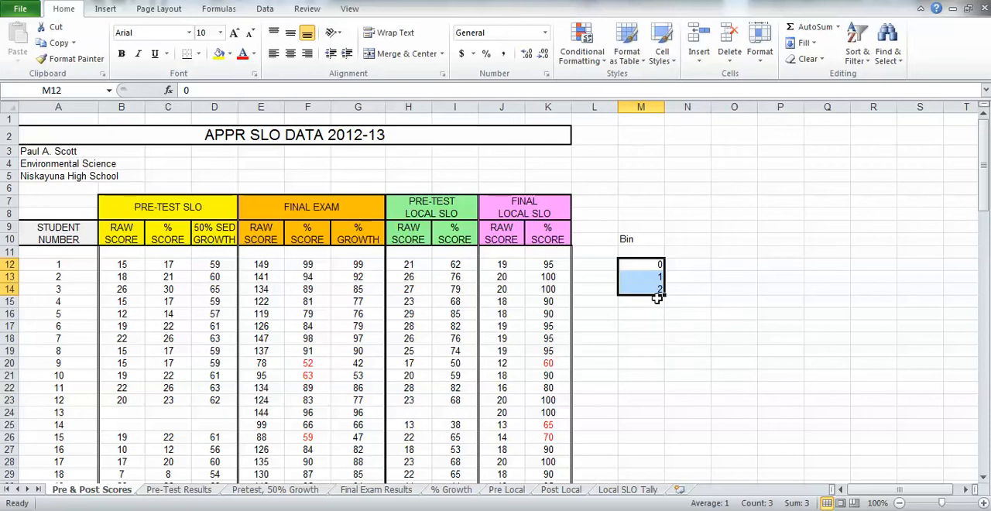
{"action": "mouse_move", "coordinate": [672, 291]}
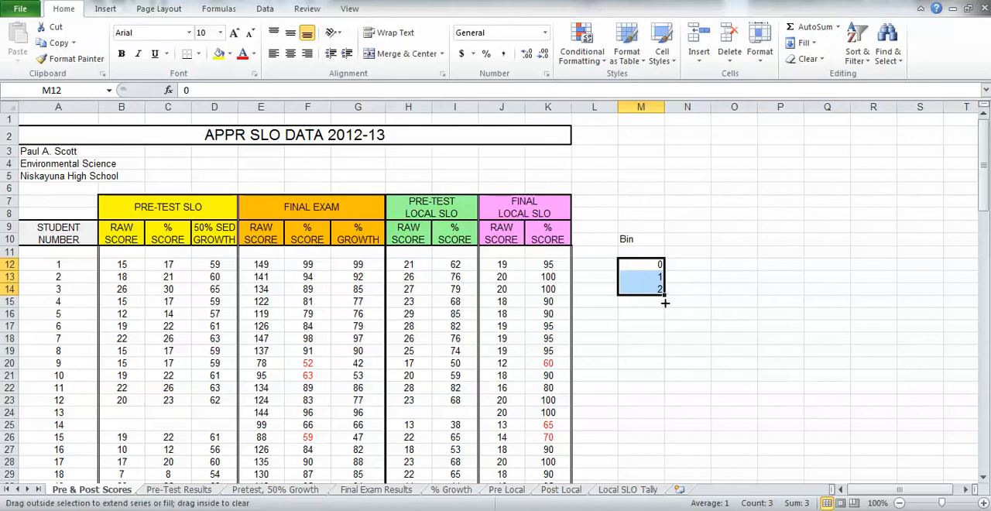
{"action": "left_click_drag", "start_coordinate": [659, 291], "coordinate": [667, 442]}
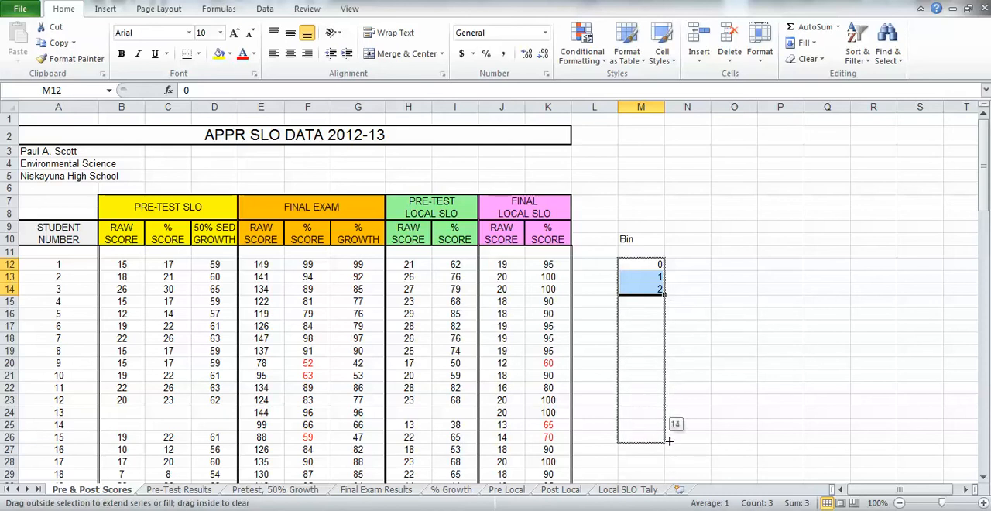
{"action": "scroll", "scroll_direction": "down", "scroll_amount": 3}
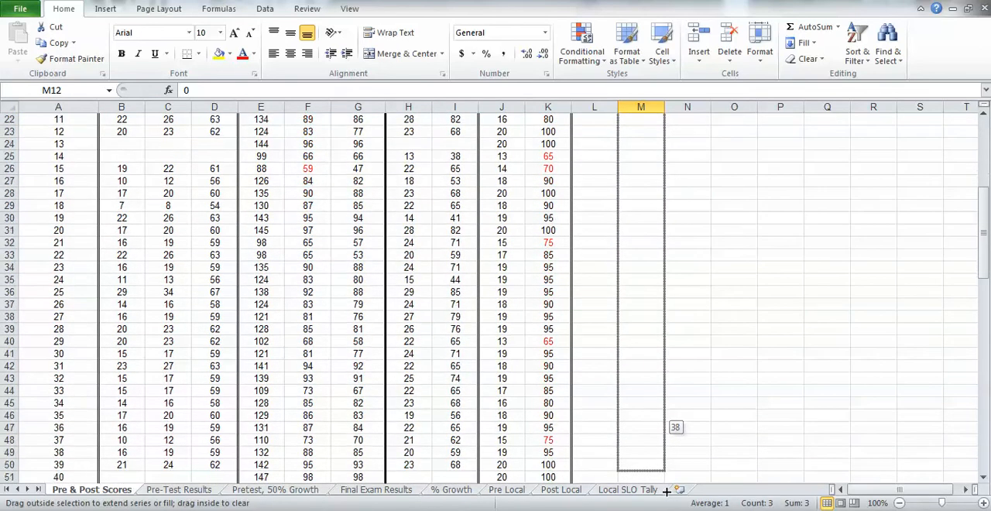
{"action": "scroll", "scroll_direction": "down", "scroll_amount": 3}
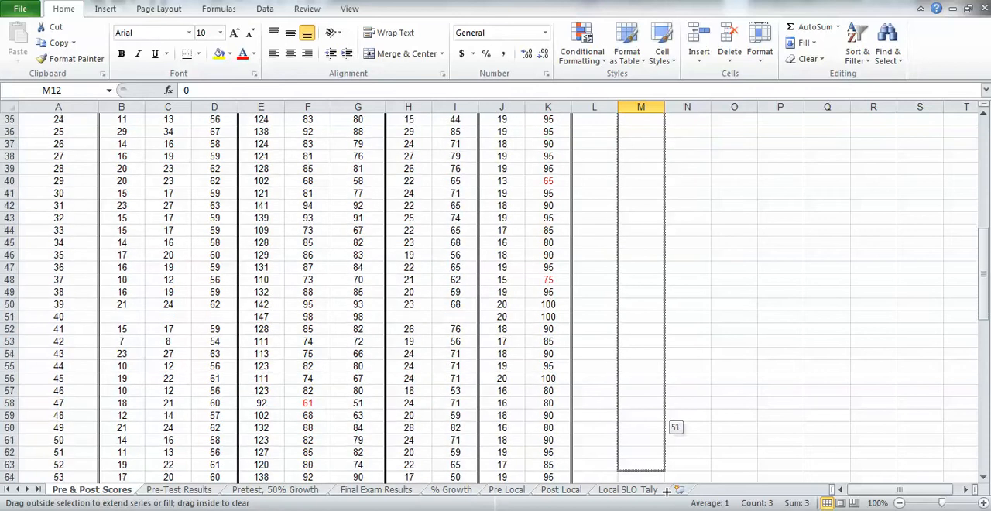
{"action": "scroll", "scroll_direction": "down", "scroll_amount": 3}
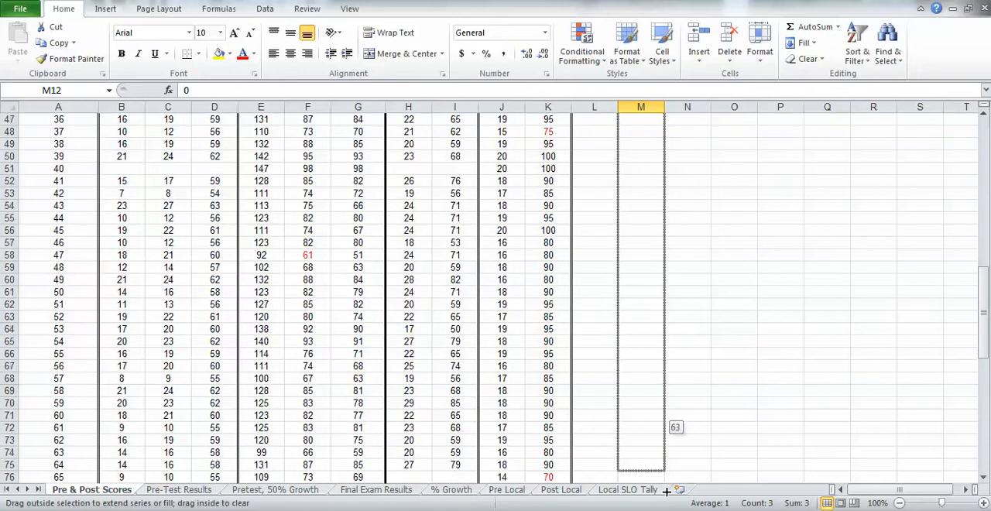
{"action": "scroll", "scroll_direction": "down", "scroll_amount": 3}
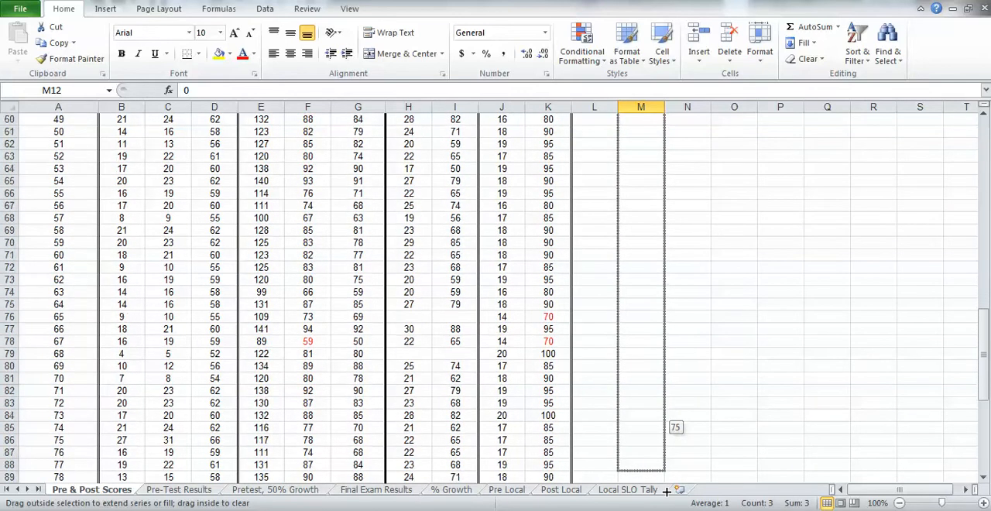
{"action": "scroll", "scroll_direction": "down", "scroll_amount": 3}
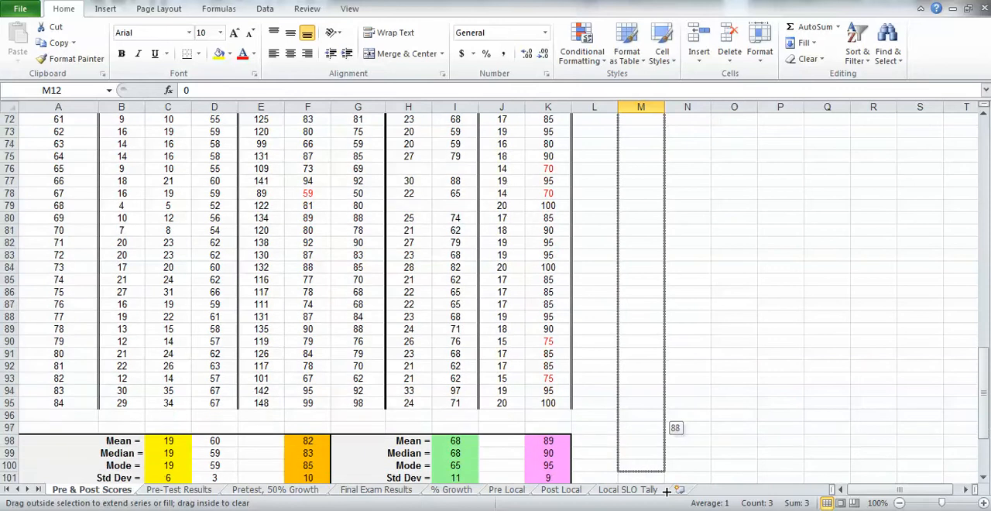
{"action": "scroll", "scroll_direction": "down", "scroll_amount": 3}
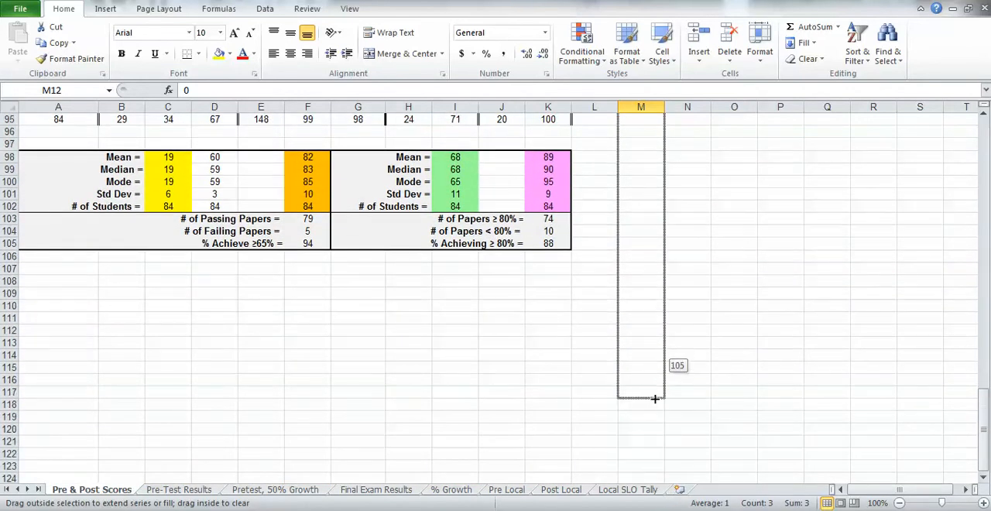
Continue the autofill so the Bin column runs from 0 through 100 at M112.
{"action": "left_click_drag", "start_coordinate": [657, 399], "coordinate": [647, 334]}
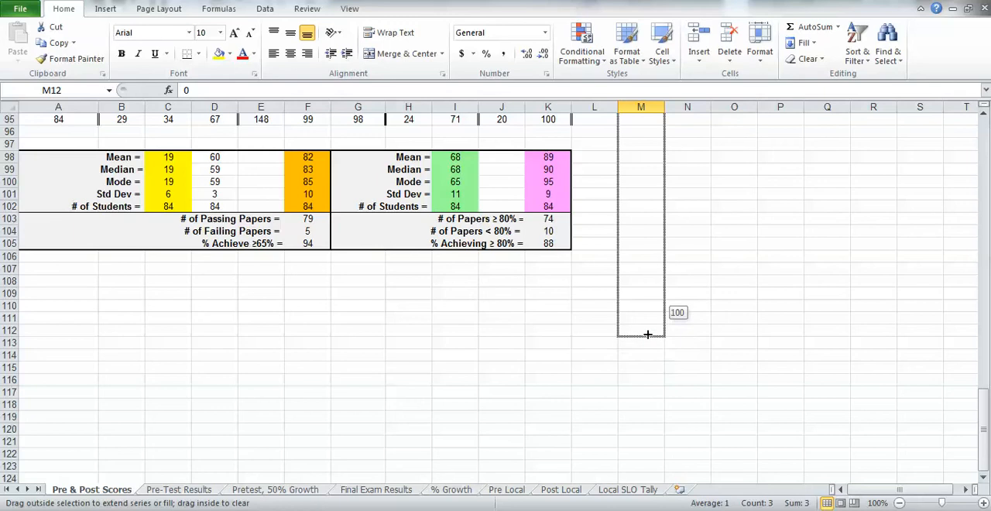
{"action": "left_click_drag", "start_coordinate": [641, 124], "coordinate": [641, 331]}
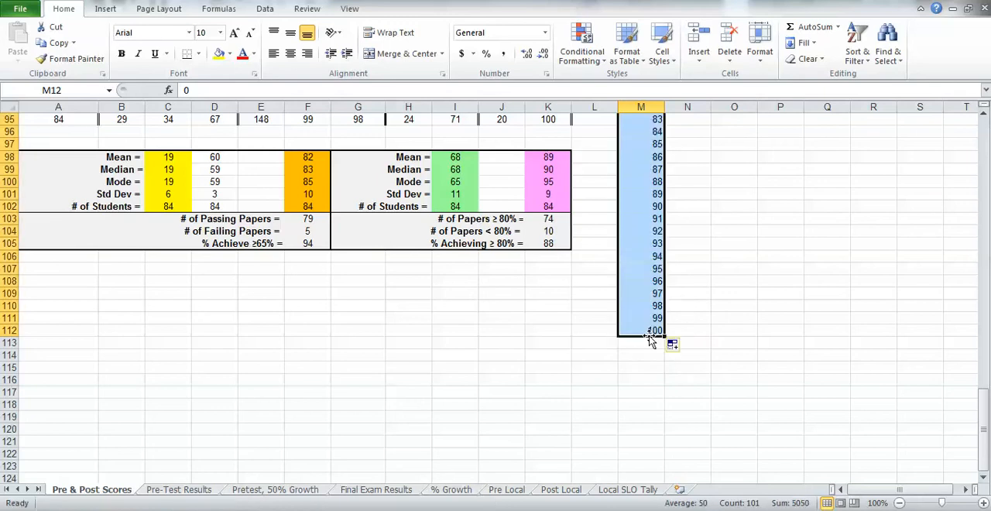
{"action": "mouse_move", "coordinate": [675, 328]}
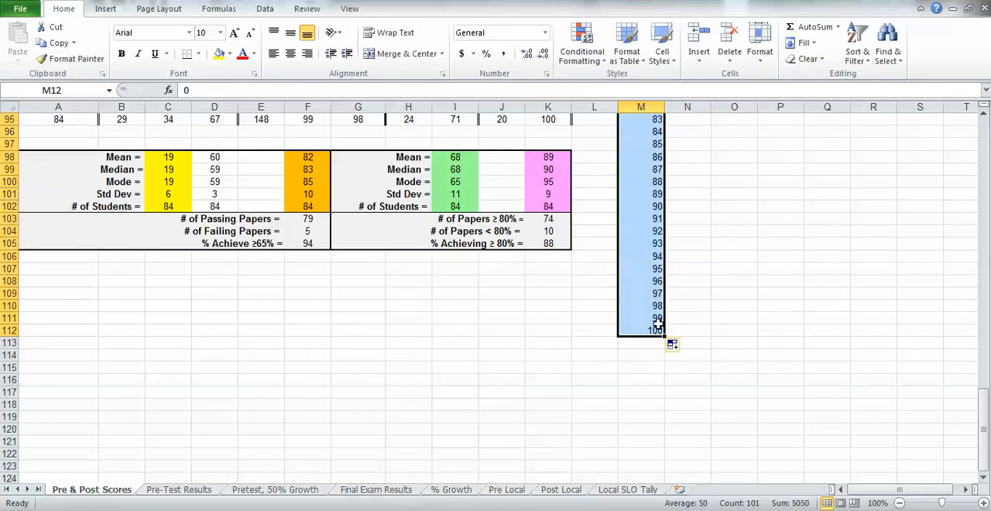
{"action": "mouse_move", "coordinate": [981, 412]}
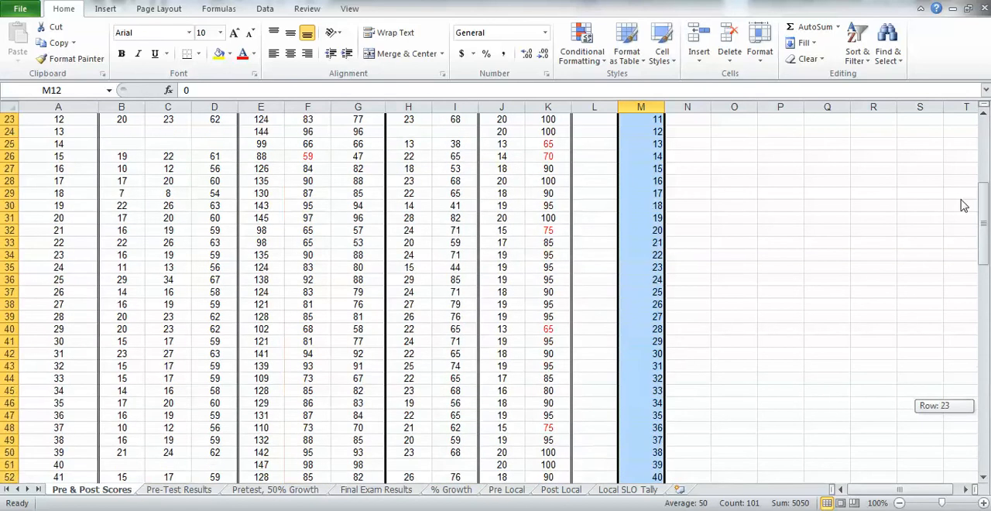
{"action": "scroll", "scroll_direction": "up", "scroll_amount": 3}
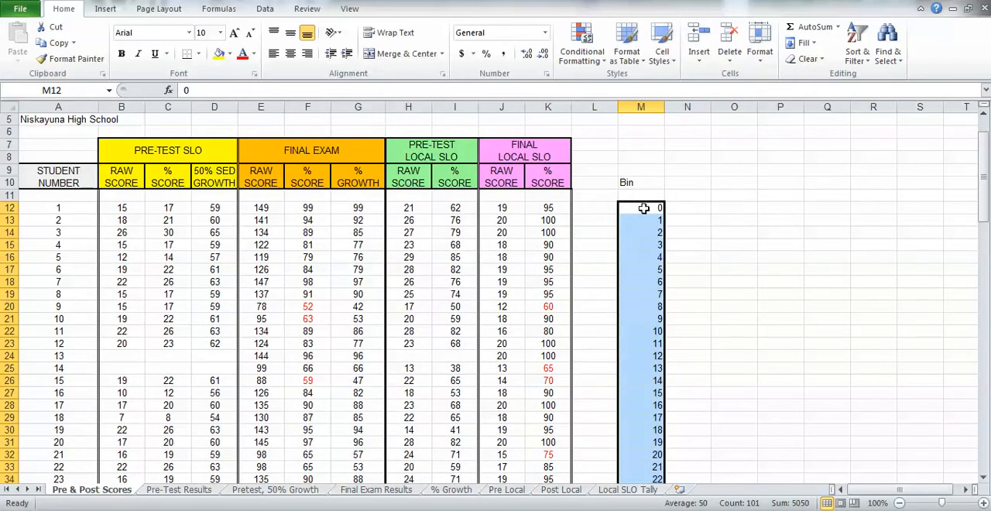
{"action": "mouse_move", "coordinate": [687, 207]}
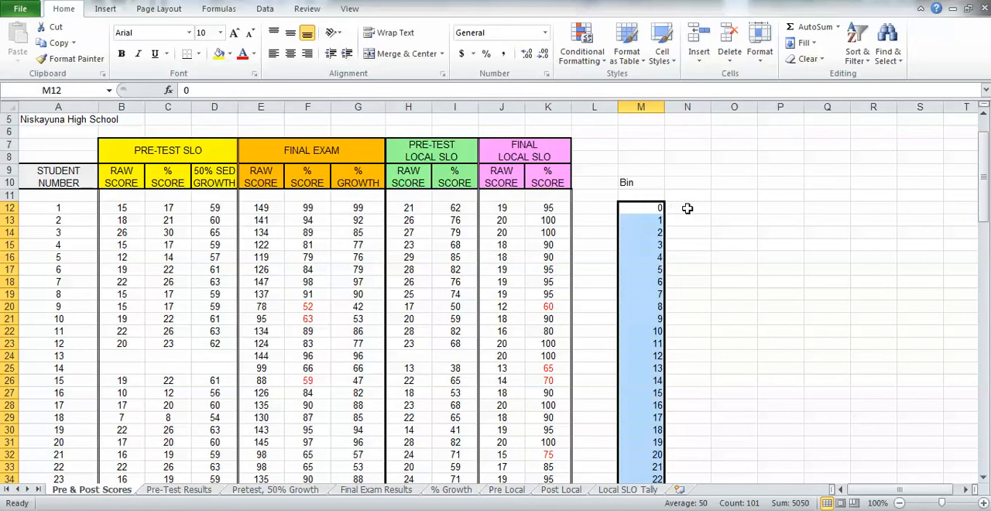
{"action": "scroll", "scroll_direction": "up", "scroll_amount": 3}
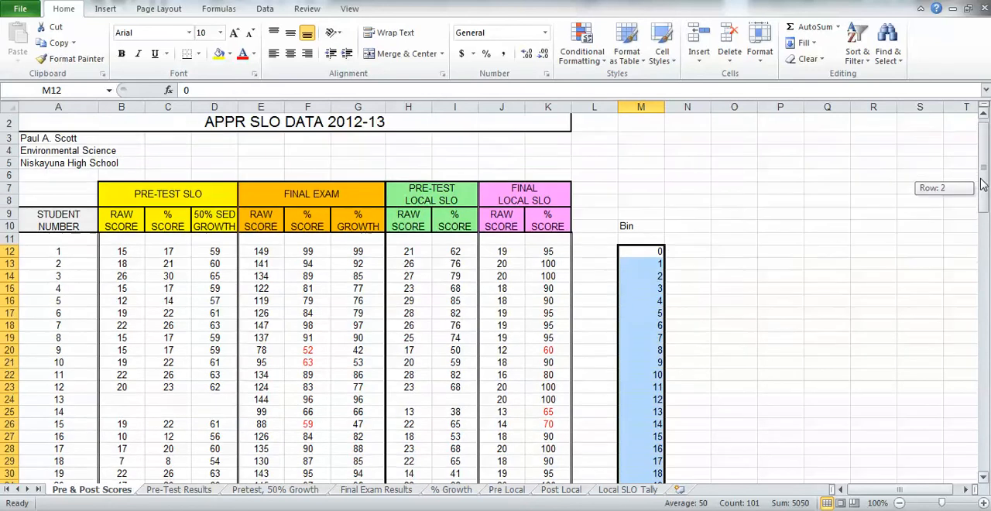
{"action": "scroll", "scroll_direction": "up", "scroll_amount": 3}
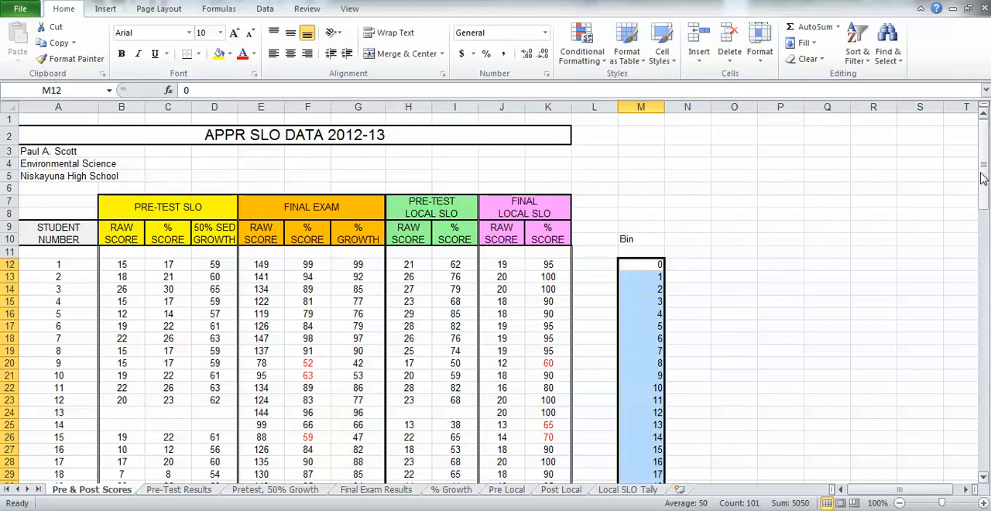
{"action": "mouse_move", "coordinate": [582, 226]}
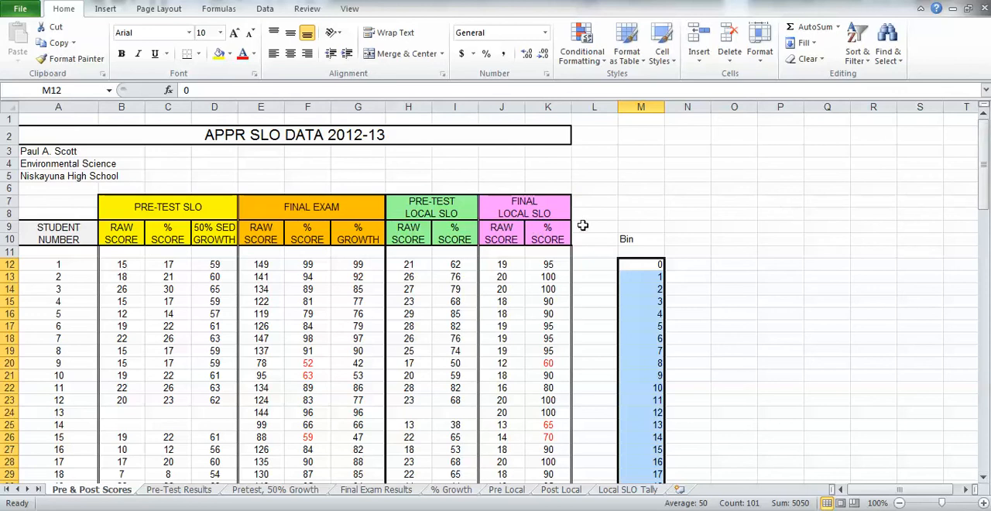
{"action": "mouse_move", "coordinate": [167, 263]}
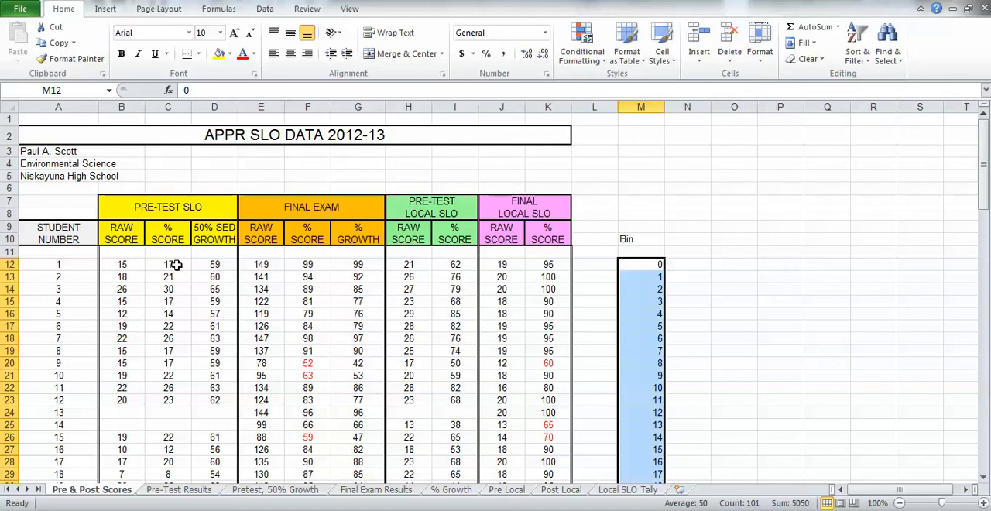
{"action": "mouse_move", "coordinate": [187, 286]}
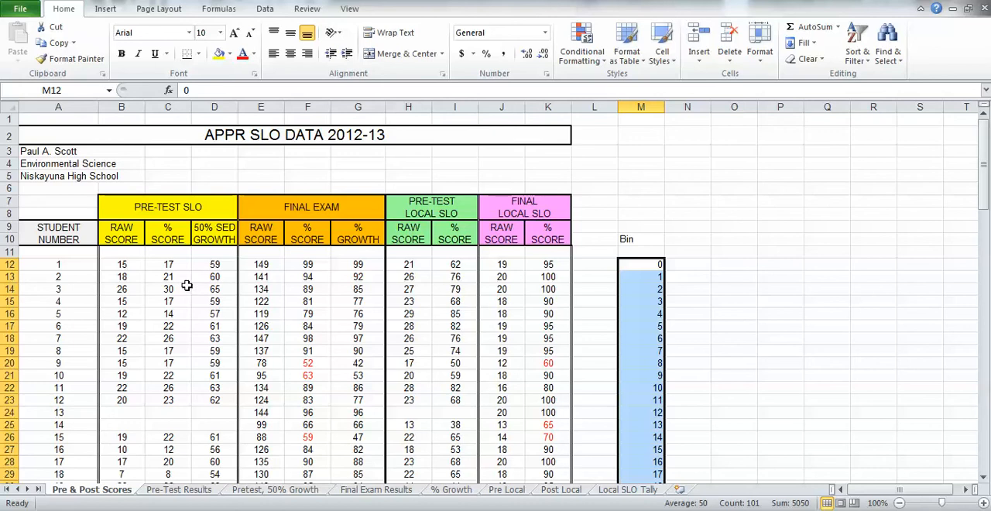
{"action": "mouse_move", "coordinate": [72, 25]}
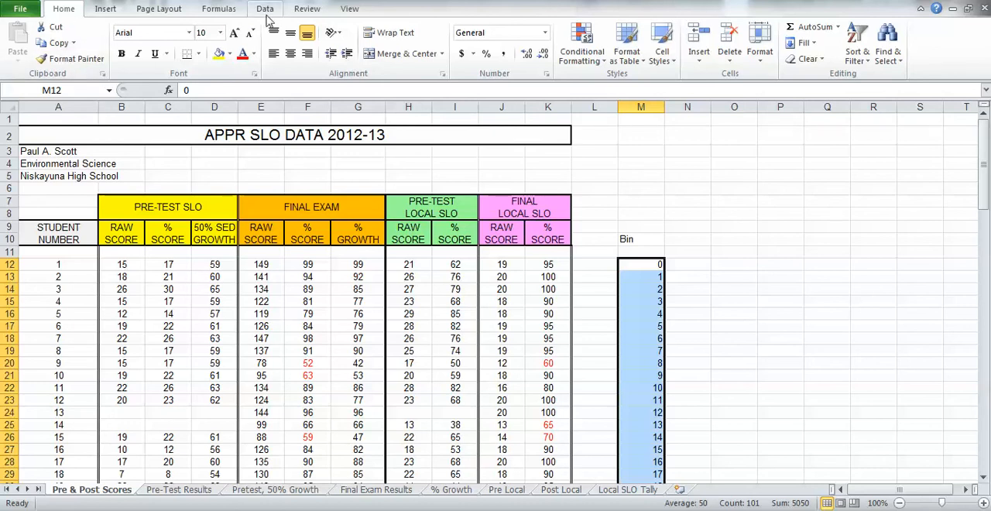
Bring up the Data Analysis tools list from the Data commands.
{"action": "left_click", "coordinate": [265, 9]}
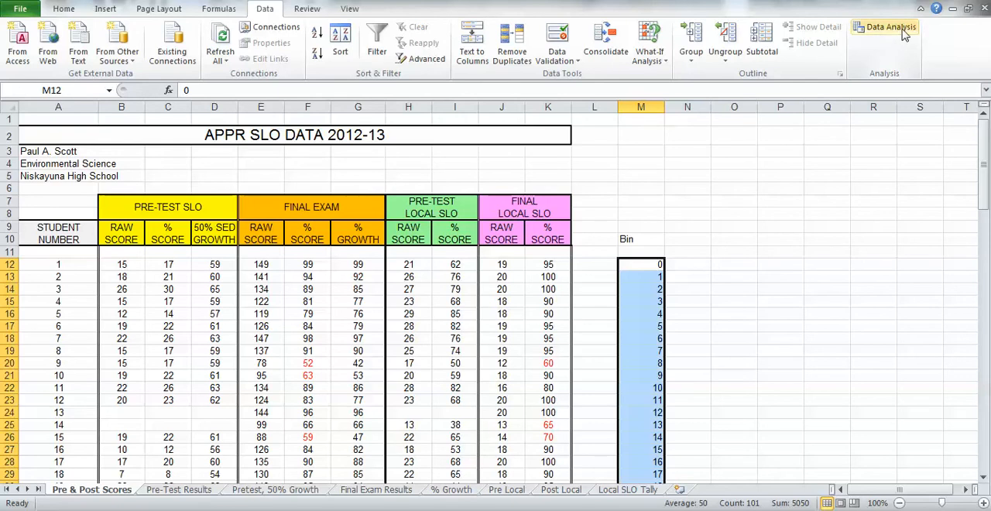
{"action": "left_click", "coordinate": [888, 27]}
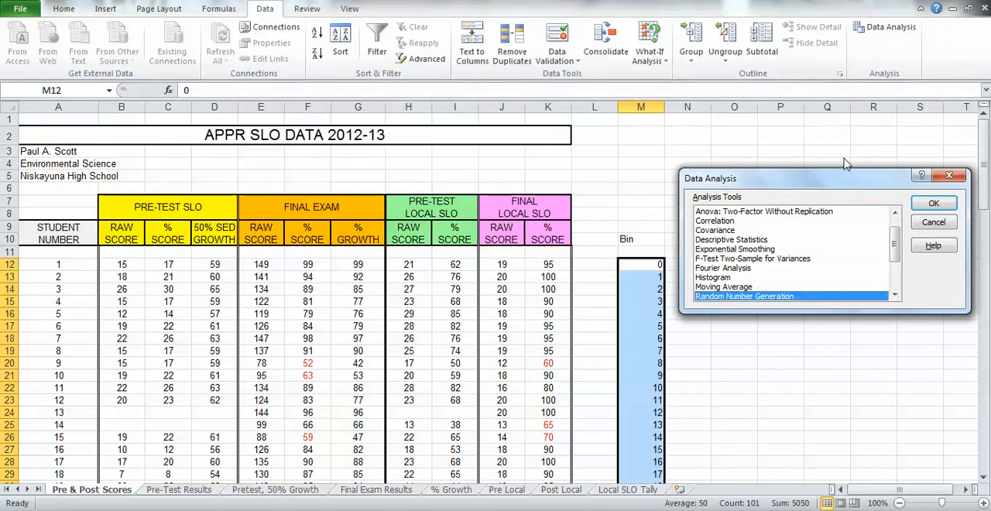
{"action": "mouse_move", "coordinate": [740, 218]}
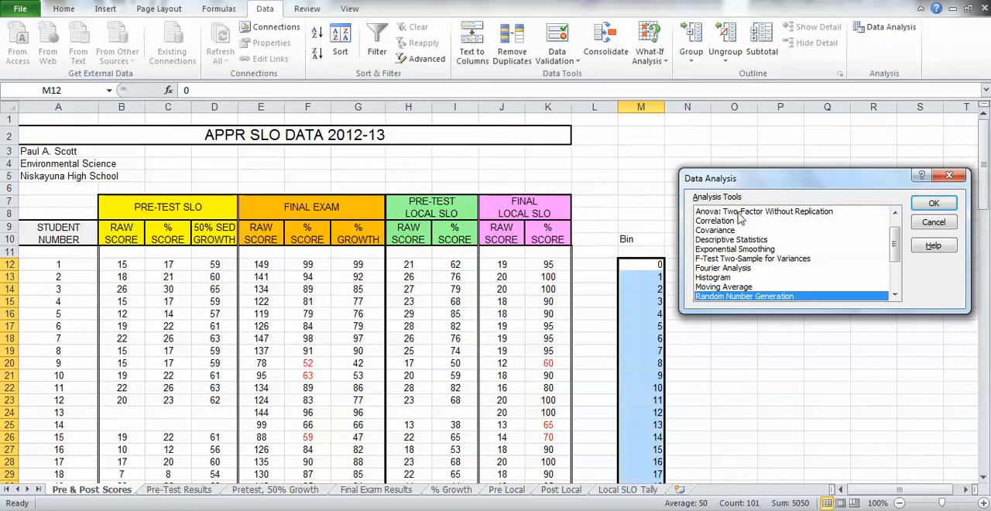
{"action": "mouse_move", "coordinate": [729, 285]}
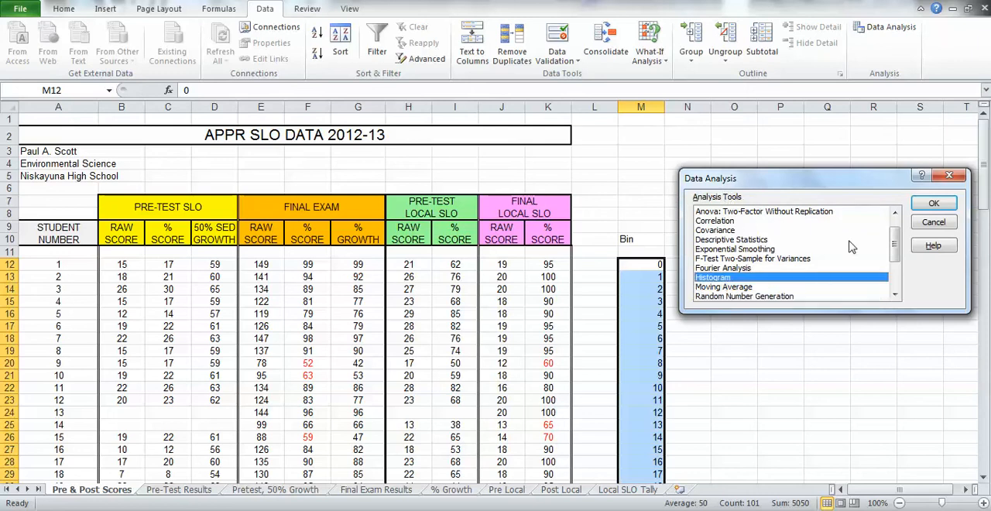
Choose Histogram and set its input range to the pre-test scores C12:C95.
{"action": "left_click", "coordinate": [932, 203]}
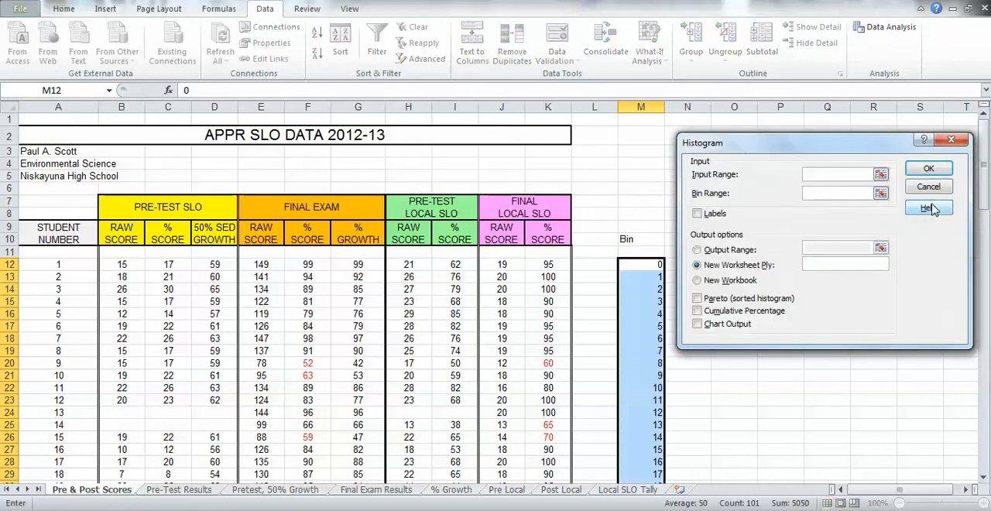
{"action": "mouse_move", "coordinate": [861, 327]}
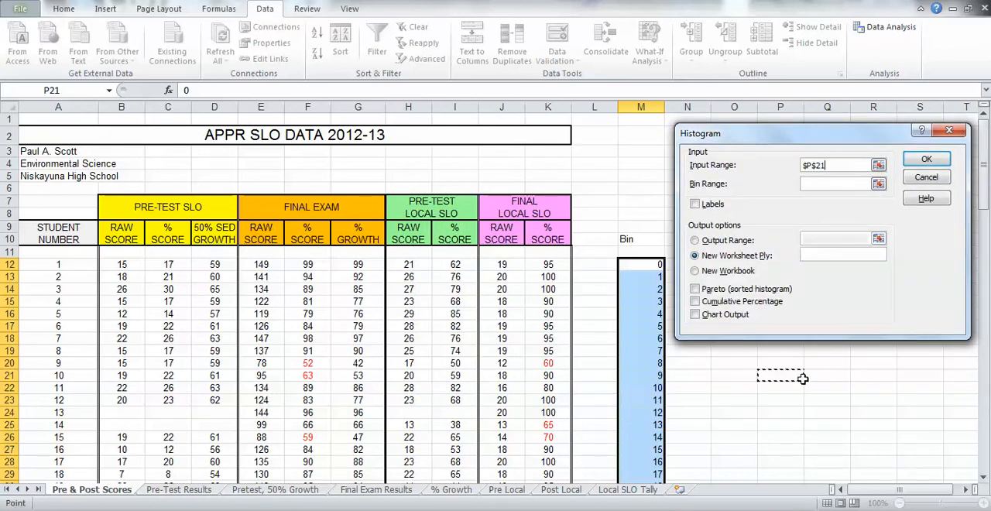
{"action": "mouse_move", "coordinate": [830, 288]}
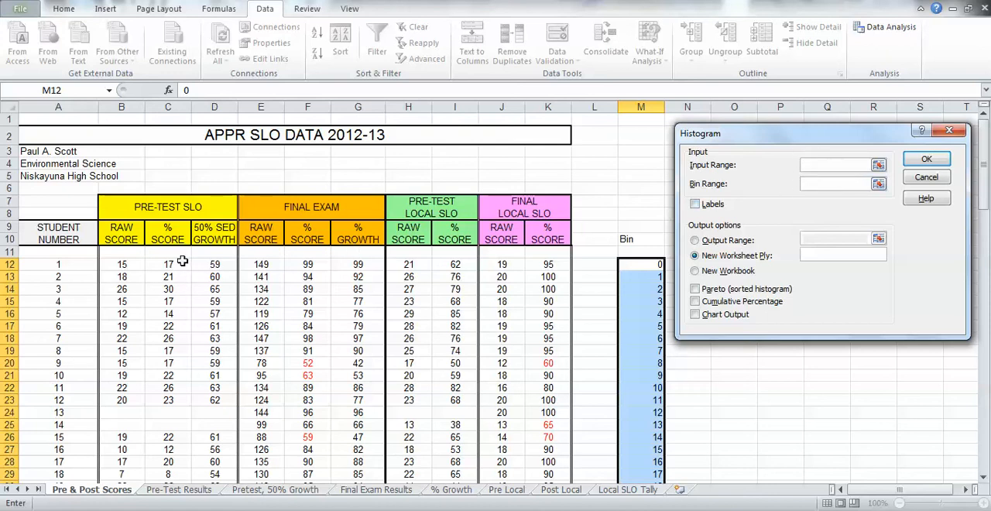
{"action": "left_click", "coordinate": [167, 264]}
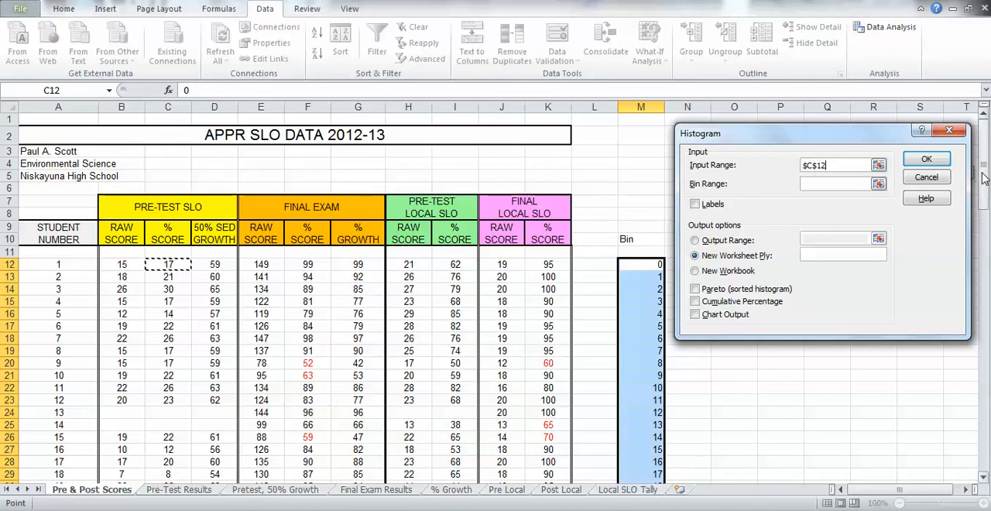
{"action": "scroll", "scroll_direction": "down", "scroll_amount": 3}
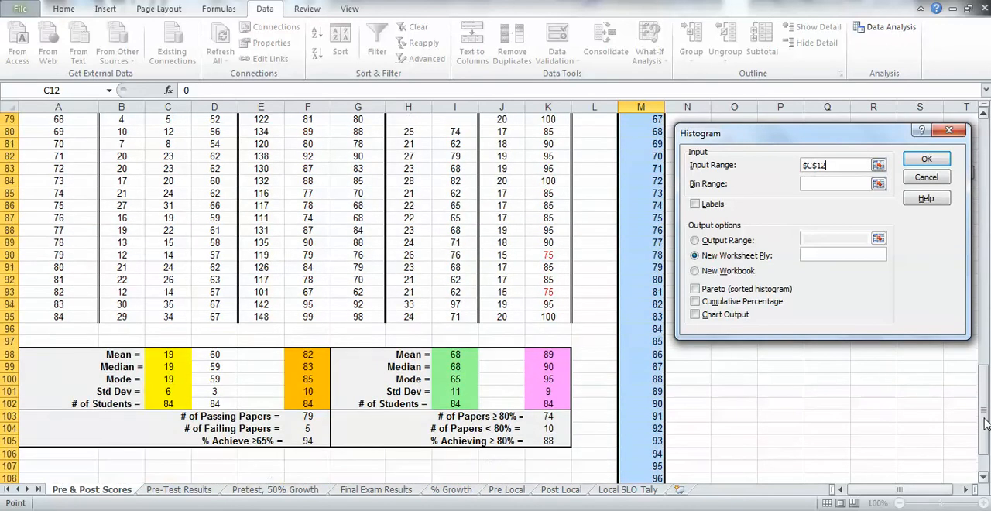
{"action": "mouse_move", "coordinate": [322, 334]}
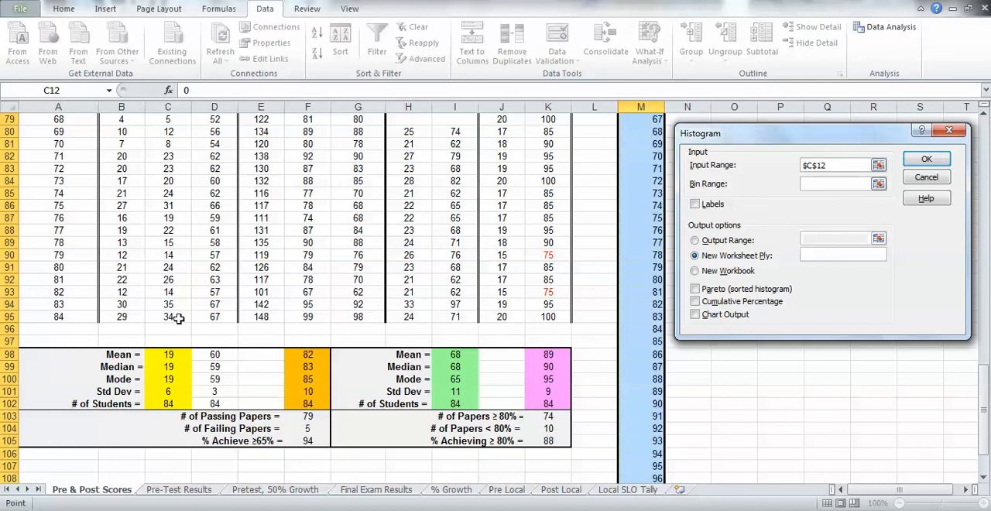
{"action": "left_click_drag", "start_coordinate": [167, 119], "coordinate": [167, 317]}
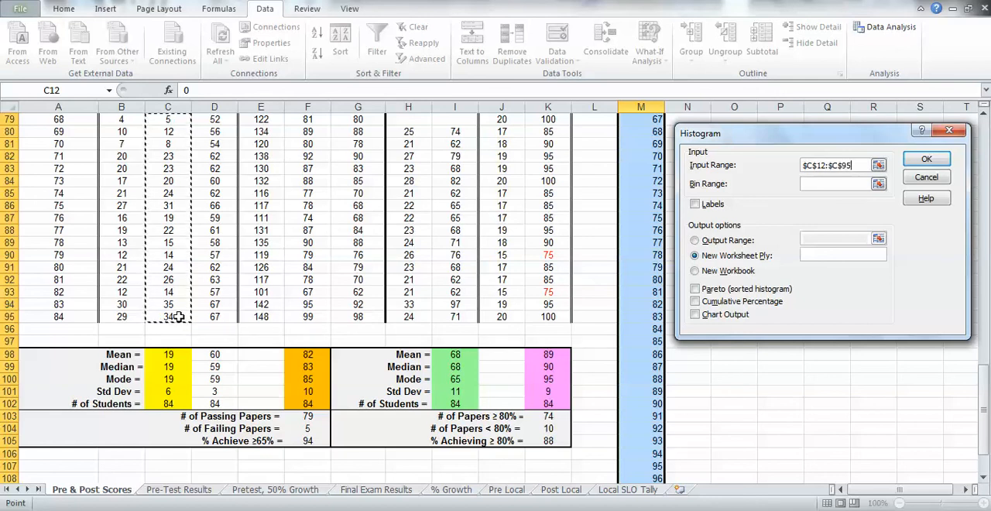
{"action": "mouse_move", "coordinate": [797, 204]}
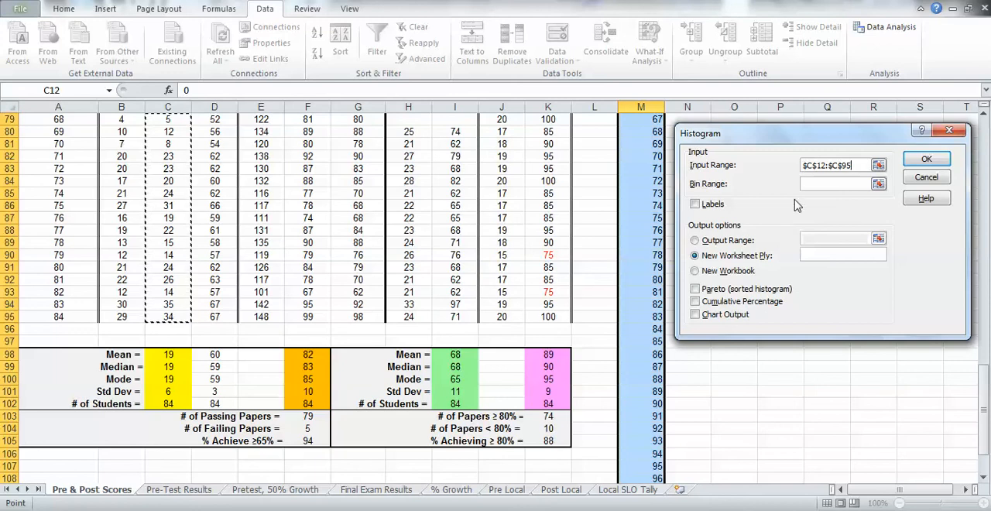
{"action": "mouse_move", "coordinate": [817, 177]}
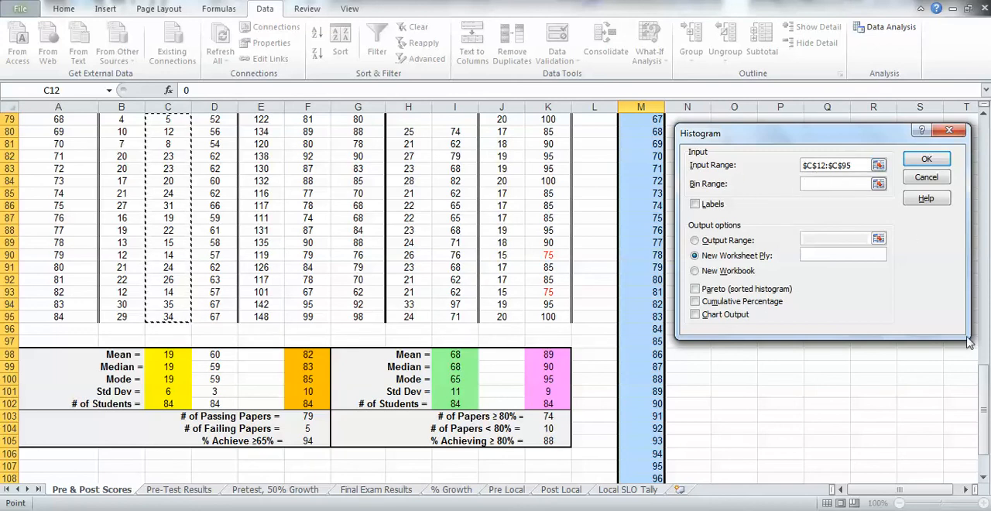
{"action": "scroll", "scroll_direction": "up", "scroll_amount": 3}
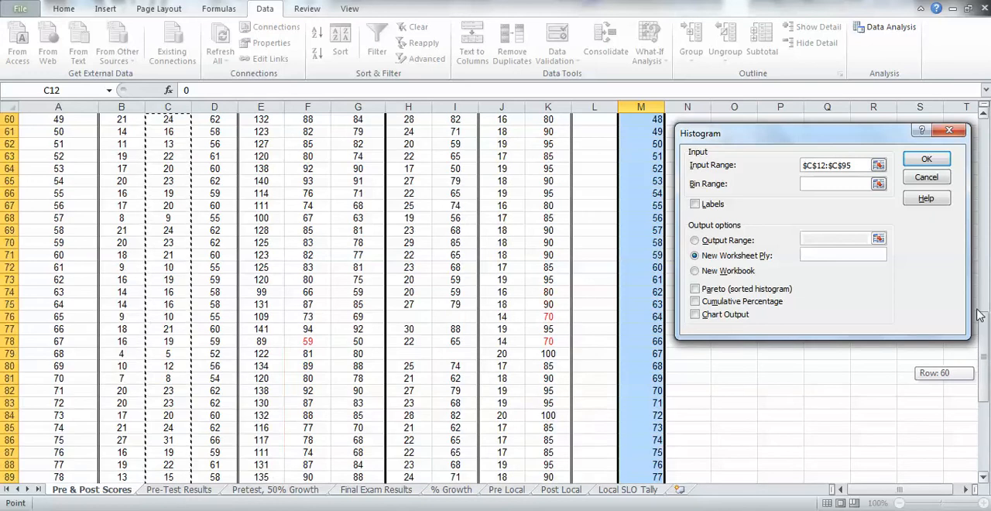
{"action": "scroll", "scroll_direction": "up", "scroll_amount": 3}
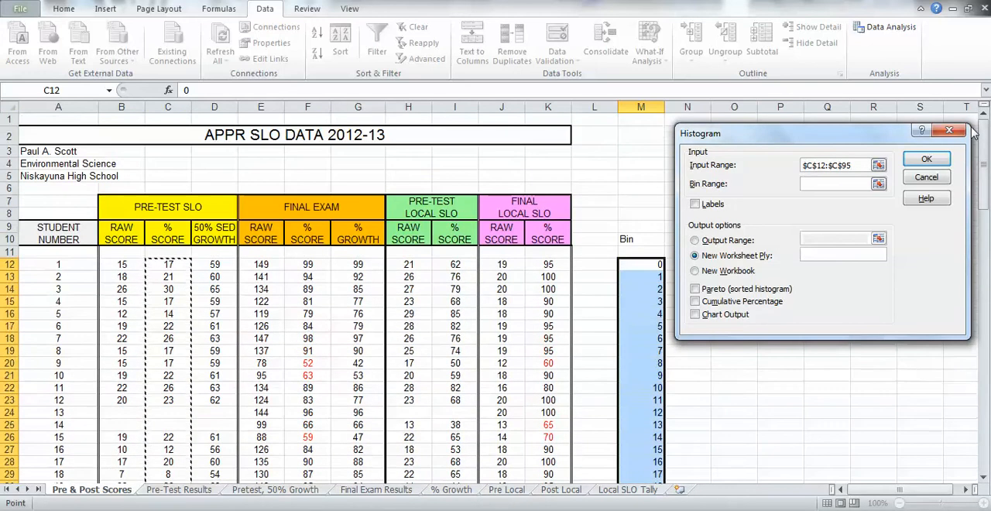
{"action": "mouse_move", "coordinate": [713, 195]}
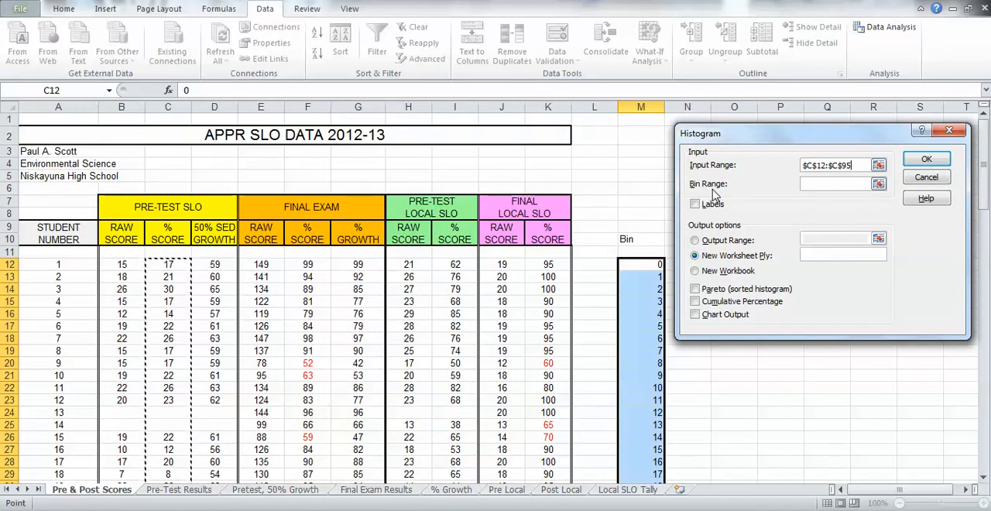
{"action": "mouse_move", "coordinate": [377, 294]}
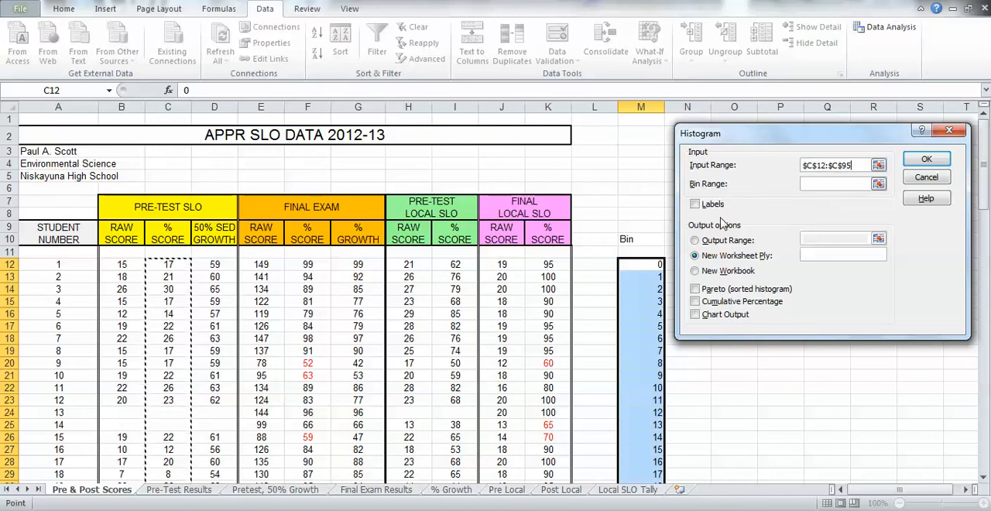
{"action": "mouse_move", "coordinate": [808, 202]}
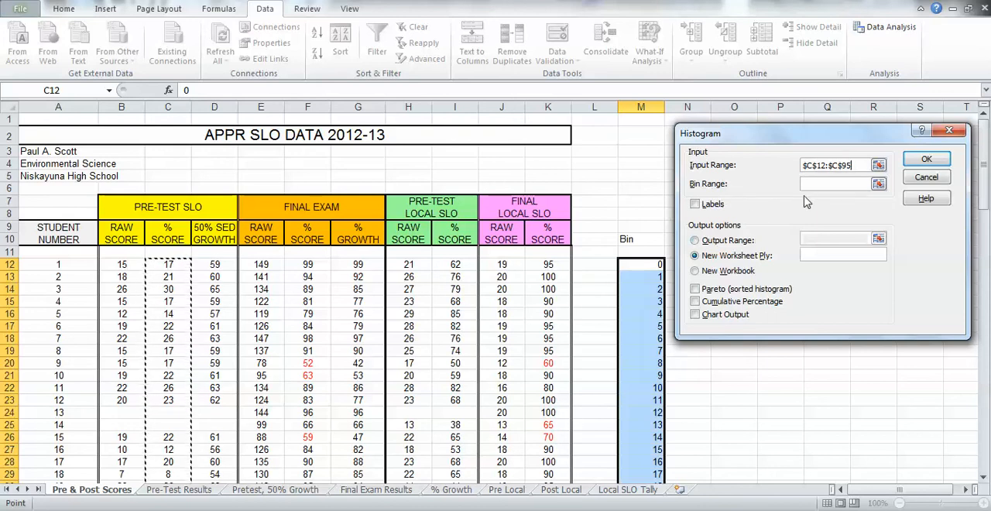
Set the histogram's bin range to the Bin values M12:M112.
{"action": "left_click", "coordinate": [839, 182]}
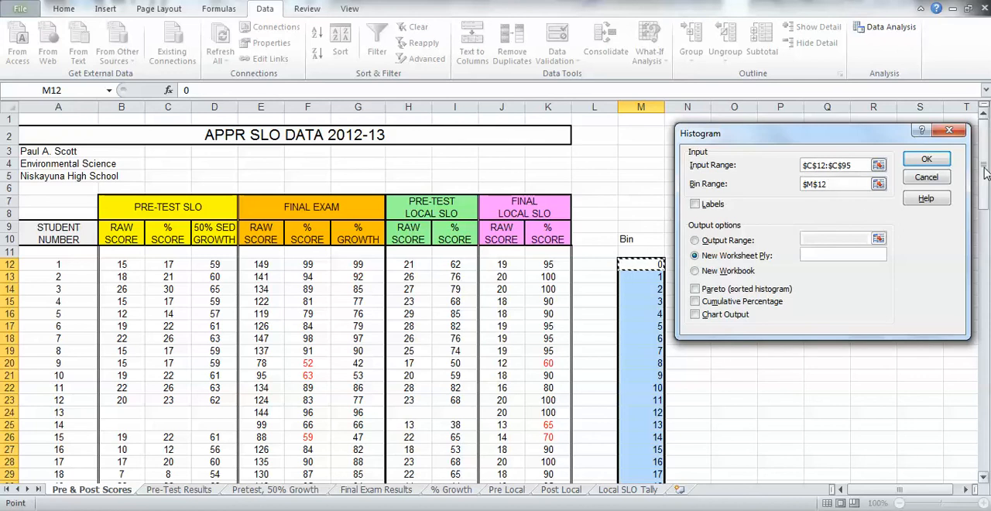
{"action": "scroll", "scroll_direction": "down", "scroll_amount": 3}
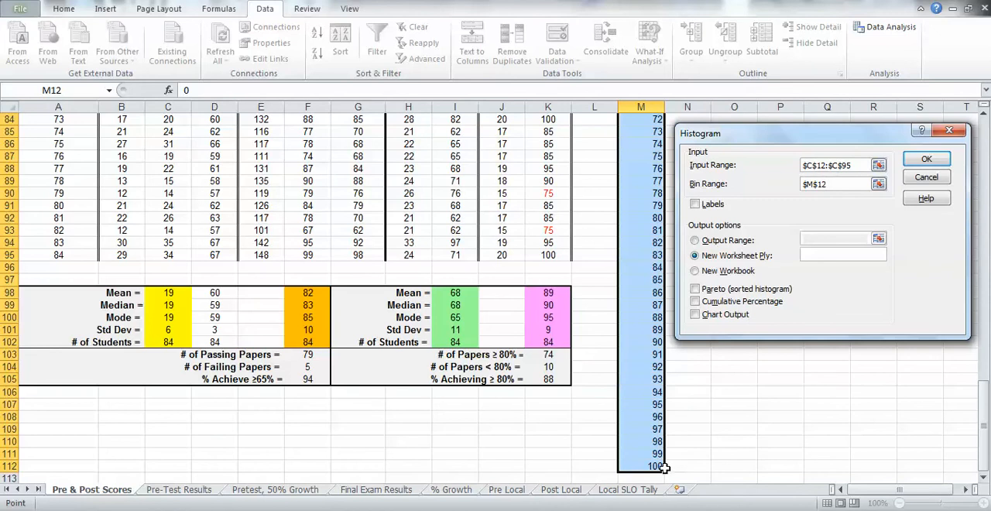
{"action": "left_click_drag", "start_coordinate": [641, 119], "coordinate": [641, 468]}
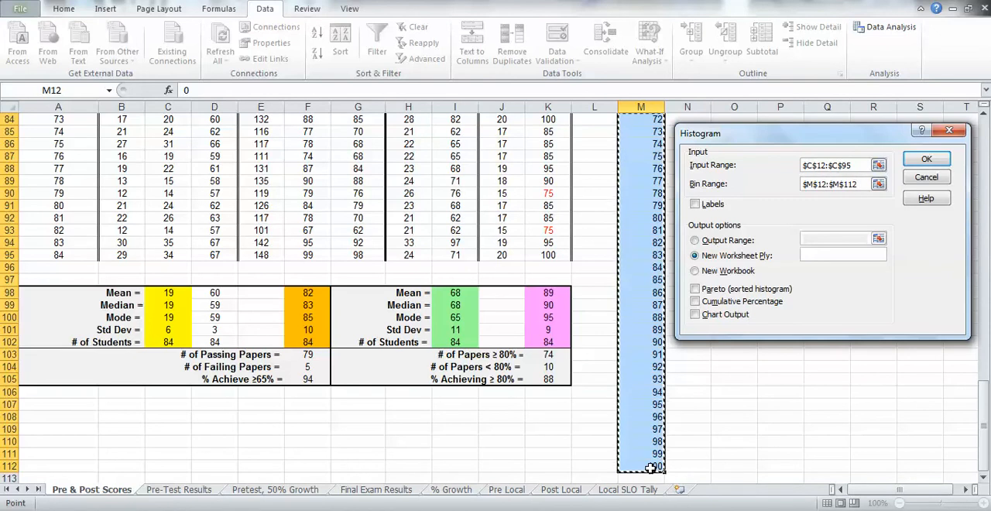
{"action": "mouse_move", "coordinate": [808, 197]}
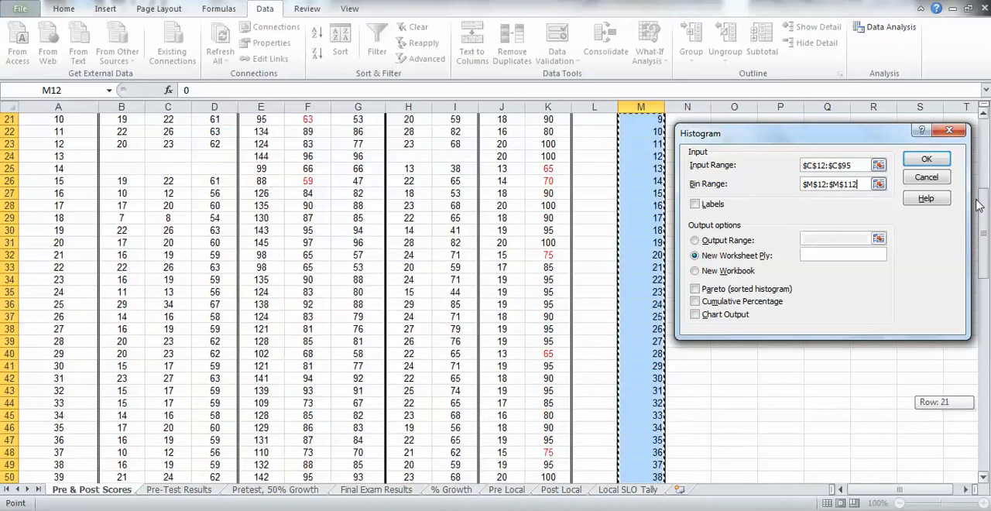
{"action": "scroll", "scroll_direction": "up", "scroll_amount": 3}
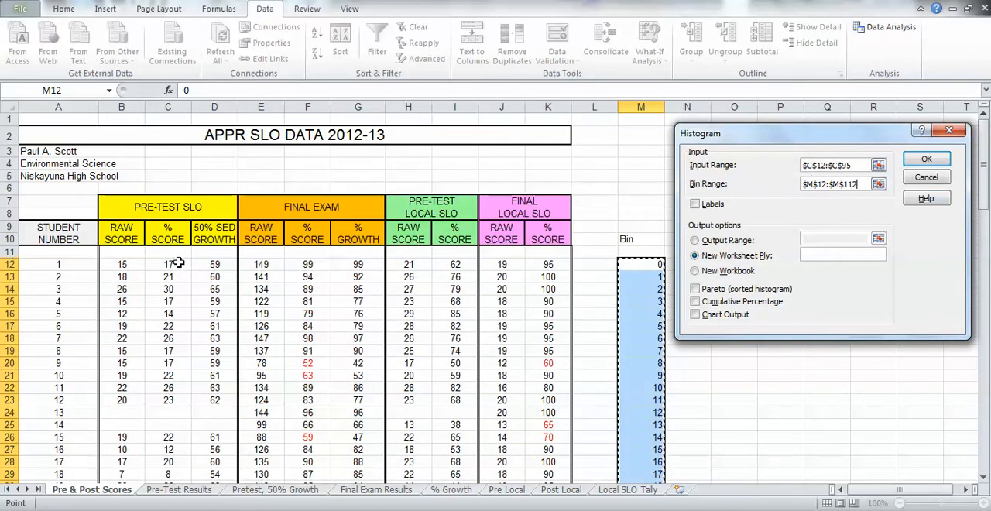
{"action": "mouse_move", "coordinate": [830, 209]}
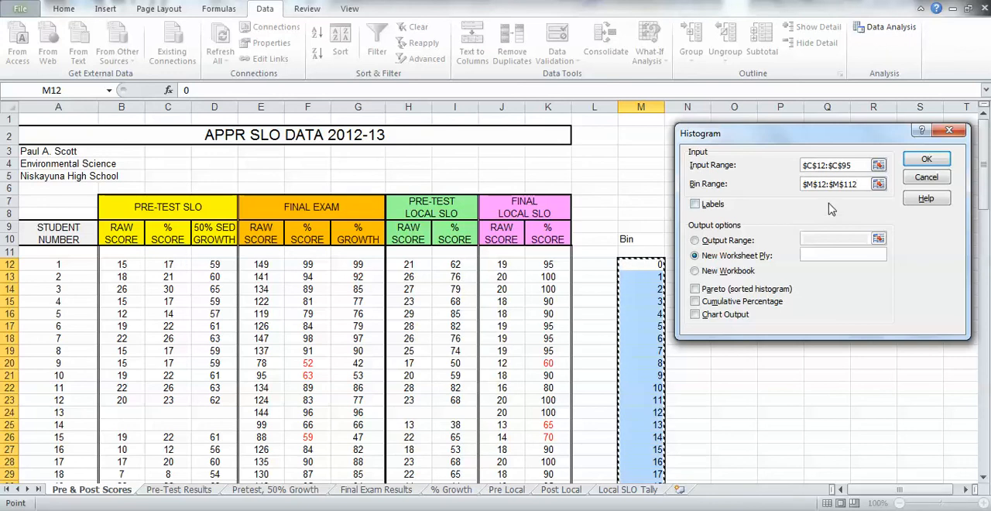
{"action": "mouse_move", "coordinate": [678, 291]}
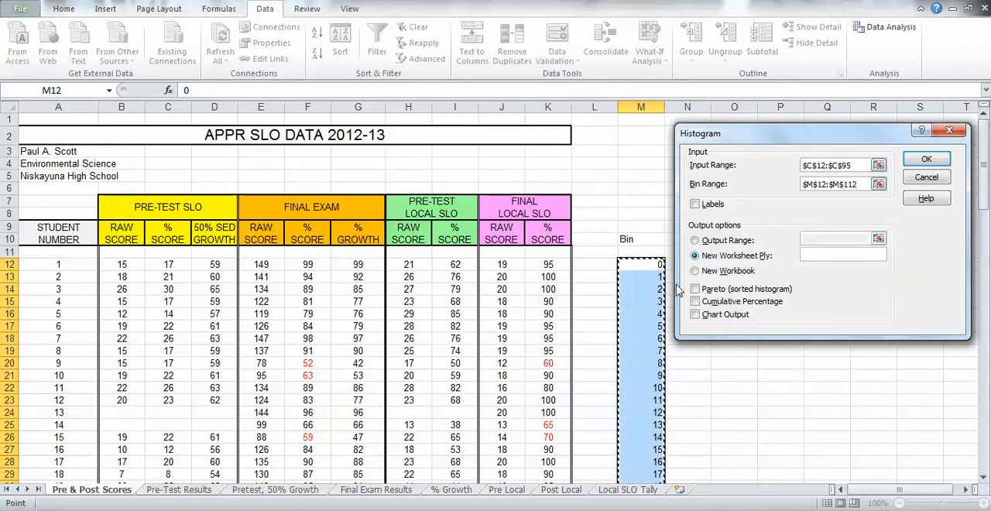
{"action": "mouse_move", "coordinate": [746, 322]}
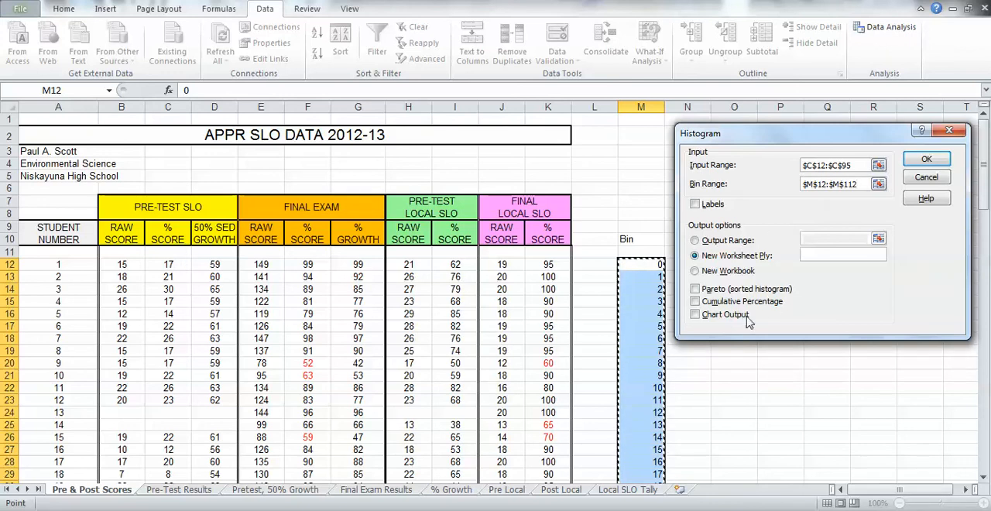
{"action": "mouse_move", "coordinate": [830, 291]}
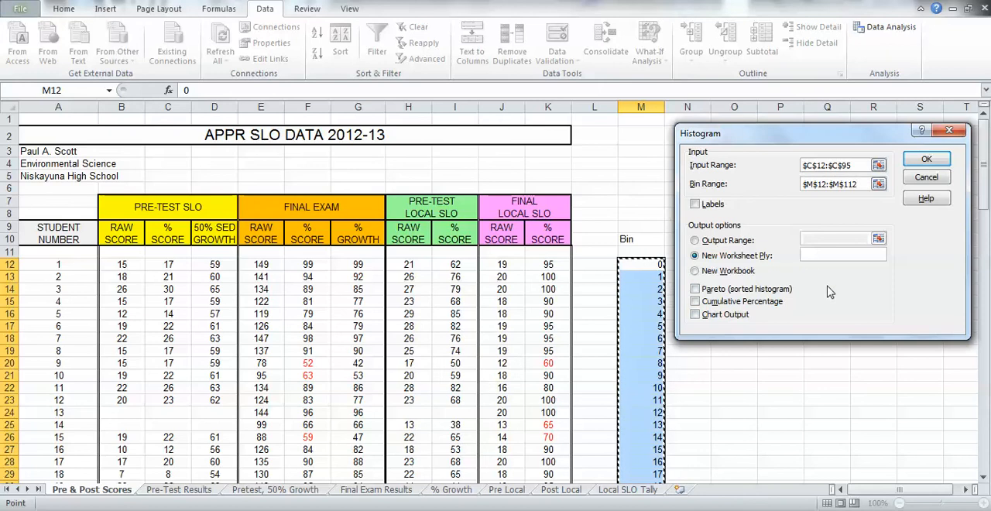
{"action": "mouse_move", "coordinate": [807, 281]}
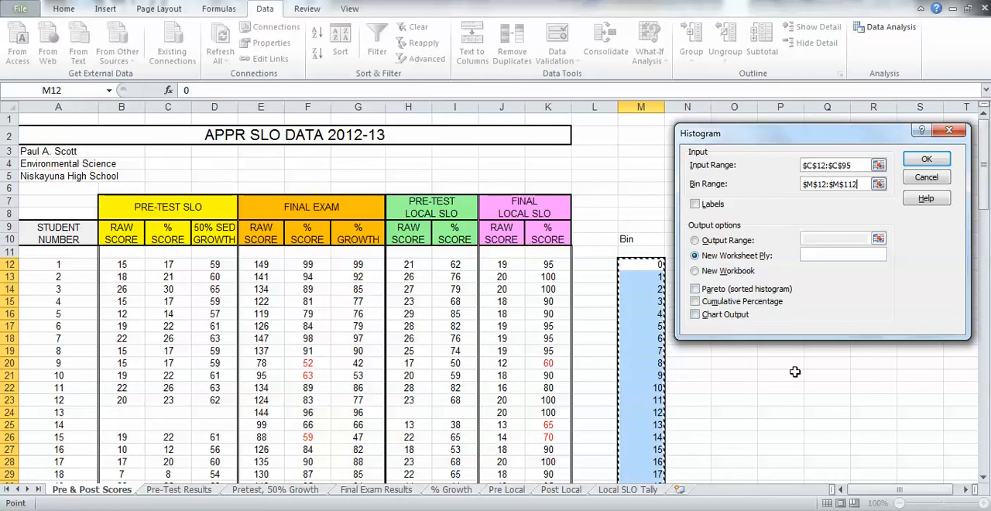
{"action": "mouse_move", "coordinate": [796, 449]}
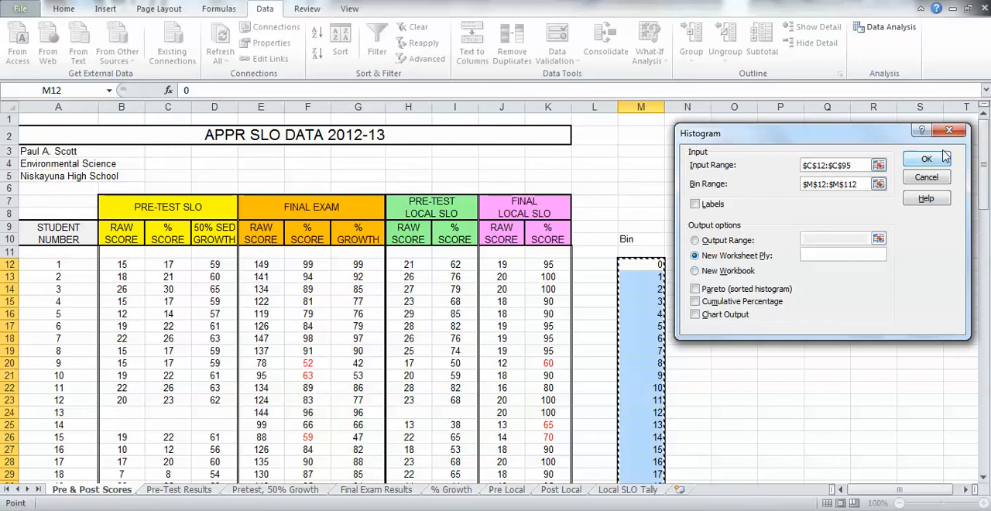
{"action": "left_click", "coordinate": [926, 158]}
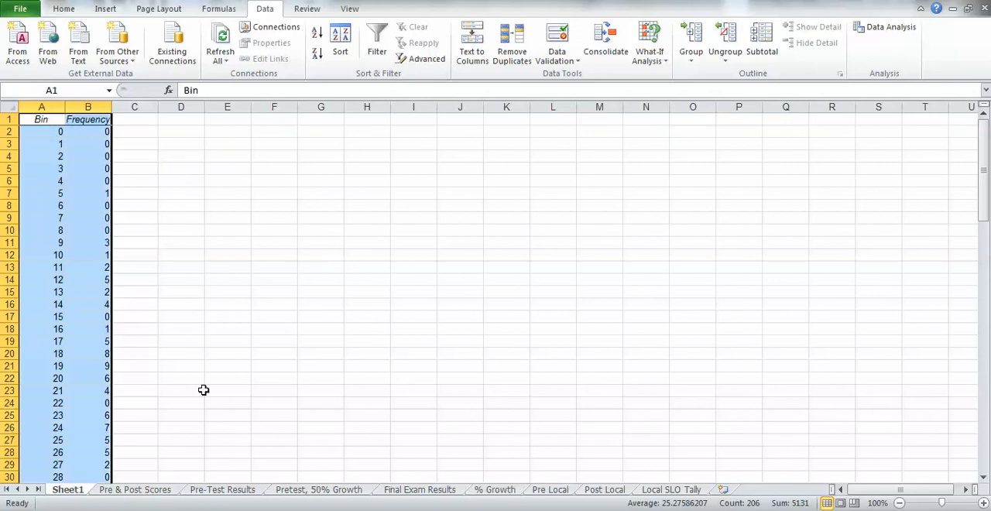
{"action": "mouse_move", "coordinate": [170, 492]}
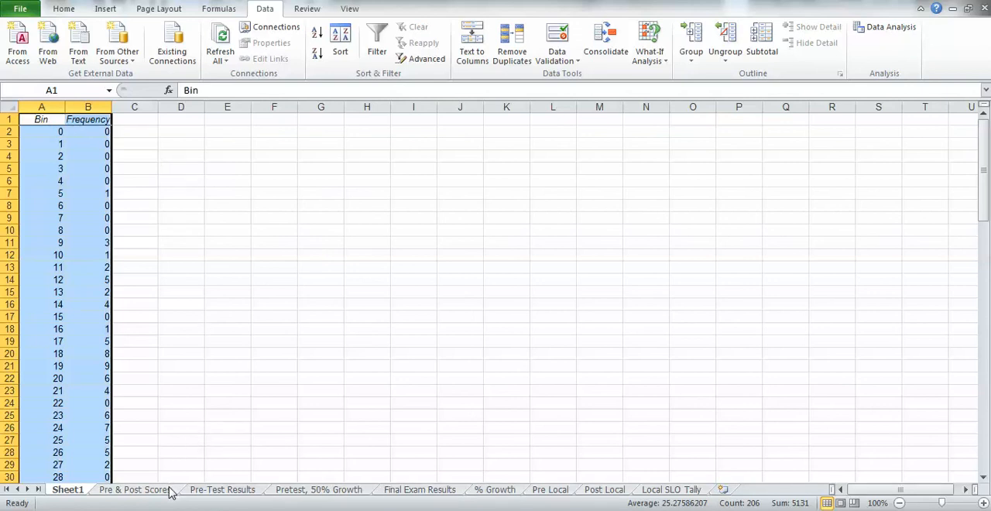
{"action": "left_click", "coordinate": [133, 489]}
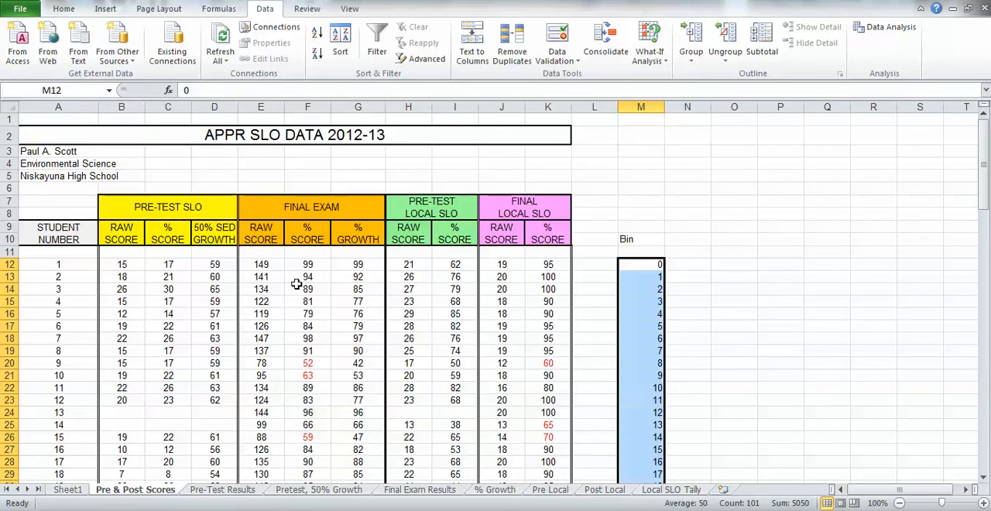
{"action": "mouse_move", "coordinate": [321, 189]}
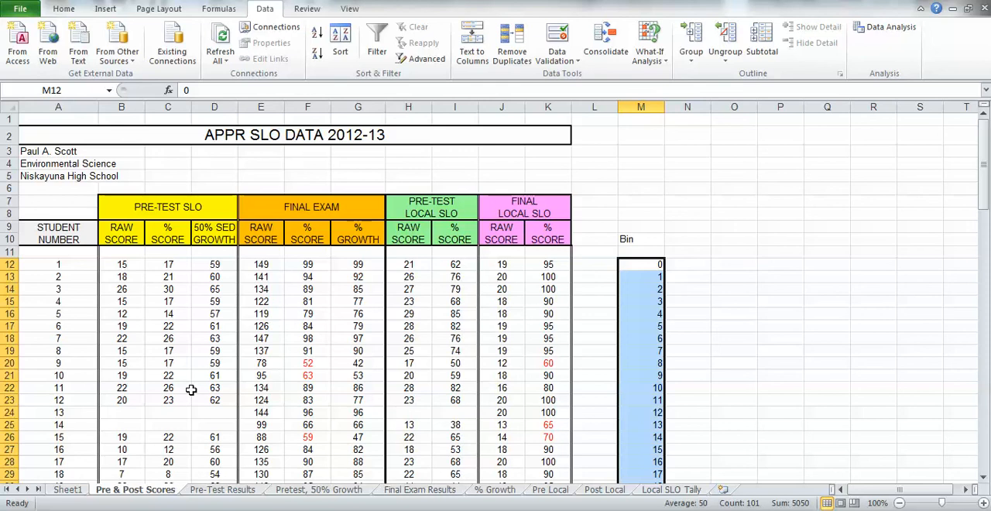
{"action": "mouse_move", "coordinate": [80, 496]}
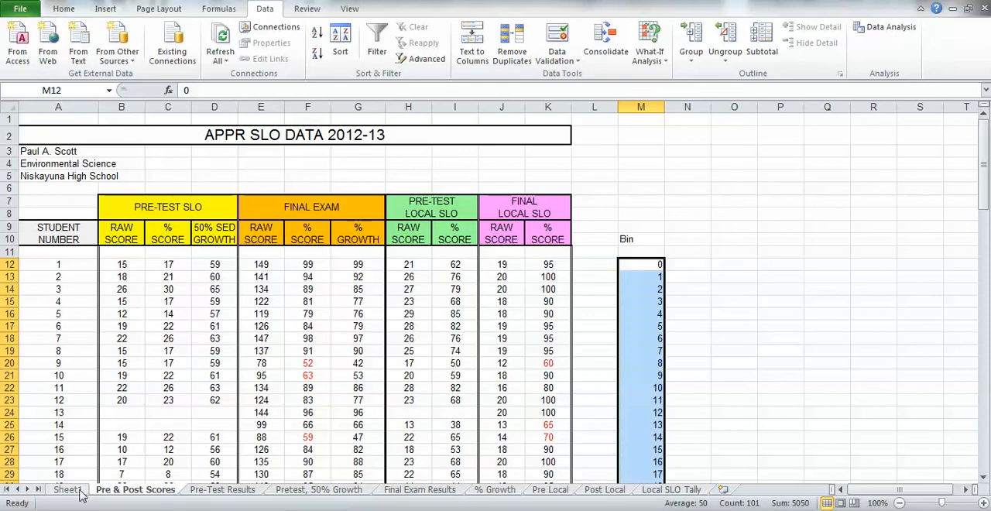
{"action": "left_click", "coordinate": [68, 489]}
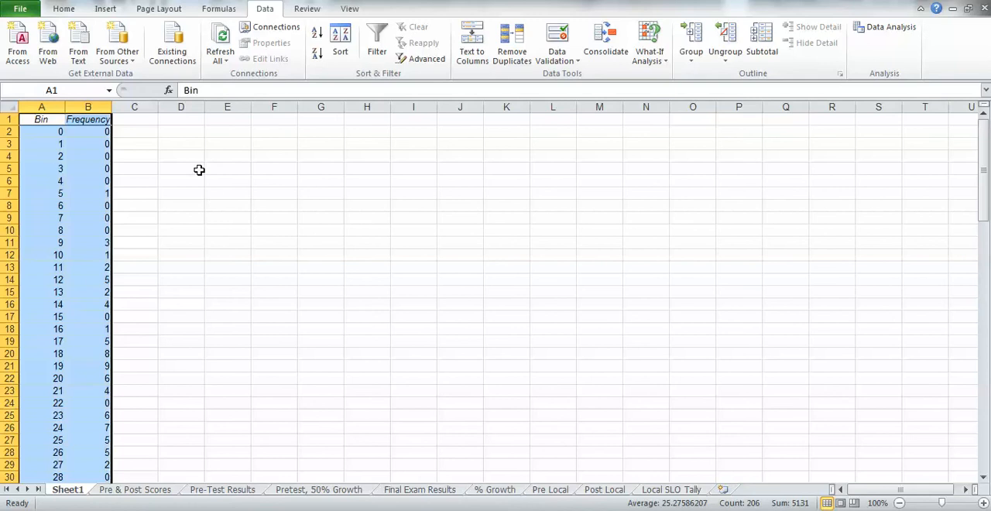
{"action": "mouse_move", "coordinate": [77, 127]}
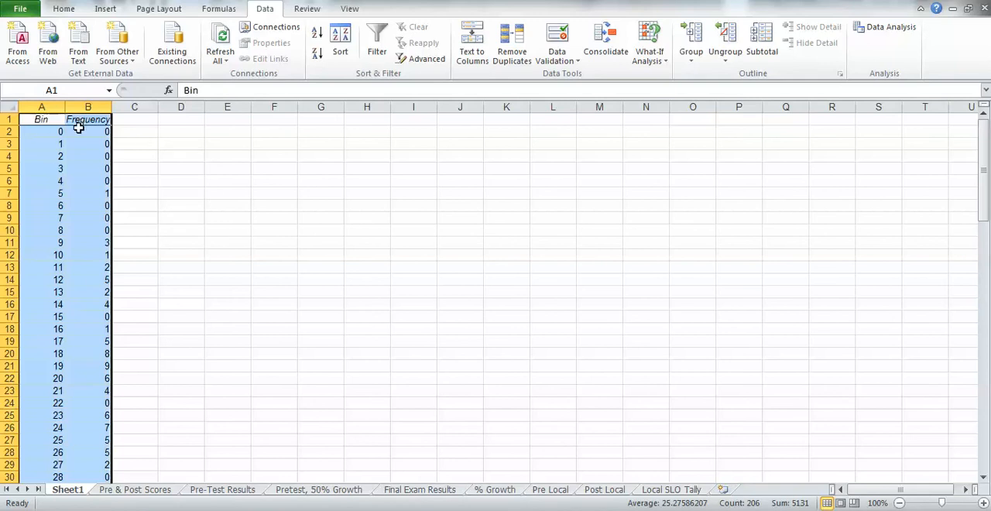
{"action": "mouse_move", "coordinate": [61, 192]}
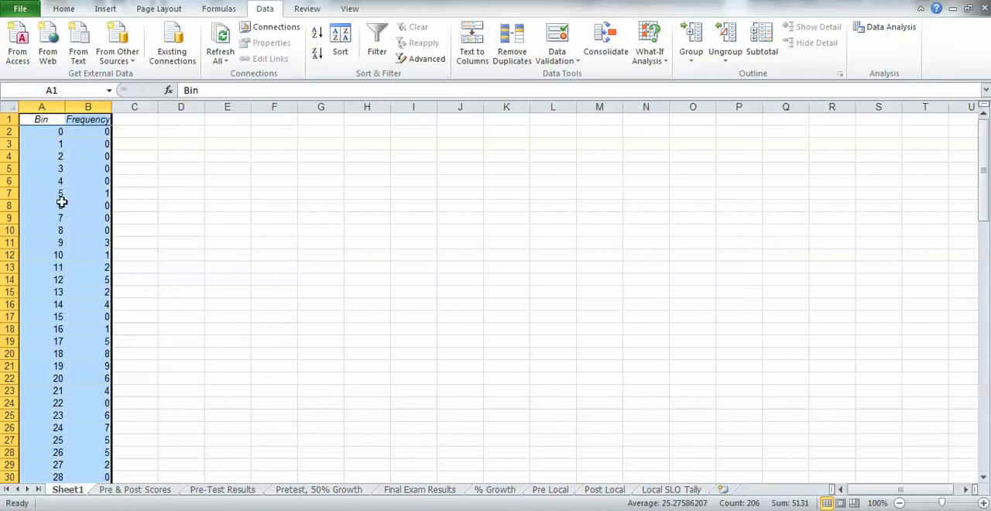
{"action": "mouse_move", "coordinate": [118, 118]}
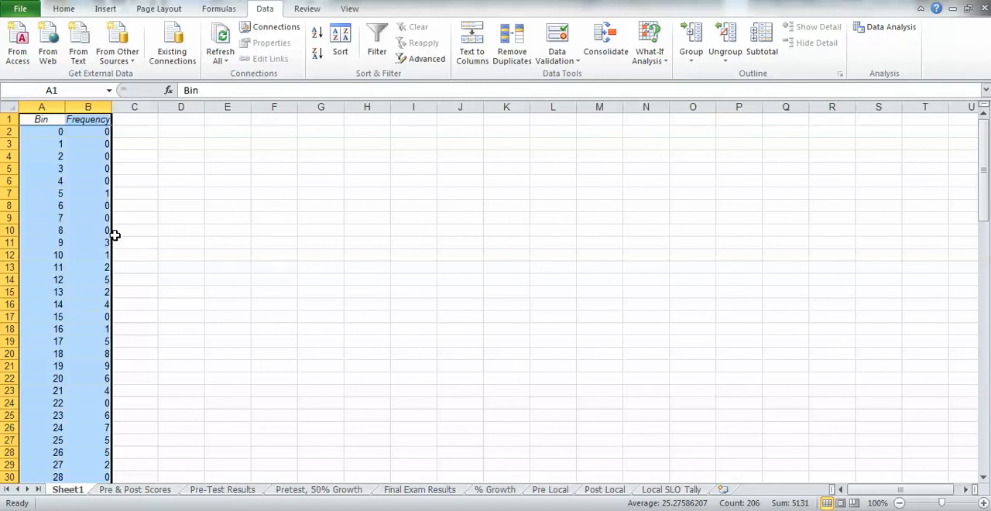
{"action": "mouse_move", "coordinate": [65, 274]}
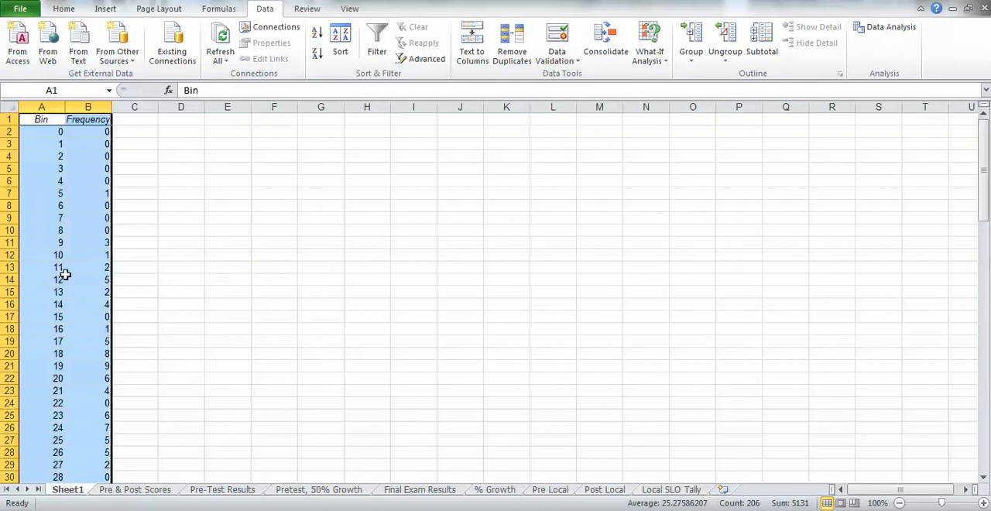
{"action": "mouse_move", "coordinate": [108, 280]}
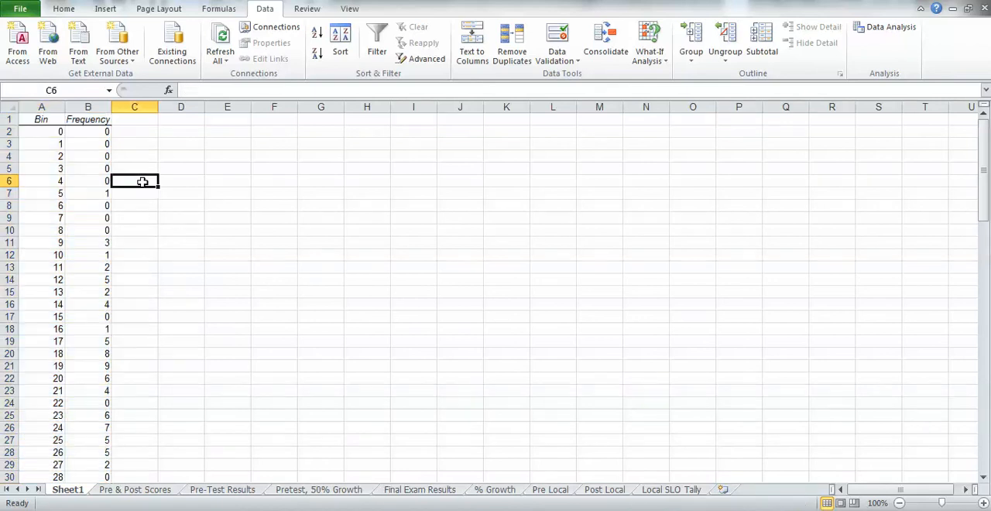
{"action": "mouse_move", "coordinate": [184, 186]}
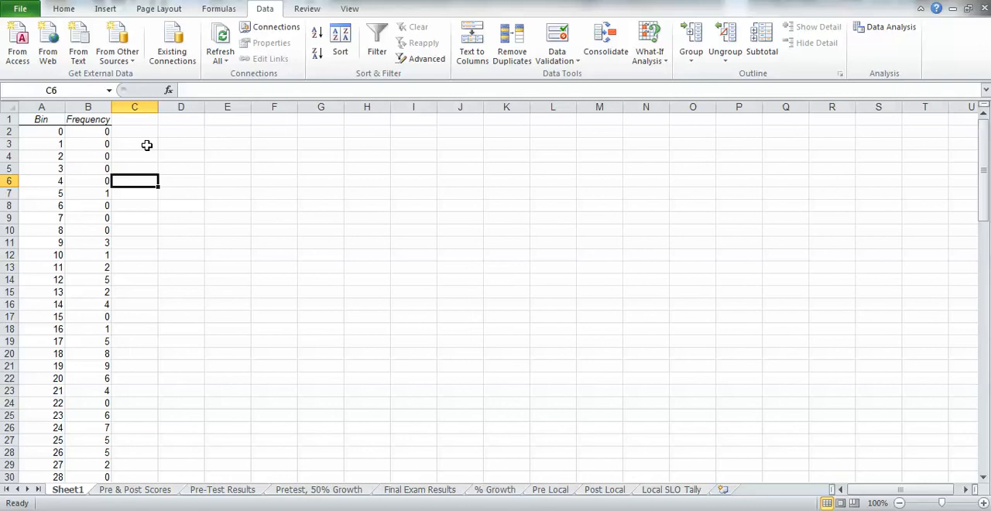
{"action": "mouse_move", "coordinate": [74, 222]}
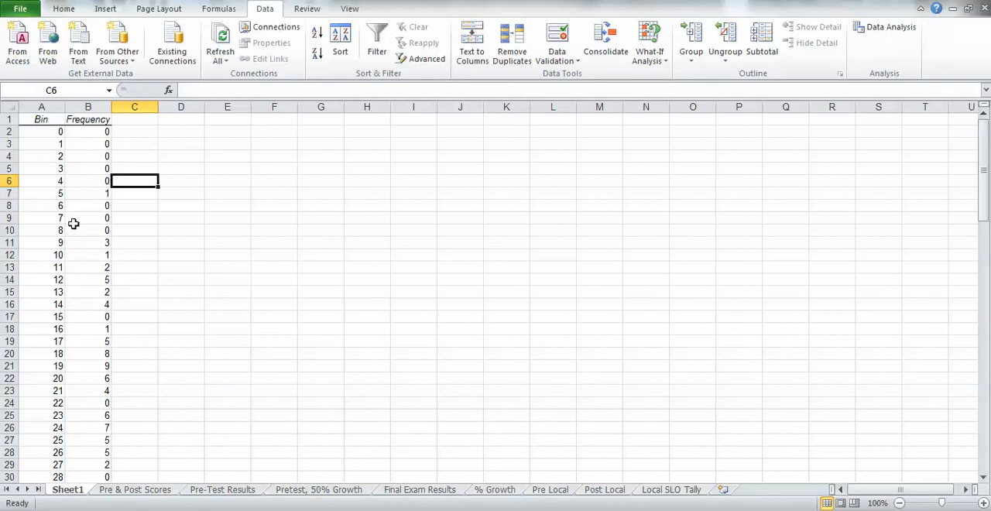
Select the Bin and Frequency output table from A1 down to the More row at B103.
{"action": "left_click", "coordinate": [40, 119]}
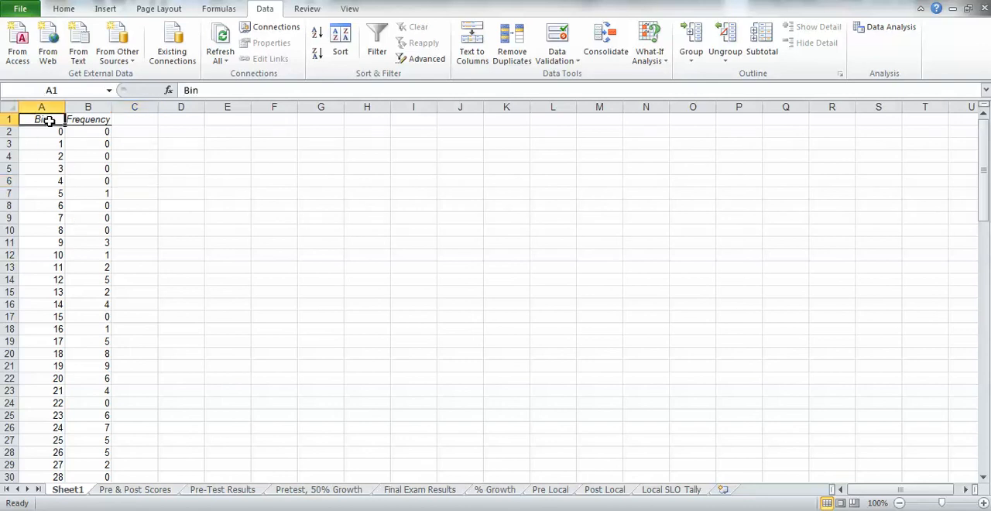
{"action": "mouse_move", "coordinate": [975, 178]}
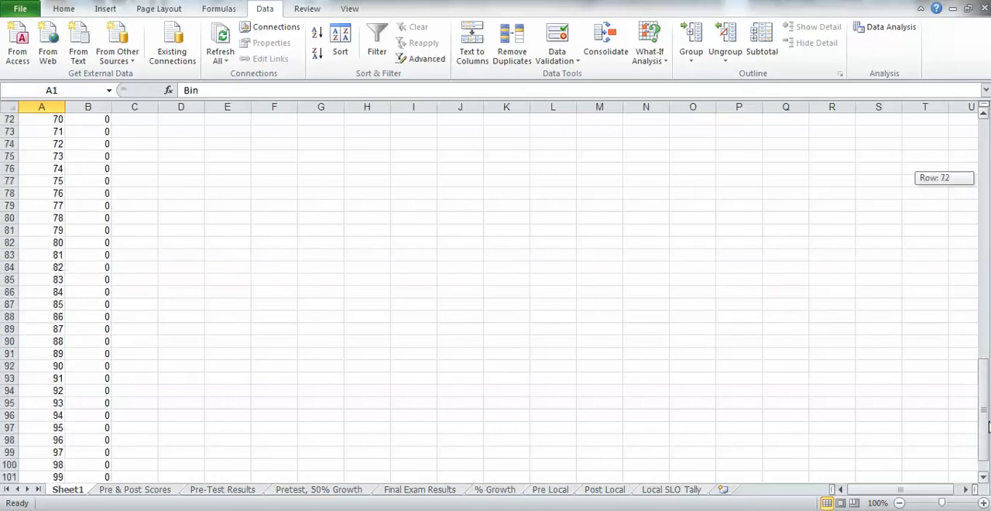
{"action": "scroll", "scroll_direction": "down", "scroll_amount": 3}
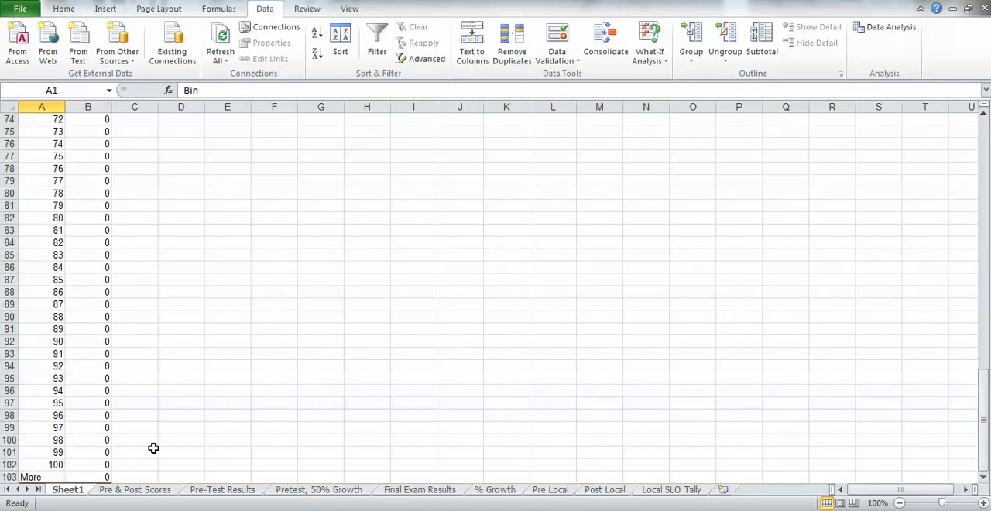
{"action": "mouse_move", "coordinate": [95, 477]}
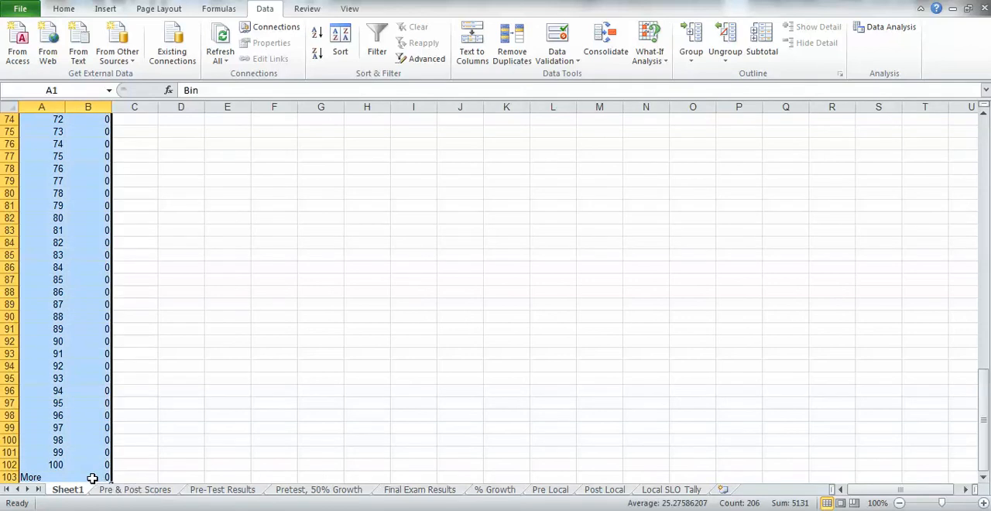
{"action": "mouse_move", "coordinate": [80, 302]}
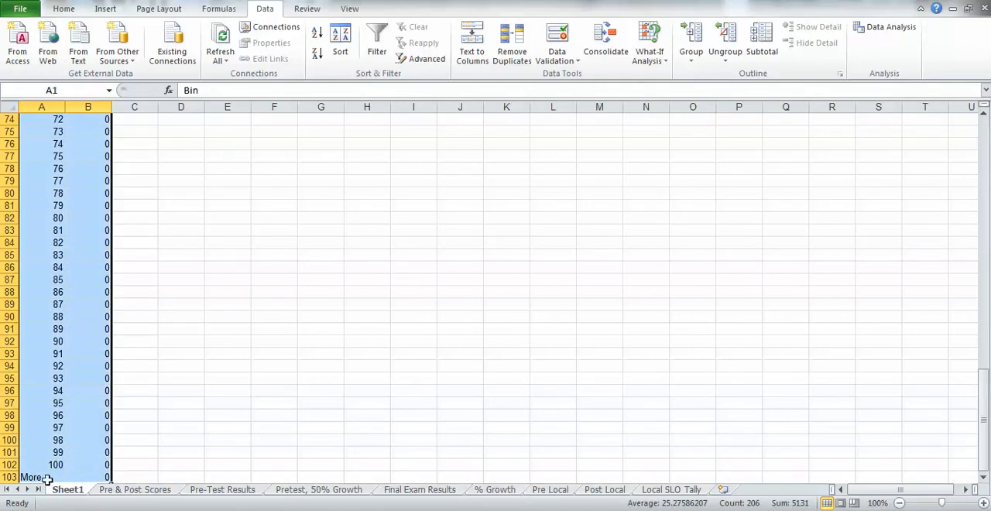
{"action": "mouse_move", "coordinate": [664, 421]}
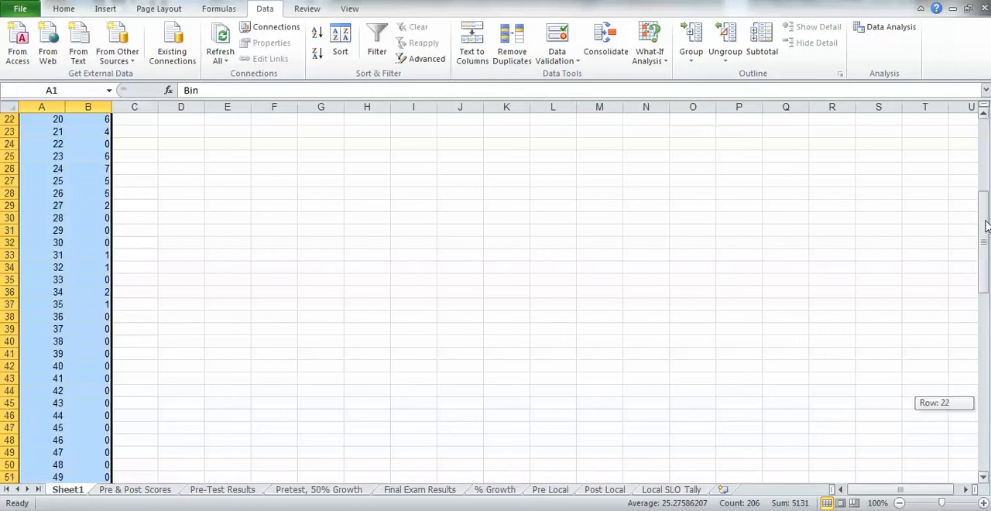
{"action": "scroll", "scroll_direction": "up", "scroll_amount": 3}
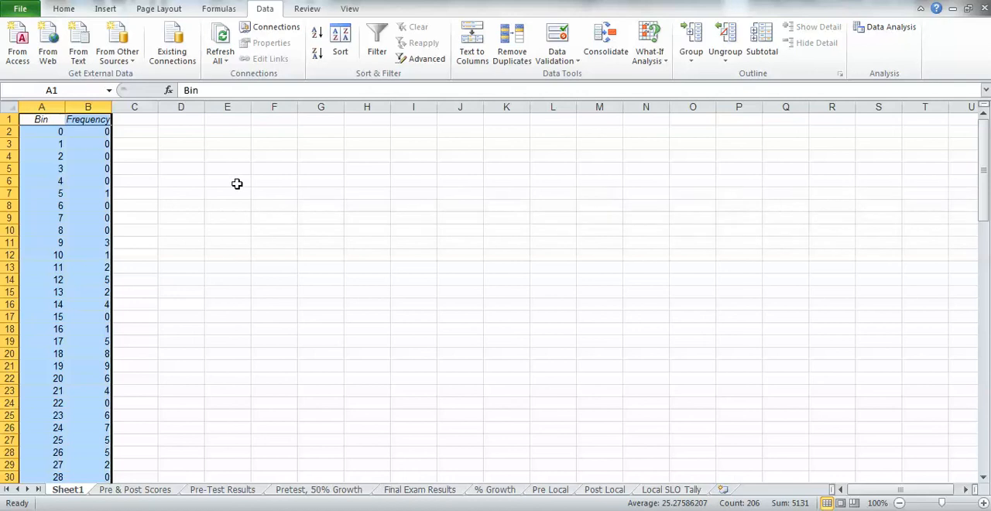
Insert a 2-D clustered column chart of the selected frequency data.
{"action": "left_click", "coordinate": [105, 9]}
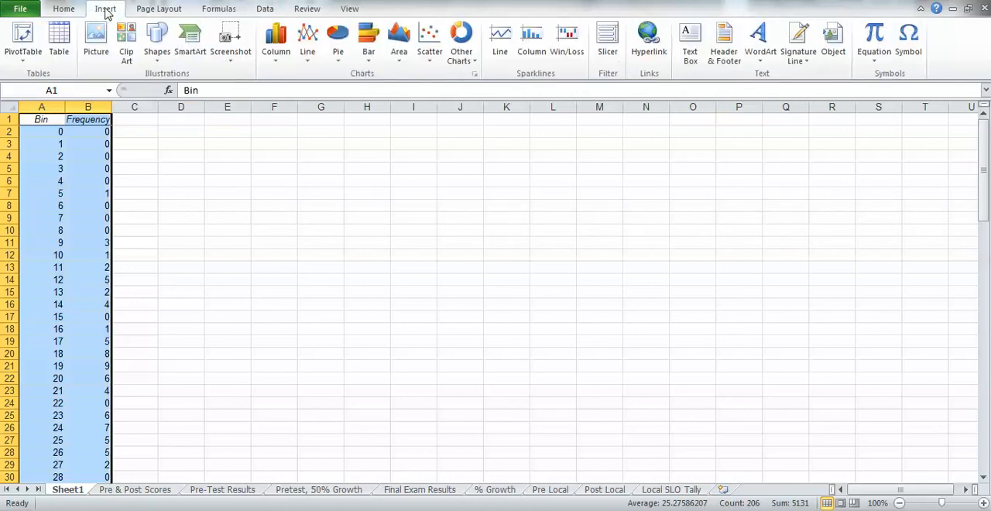
{"action": "mouse_move", "coordinate": [275, 39]}
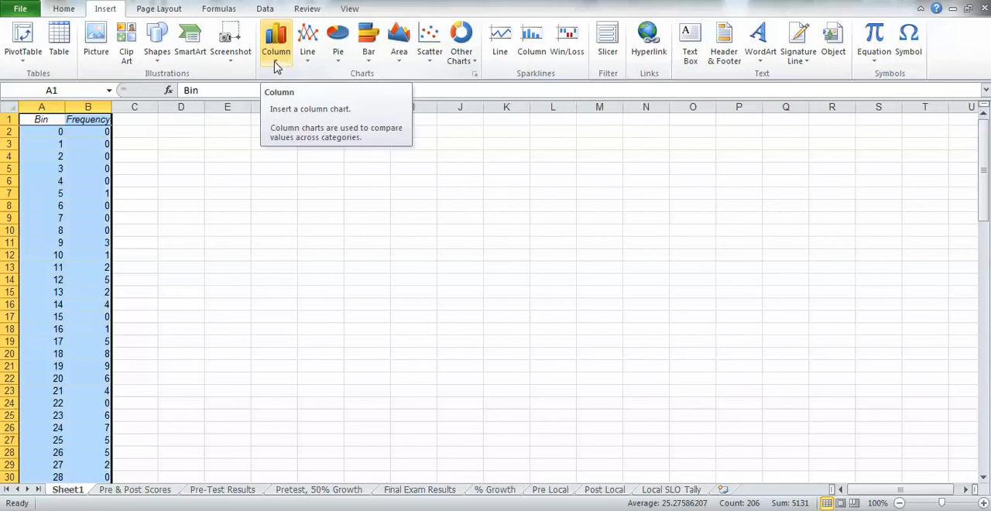
{"action": "left_click", "coordinate": [276, 39]}
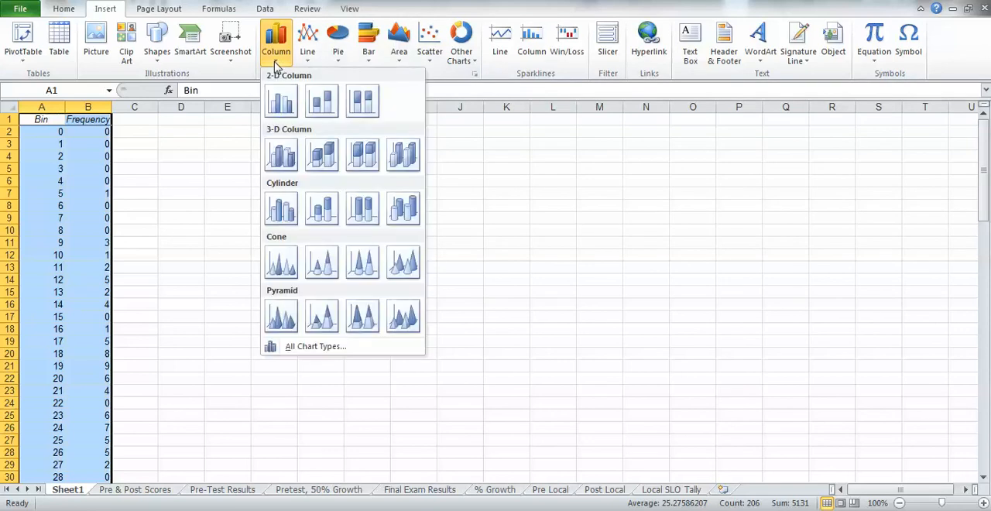
{"action": "left_click", "coordinate": [281, 101]}
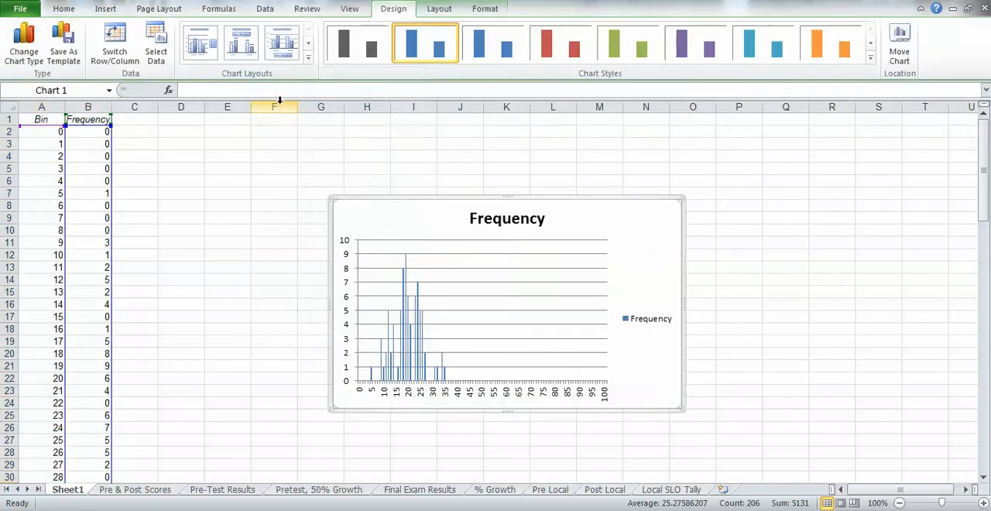
{"action": "mouse_move", "coordinate": [508, 195]}
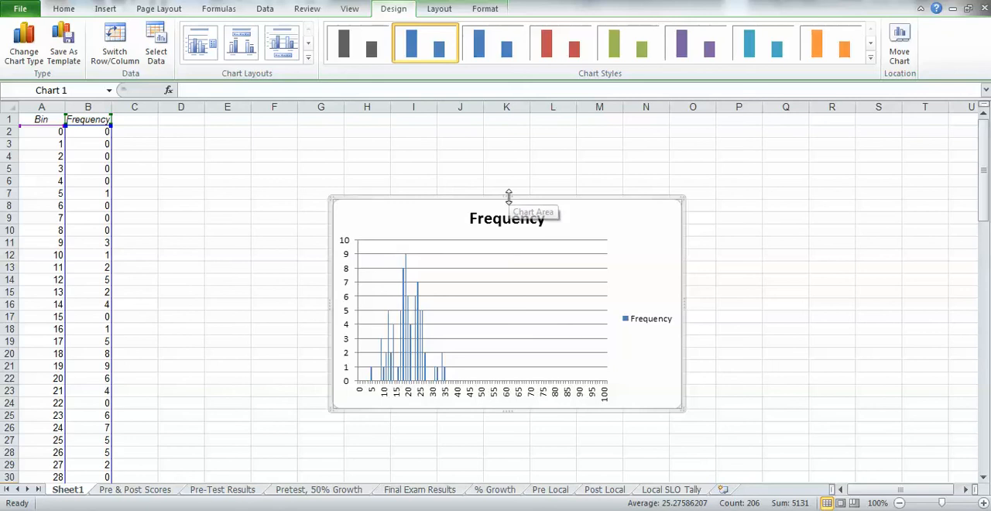
{"action": "mouse_move", "coordinate": [480, 200]}
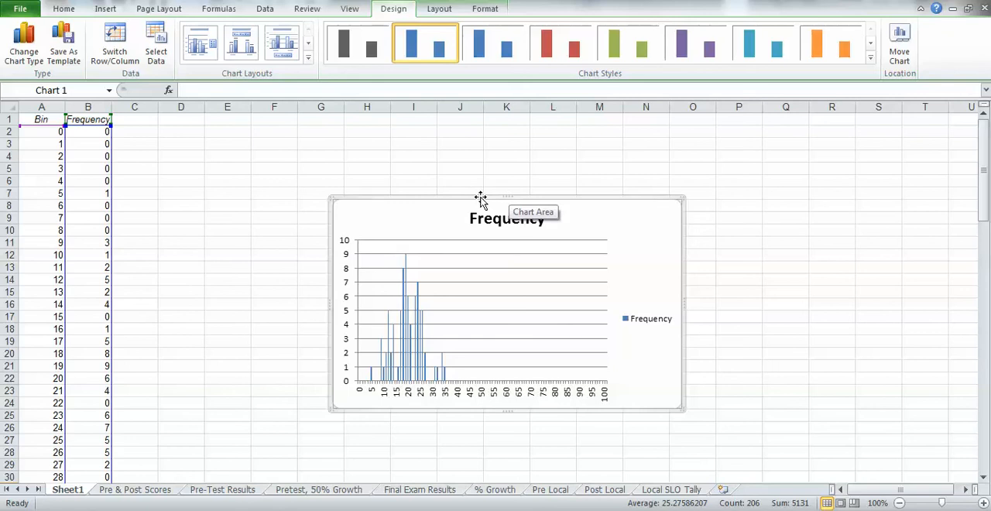
Move the chart beside column D near the top and enlarge it to about column R, row 29.
{"action": "left_click_drag", "start_coordinate": [480, 199], "coordinate": [339, 138]}
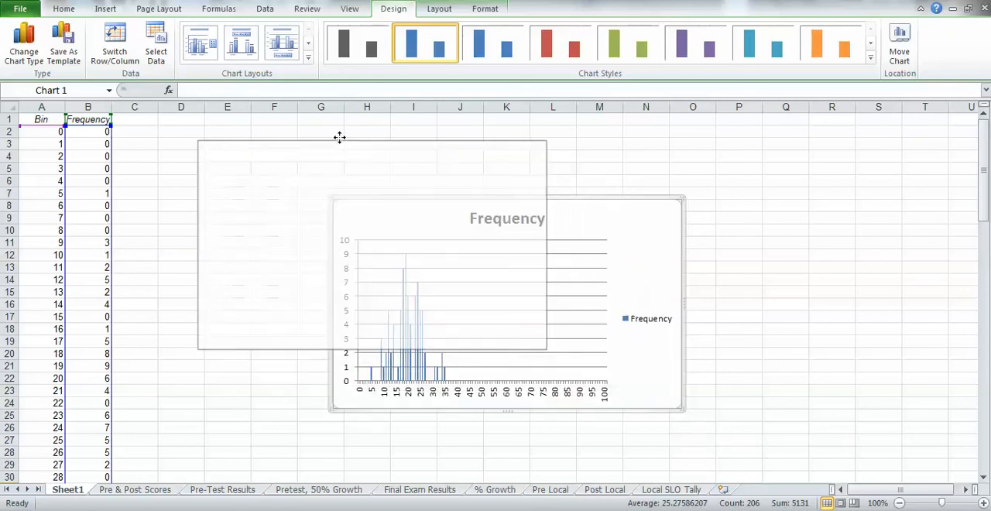
{"action": "left_click_drag", "start_coordinate": [508, 302], "coordinate": [332, 230]}
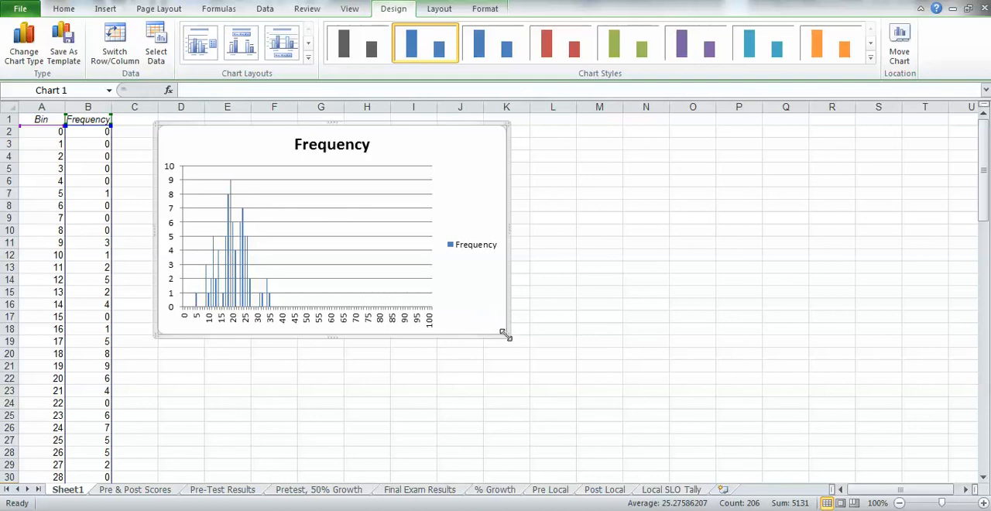
{"action": "left_click_drag", "start_coordinate": [503, 333], "coordinate": [620, 399]}
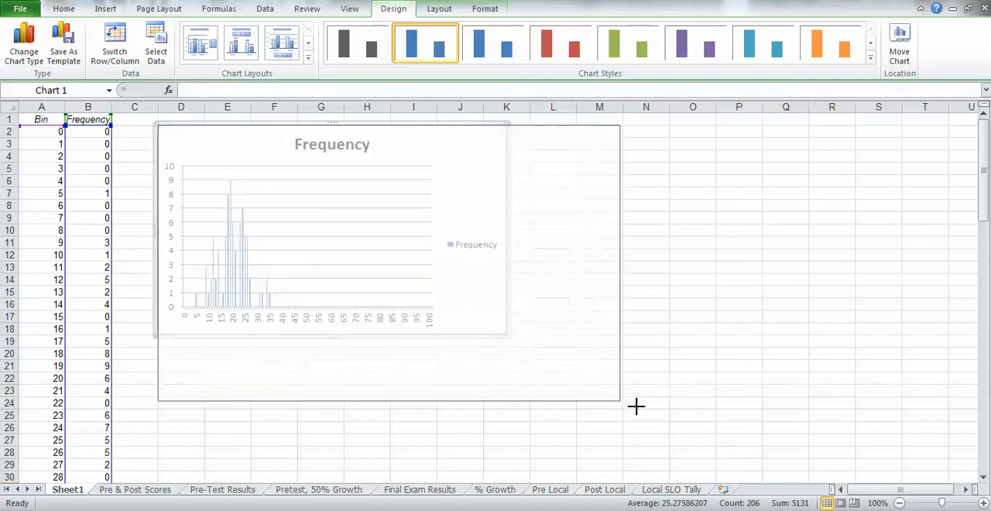
{"action": "left_click_drag", "start_coordinate": [619, 399], "coordinate": [808, 457]}
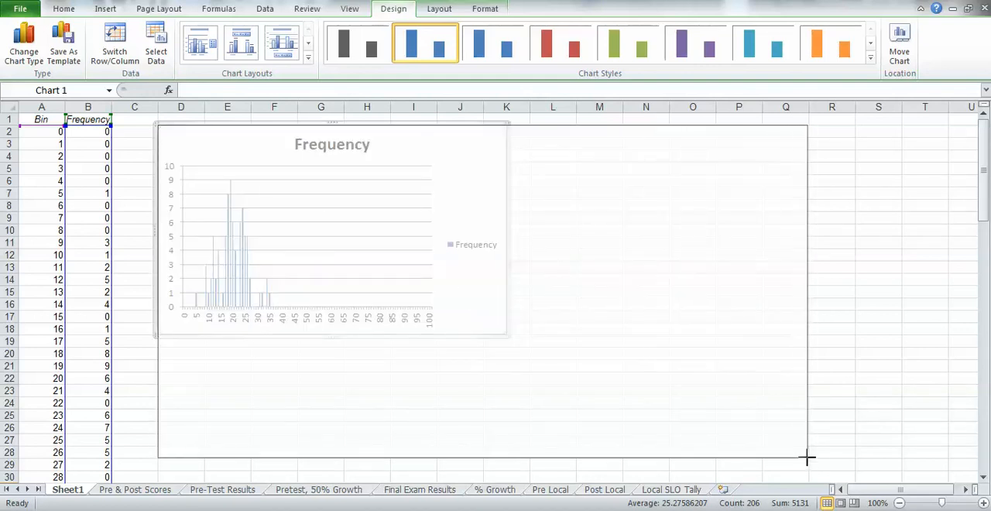
{"action": "left_click_drag", "start_coordinate": [508, 337], "coordinate": [808, 458]}
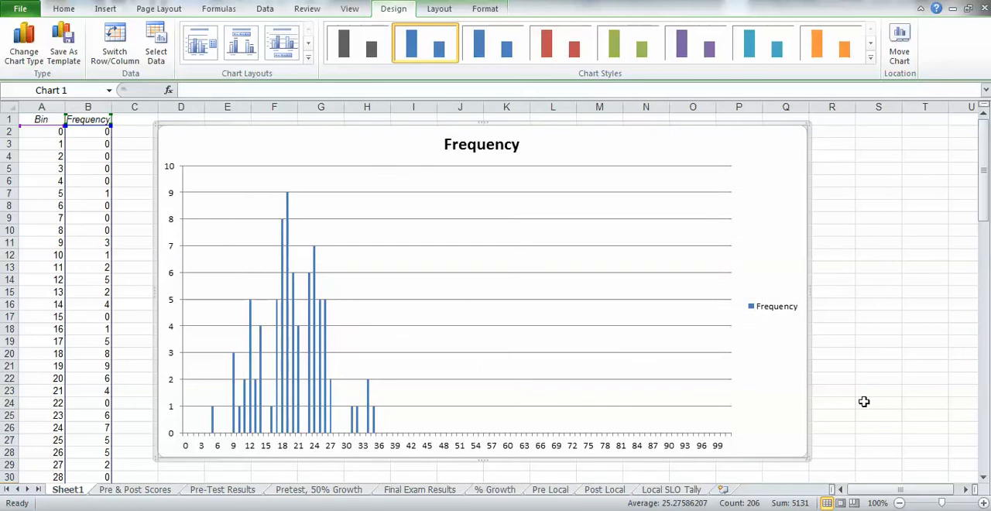
{"action": "mouse_move", "coordinate": [563, 292]}
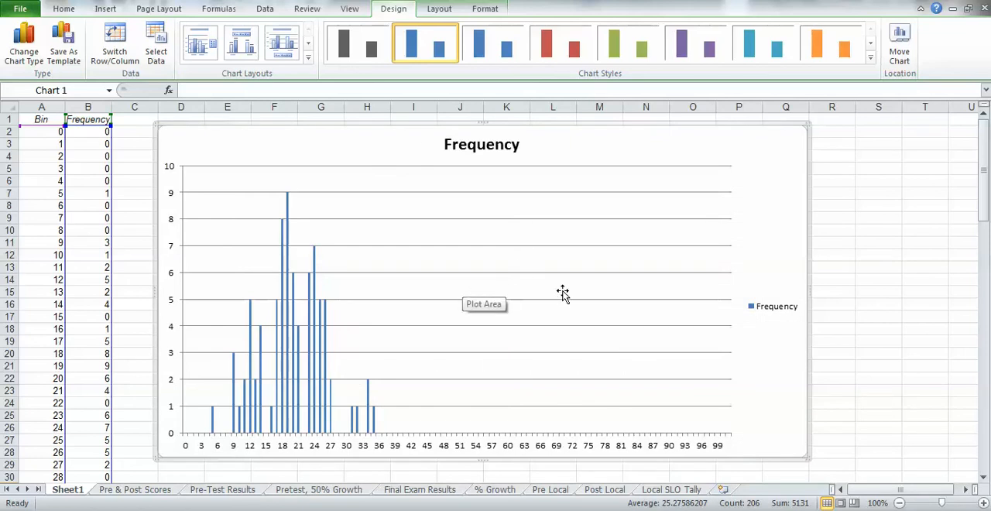
{"action": "mouse_move", "coordinate": [870, 303]}
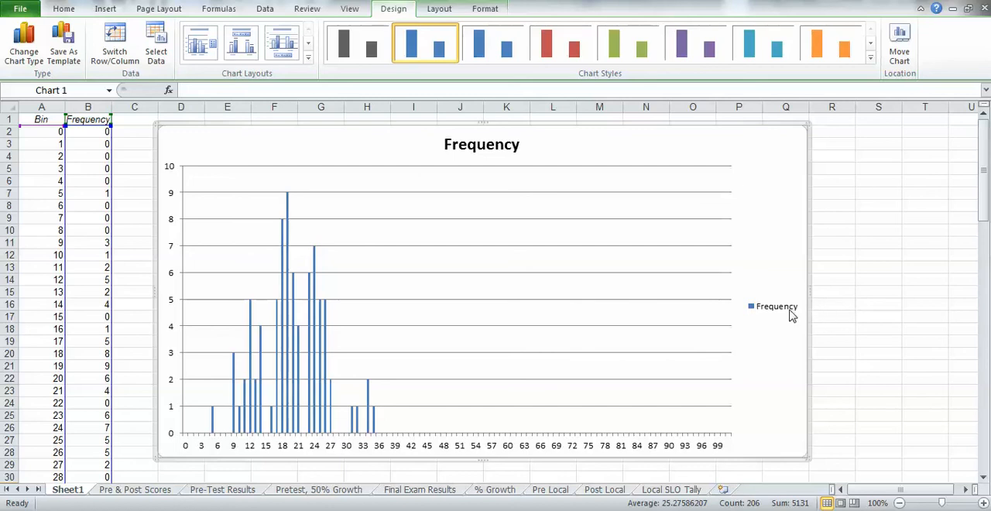
{"action": "mouse_move", "coordinate": [774, 306]}
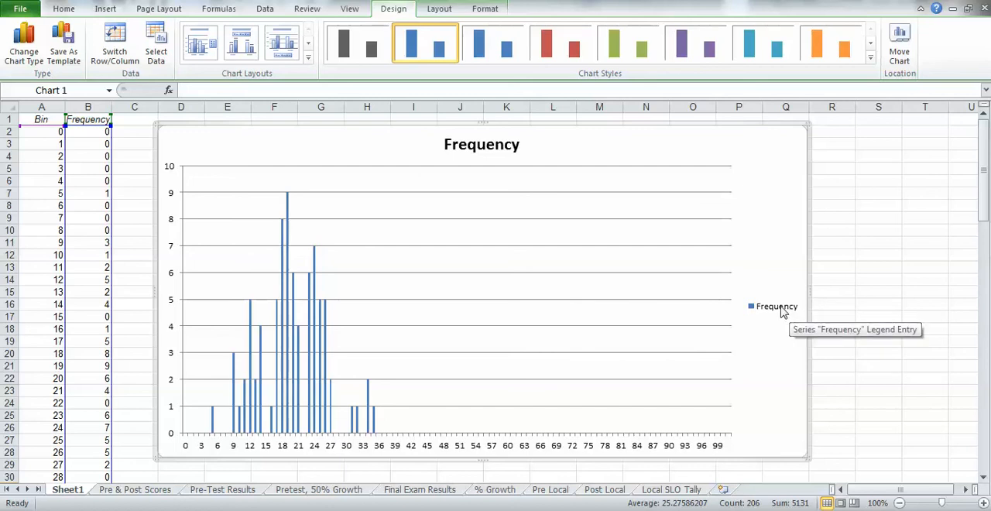
Select the Frequency legend so it can be removed from the chart.
{"action": "left_click", "coordinate": [776, 306]}
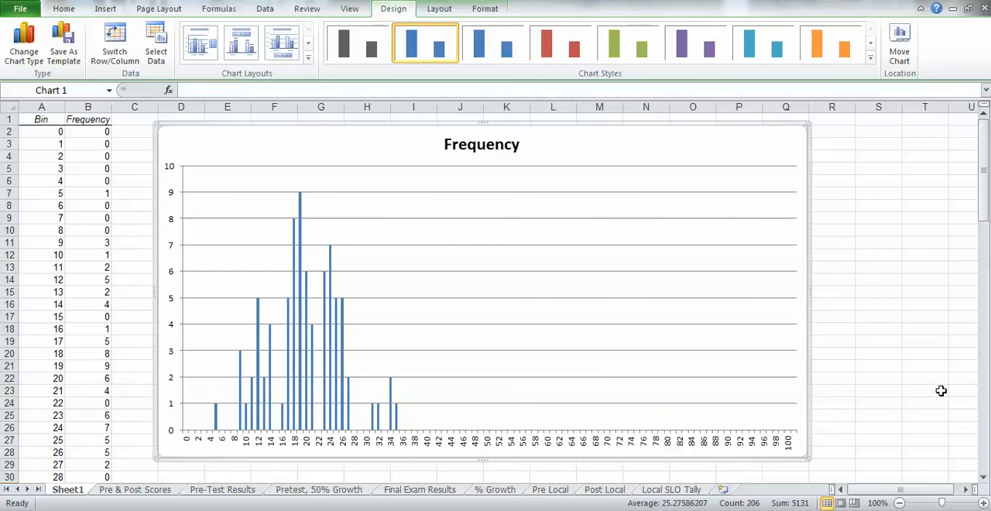
{"action": "mouse_move", "coordinate": [636, 446]}
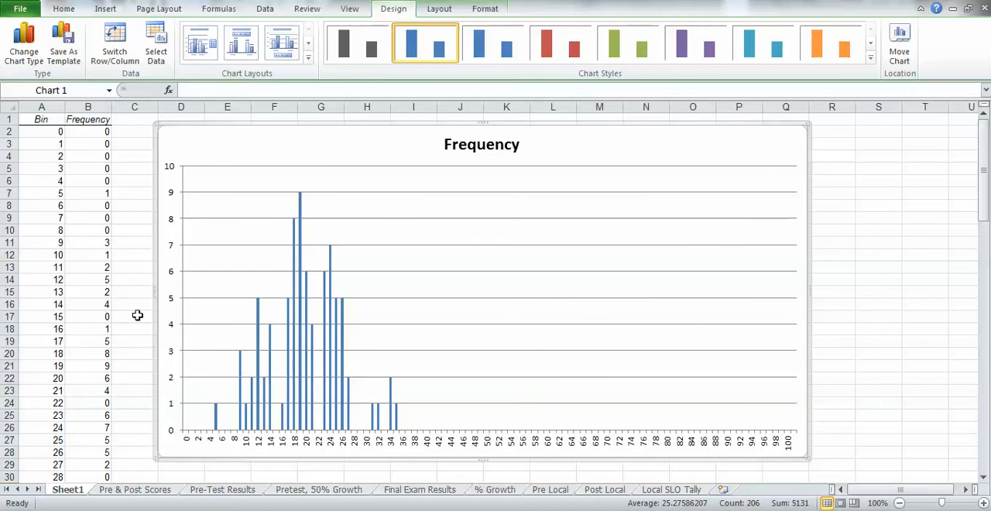
{"action": "mouse_move", "coordinate": [370, 449]}
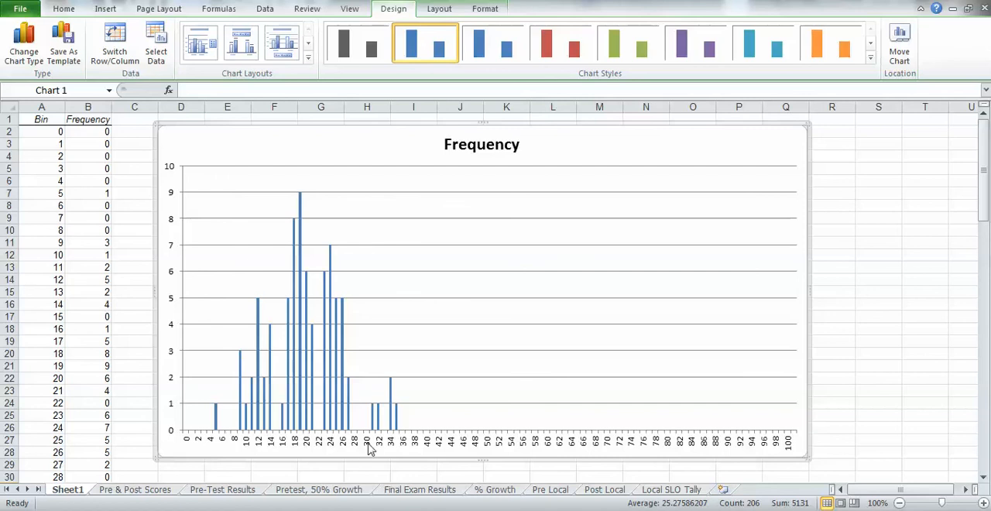
{"action": "mouse_move", "coordinate": [505, 170]}
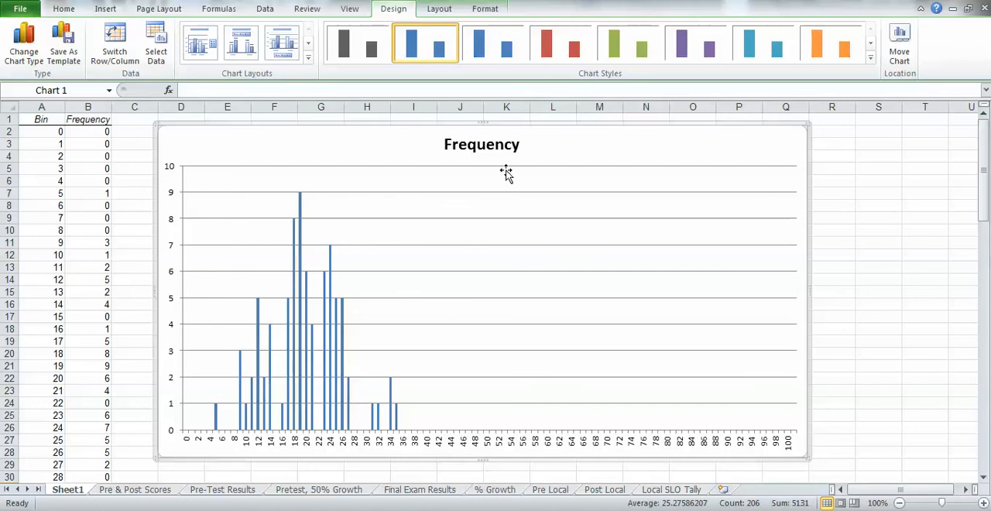
Edit the chart title to read 'Frequency for Pre-Test Scores'.
{"action": "left_click", "coordinate": [482, 144]}
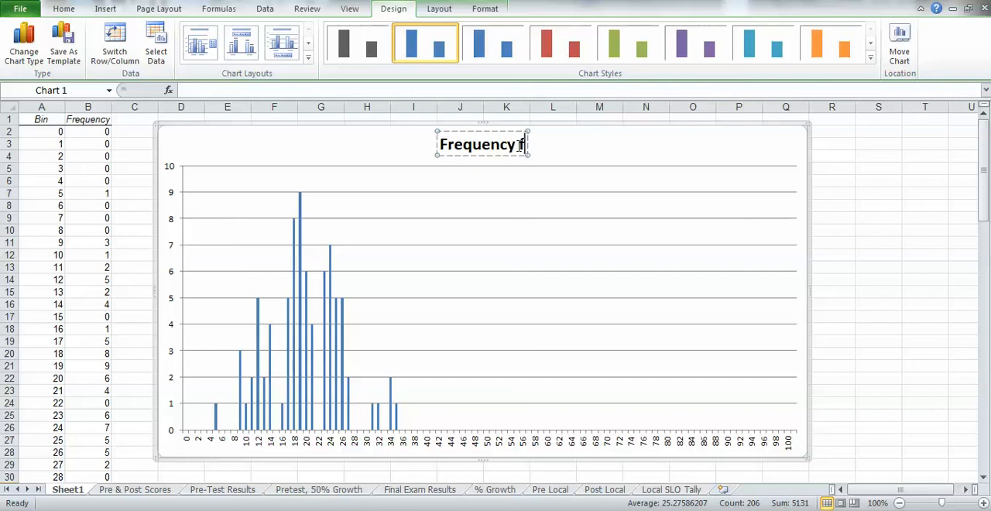
{"action": "type", "text": "for Pre"}
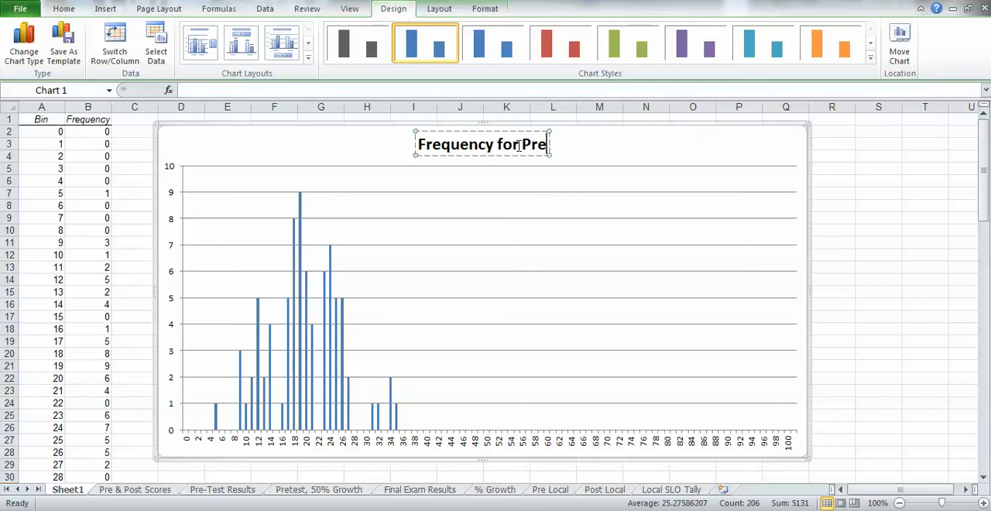
{"action": "type", "text": "-Test"}
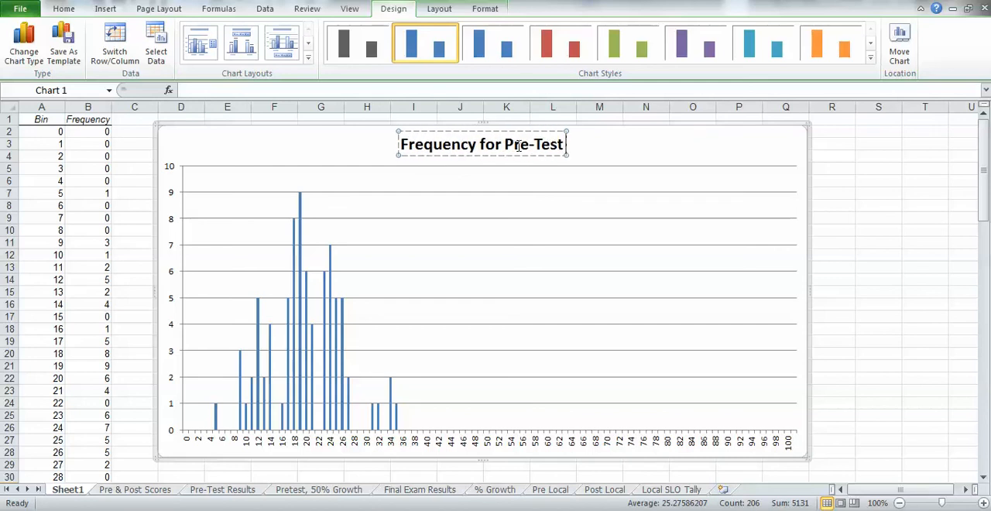
{"action": "type", "text": "Scores"}
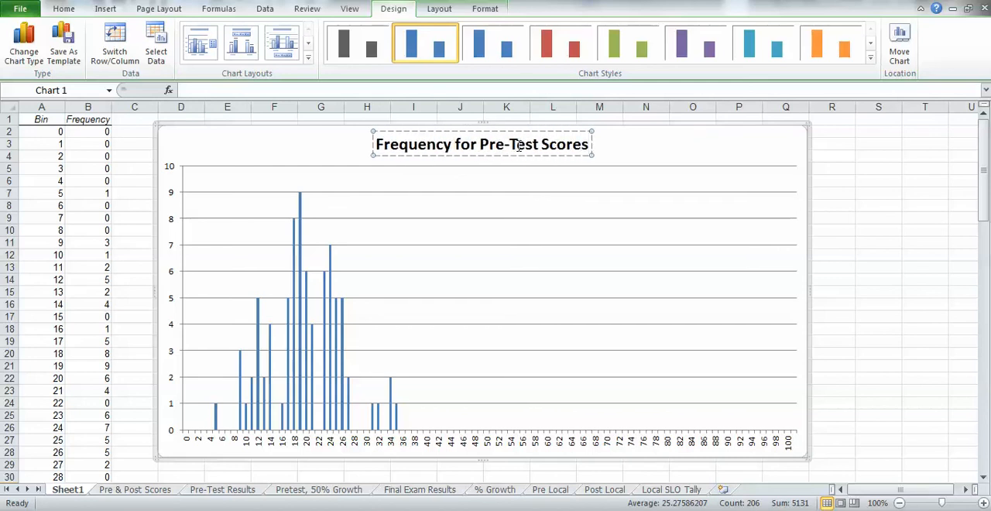
{"action": "left_click", "coordinate": [831, 230]}
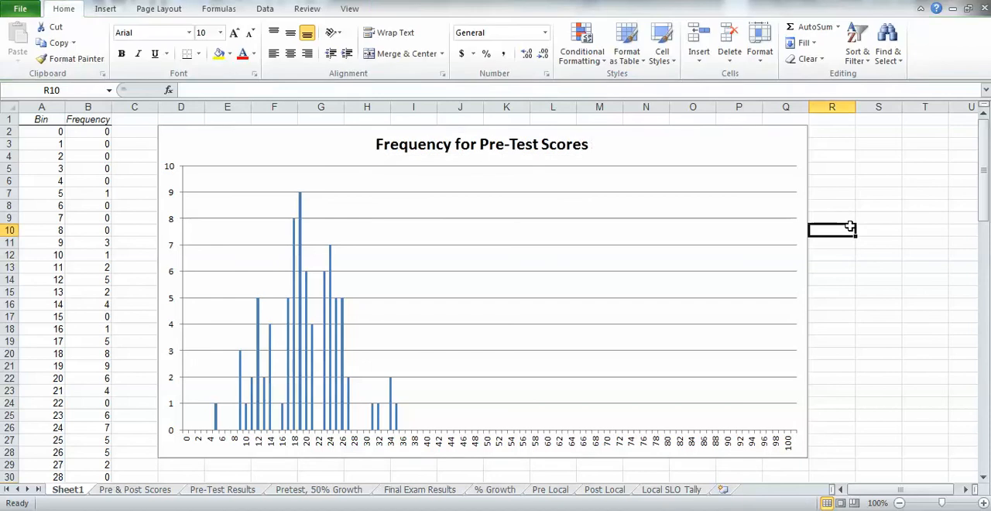
{"action": "mouse_move", "coordinate": [833, 241]}
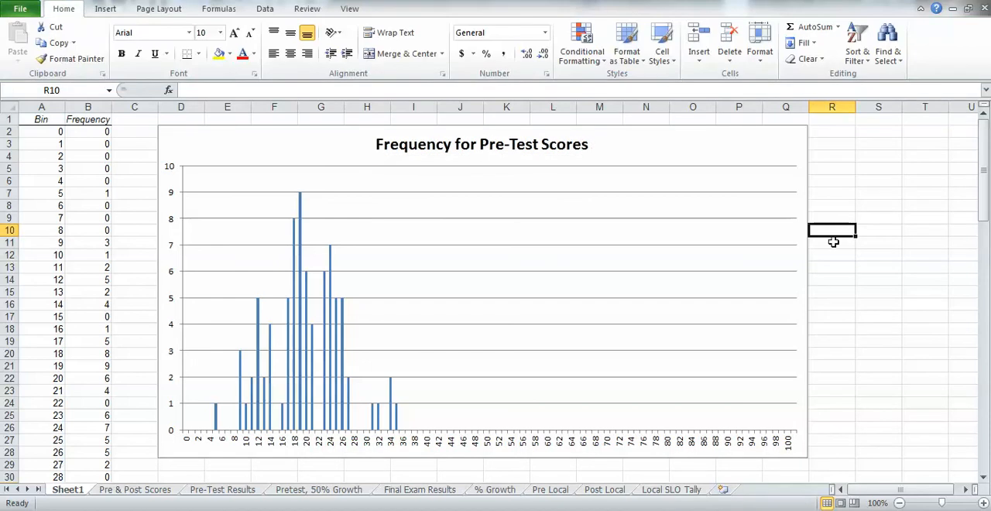
{"action": "mouse_move", "coordinate": [694, 446]}
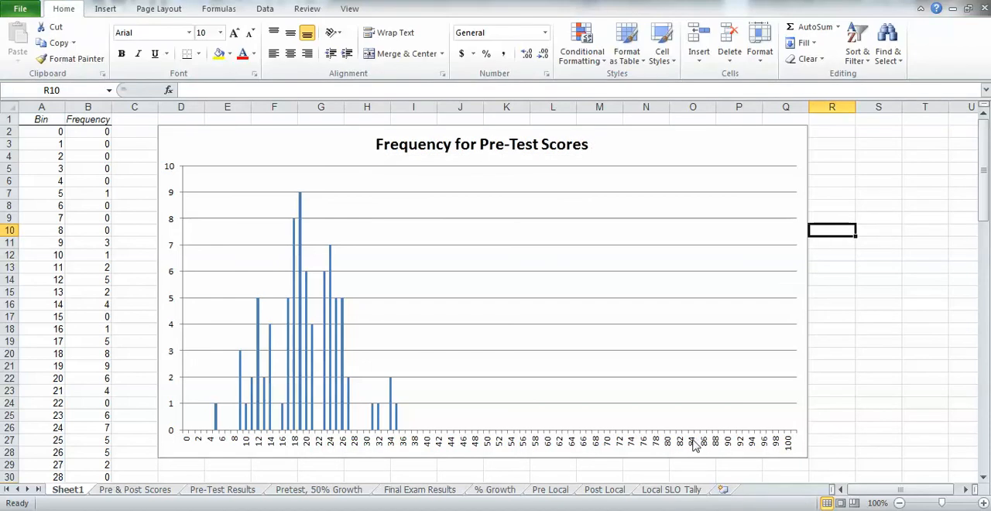
Format the horizontal axis with a fixed label interval of 1, positioned on tick marks.
{"action": "left_click", "coordinate": [833, 403]}
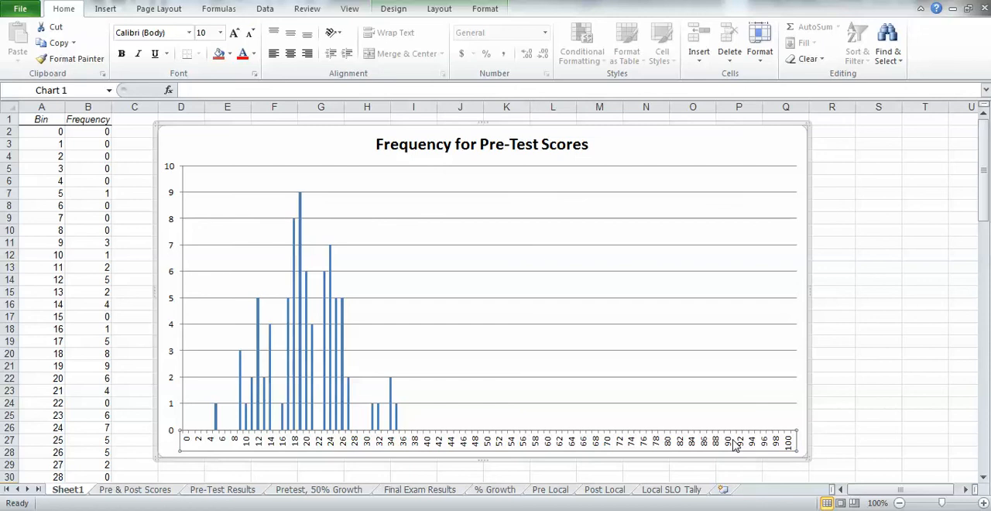
{"action": "right_click", "coordinate": [739, 442]}
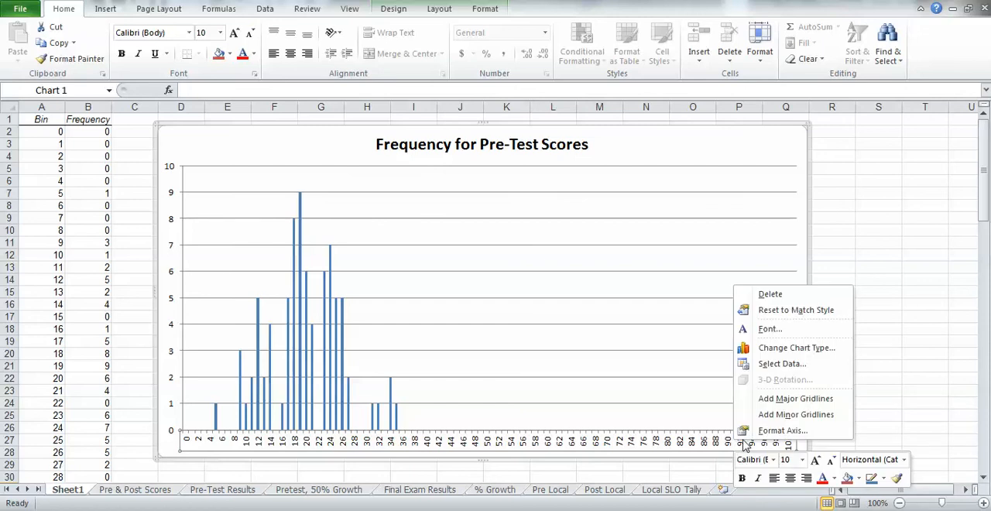
{"action": "mouse_move", "coordinate": [782, 431]}
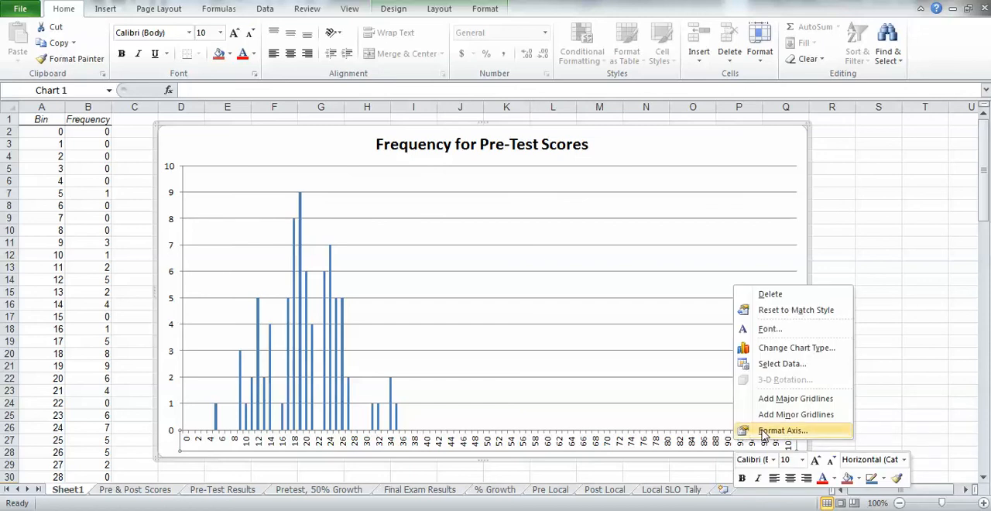
{"action": "left_click", "coordinate": [781, 431]}
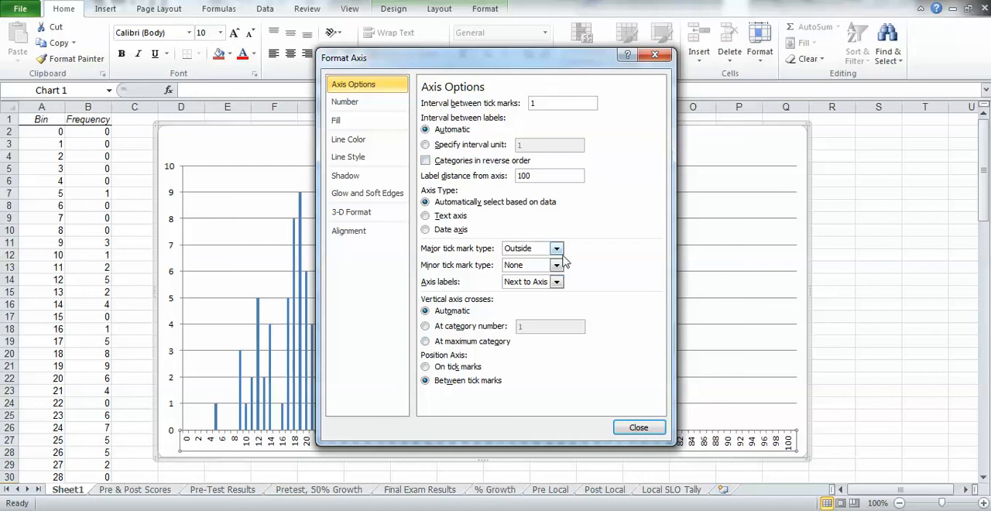
{"action": "mouse_move", "coordinate": [527, 148]}
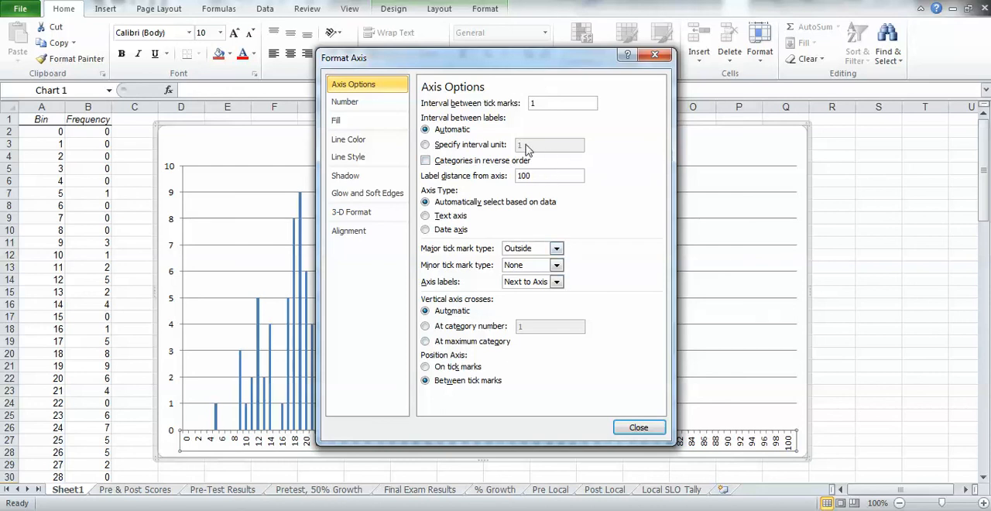
{"action": "left_click", "coordinate": [424, 145]}
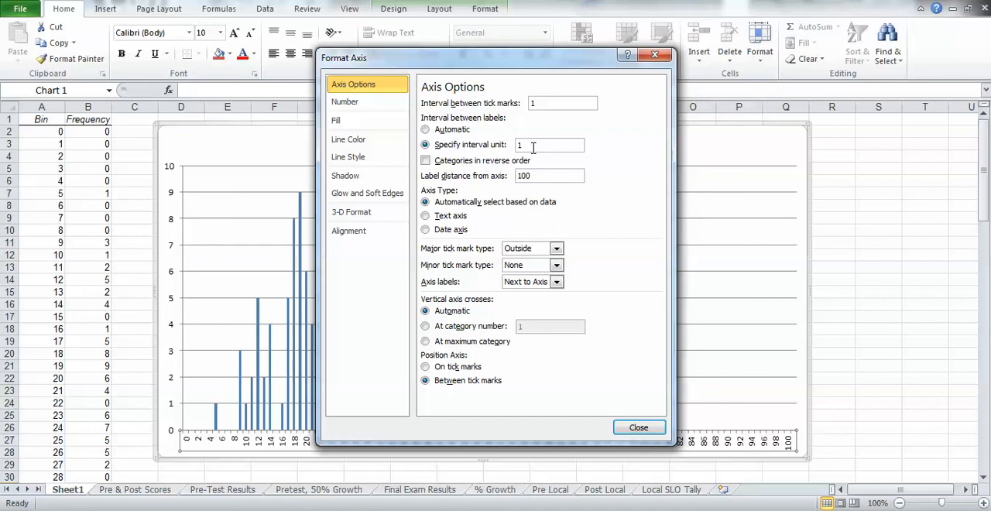
{"action": "mouse_move", "coordinate": [483, 362]}
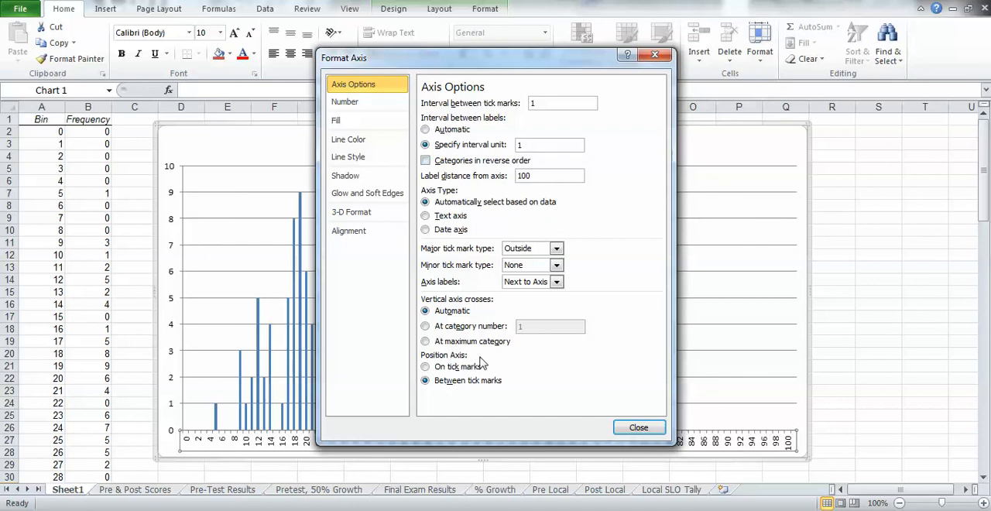
{"action": "mouse_move", "coordinate": [455, 365]}
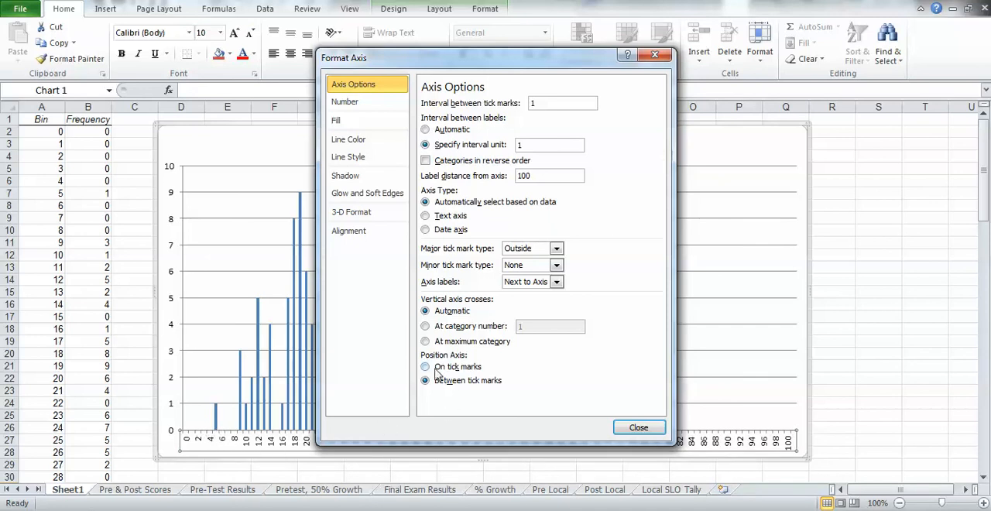
{"action": "left_click", "coordinate": [424, 365]}
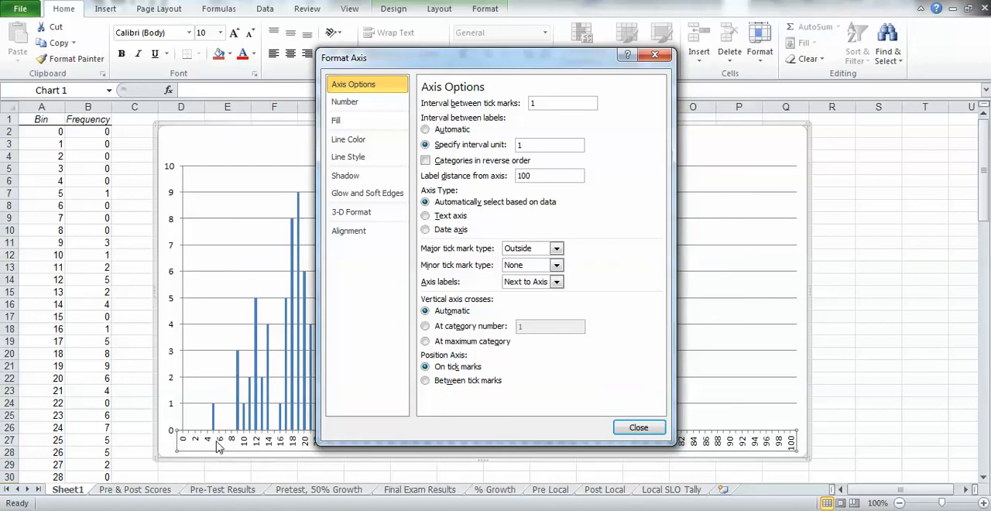
{"action": "mouse_move", "coordinate": [219, 421]}
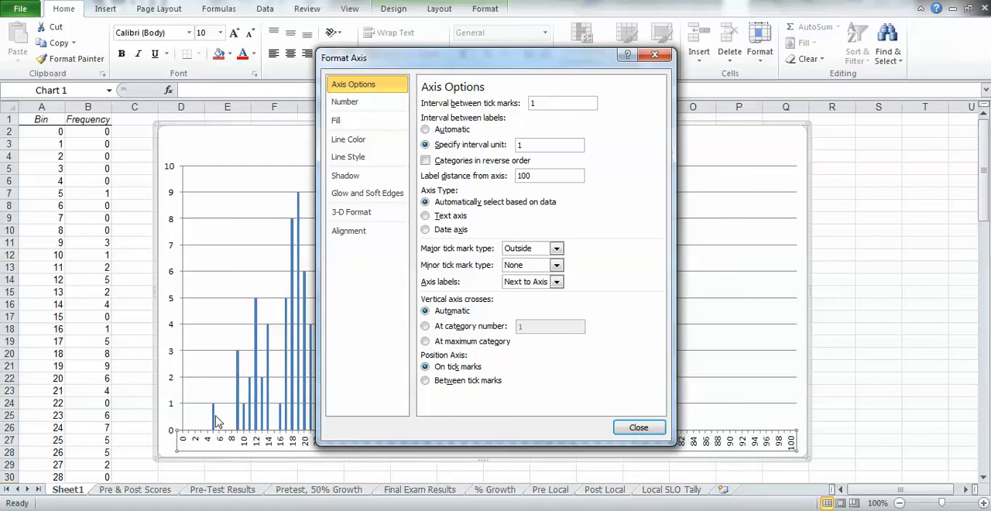
{"action": "mouse_move", "coordinate": [220, 443]}
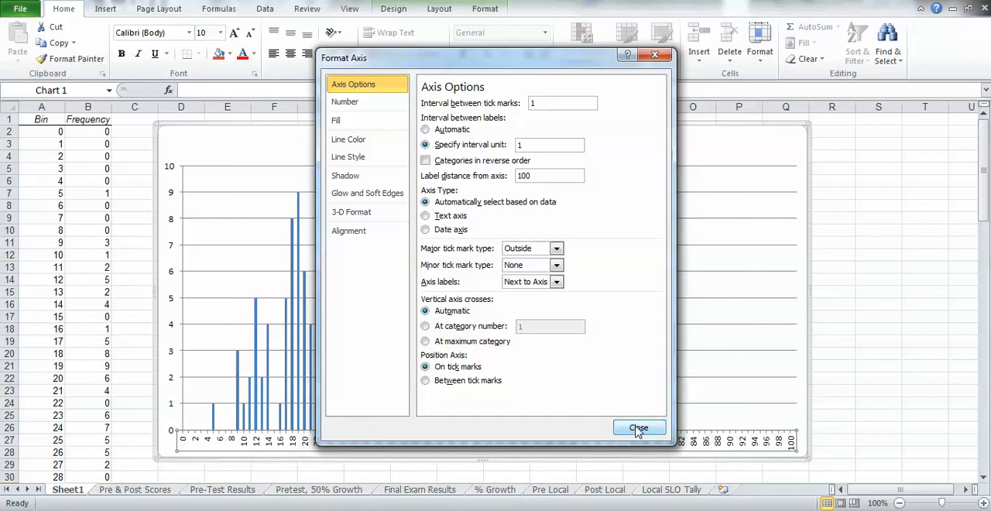
Apply the axis settings and narrow the chart's plot area from the left.
{"action": "left_click", "coordinate": [638, 427]}
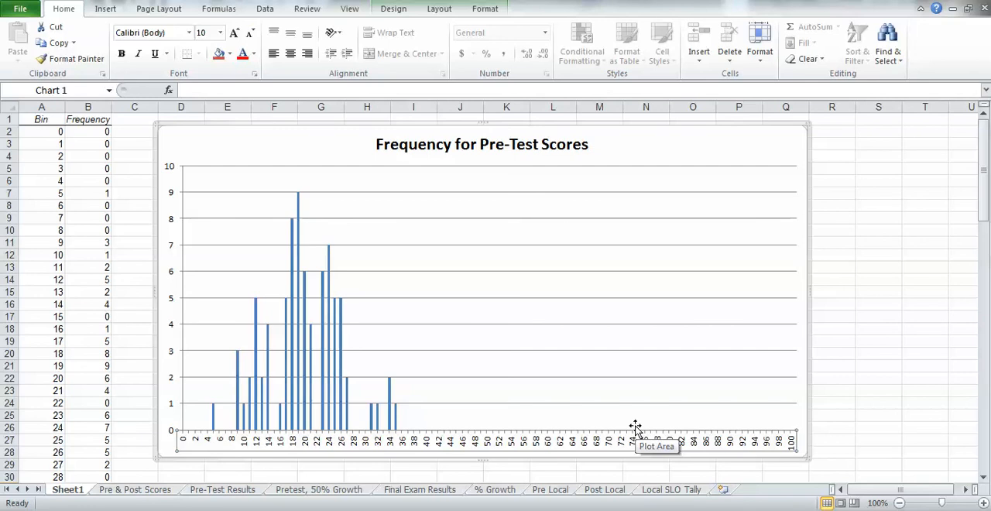
{"action": "left_click", "coordinate": [831, 353]}
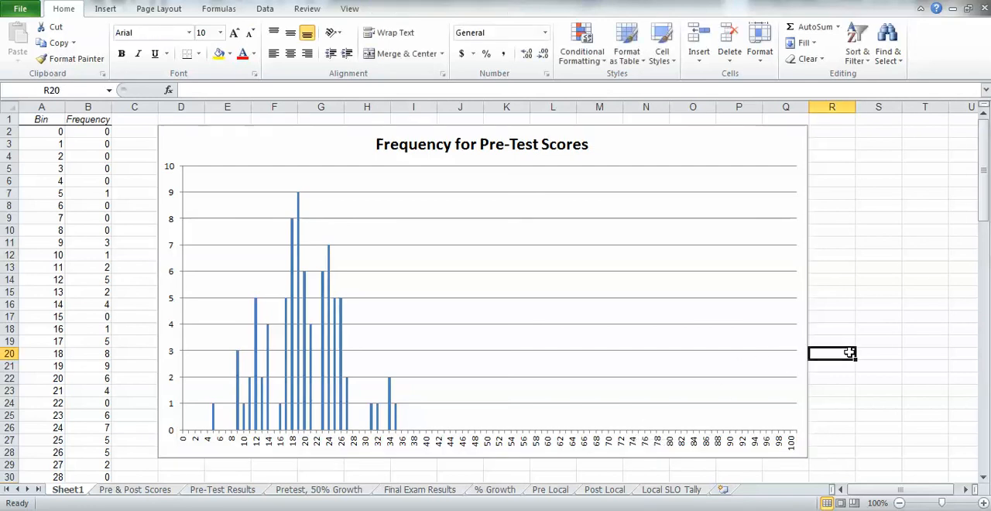
{"action": "mouse_move", "coordinate": [777, 316]}
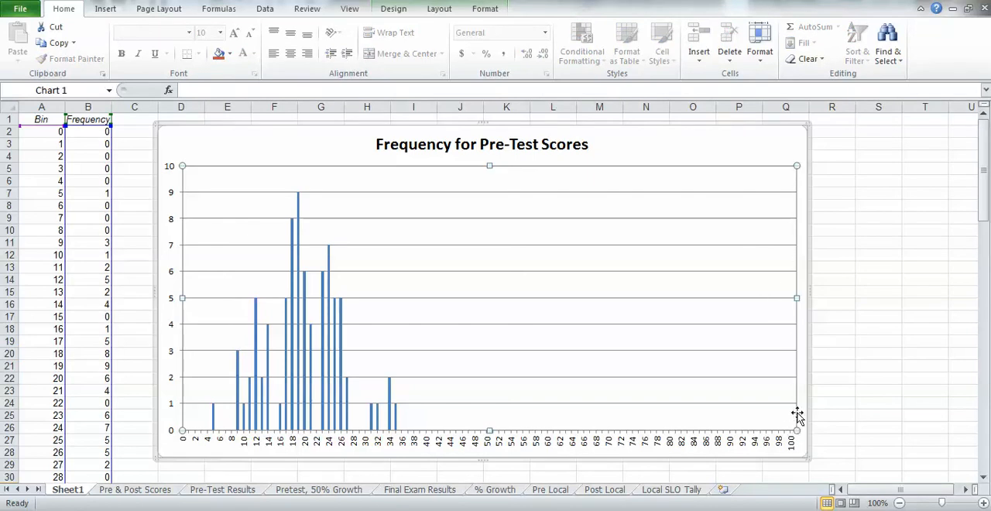
{"action": "mouse_move", "coordinate": [802, 442]}
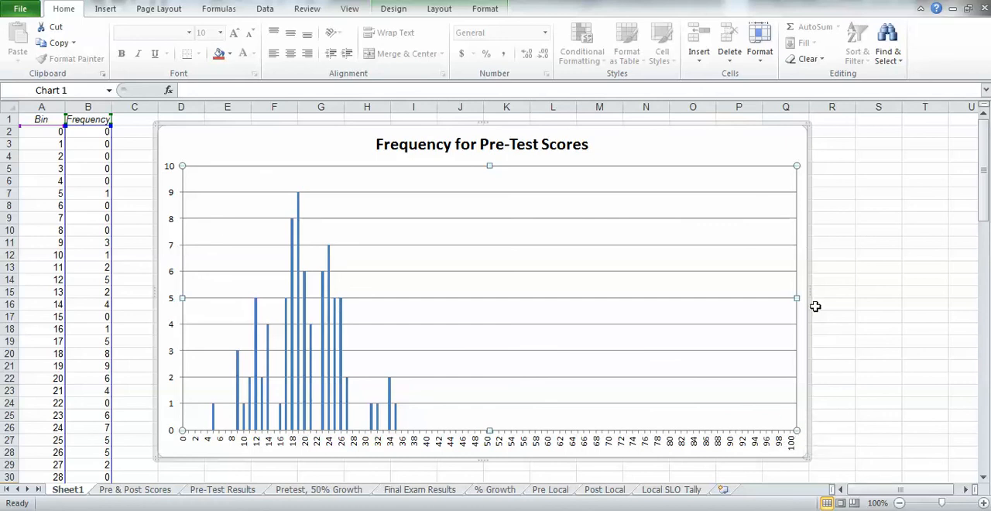
{"action": "mouse_move", "coordinate": [795, 429]}
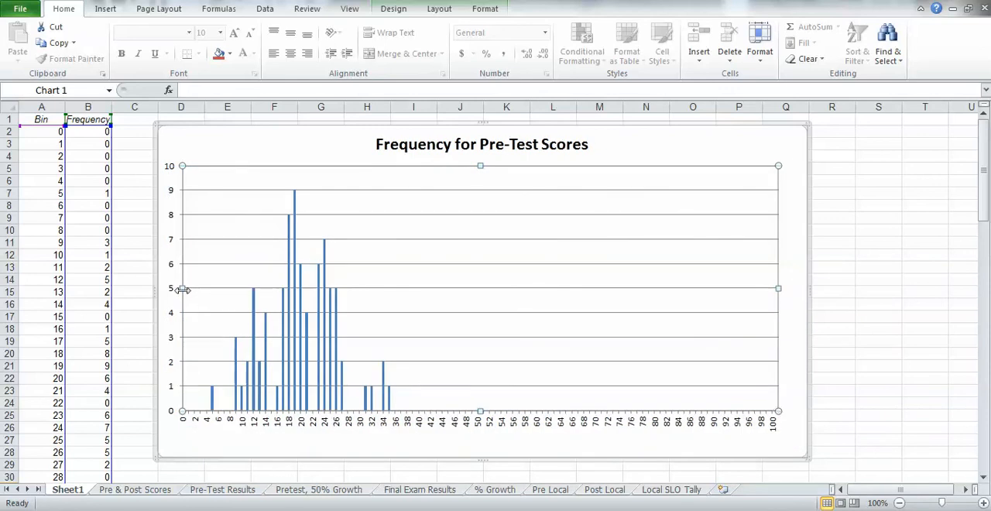
{"action": "left_click", "coordinate": [231, 291]}
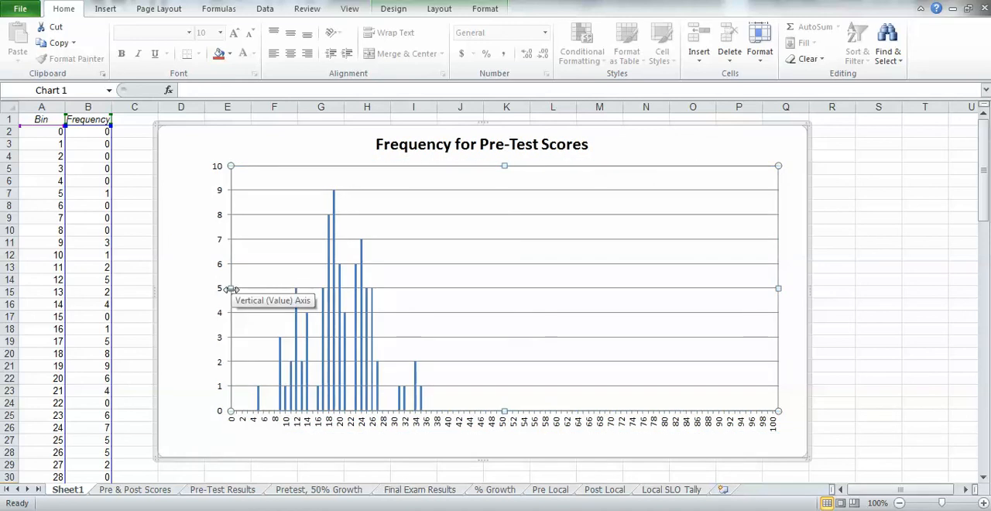
{"action": "mouse_move", "coordinate": [274, 42]}
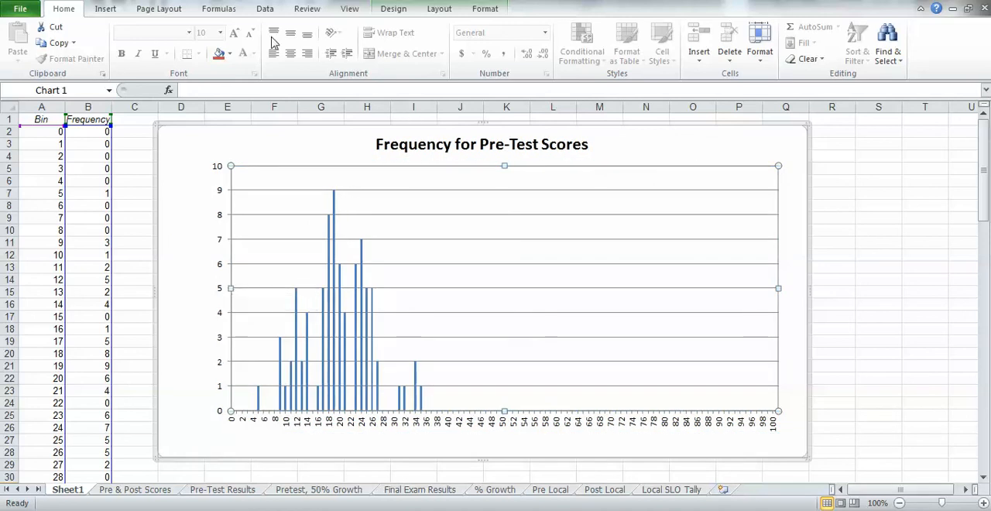
Add a 'Test Score Values' text box and place it just below the horizontal axis numbers.
{"action": "left_click", "coordinate": [106, 9]}
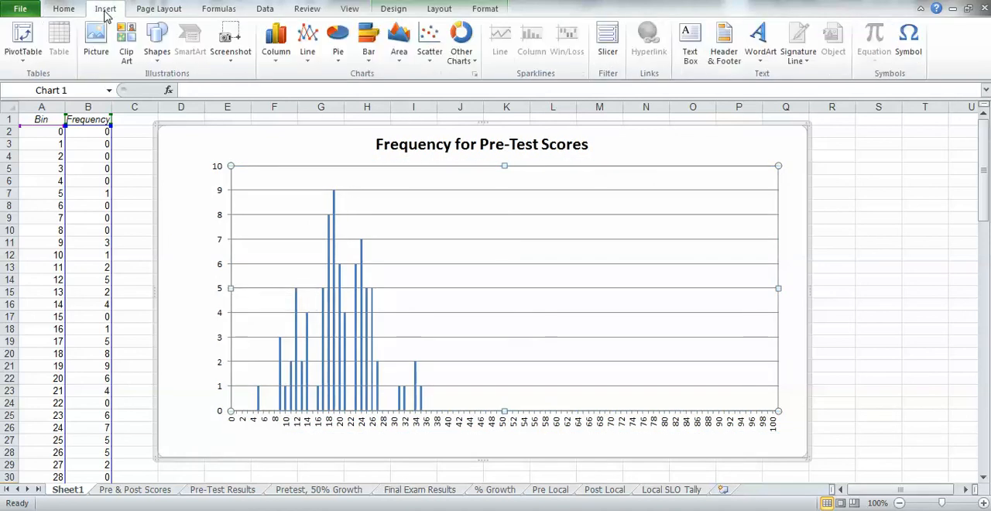
{"action": "mouse_move", "coordinate": [700, 24]}
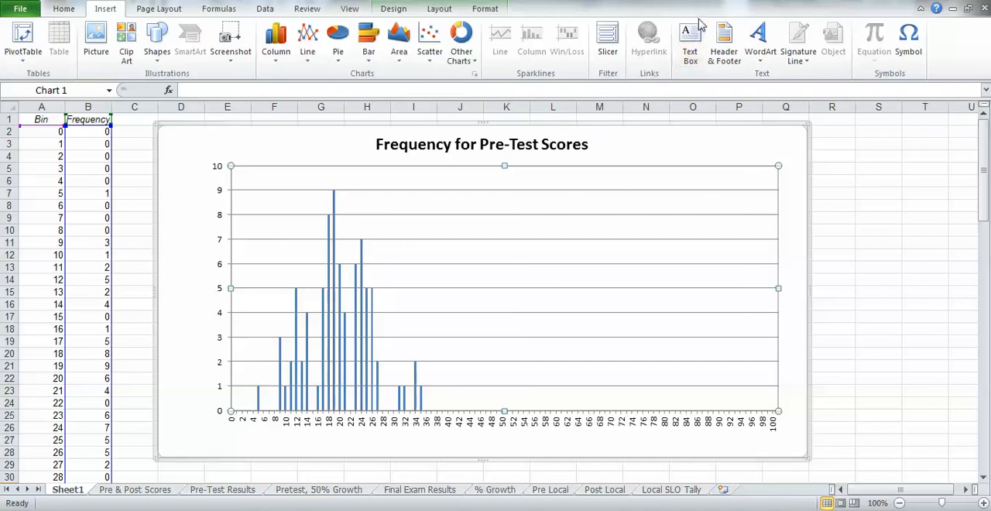
{"action": "left_click", "coordinate": [689, 39]}
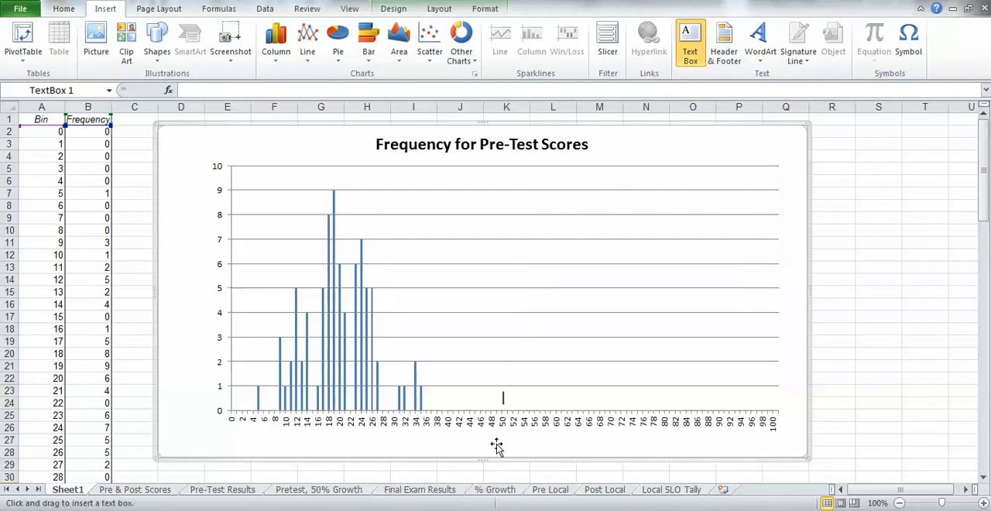
{"action": "left_click_drag", "start_coordinate": [495, 387], "coordinate": [565, 452]}
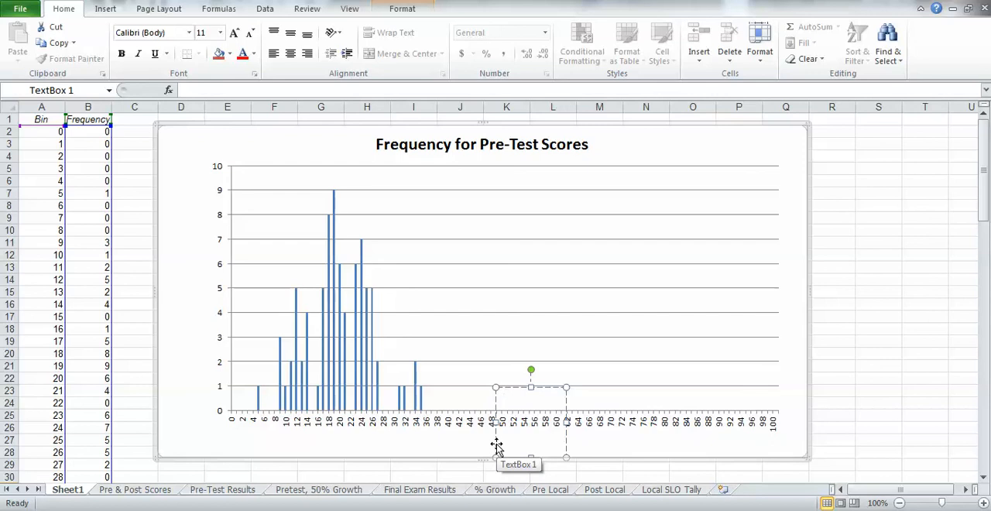
{"action": "type", "text": "Test Score Values"}
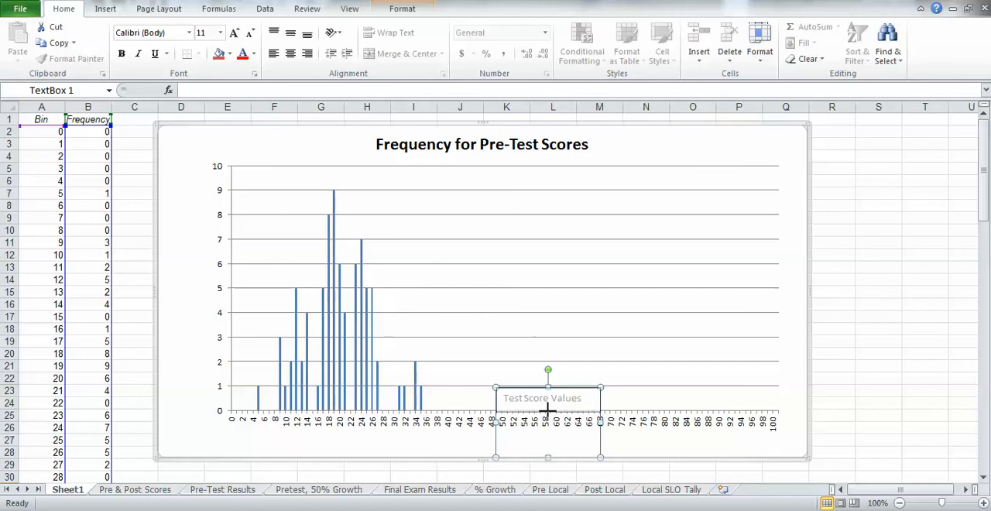
{"action": "left_click_drag", "start_coordinate": [548, 406], "coordinate": [548, 397]}
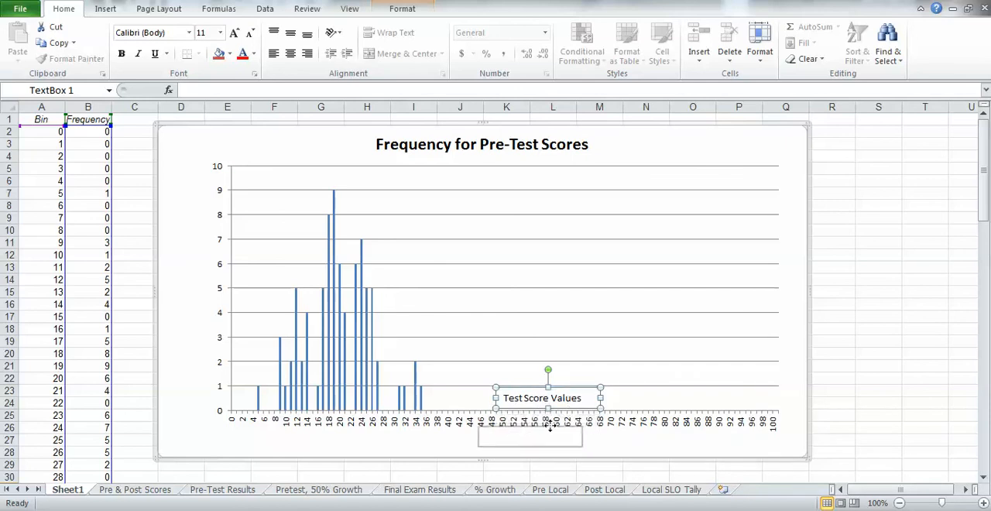
{"action": "left_click_drag", "start_coordinate": [529, 437], "coordinate": [496, 441]}
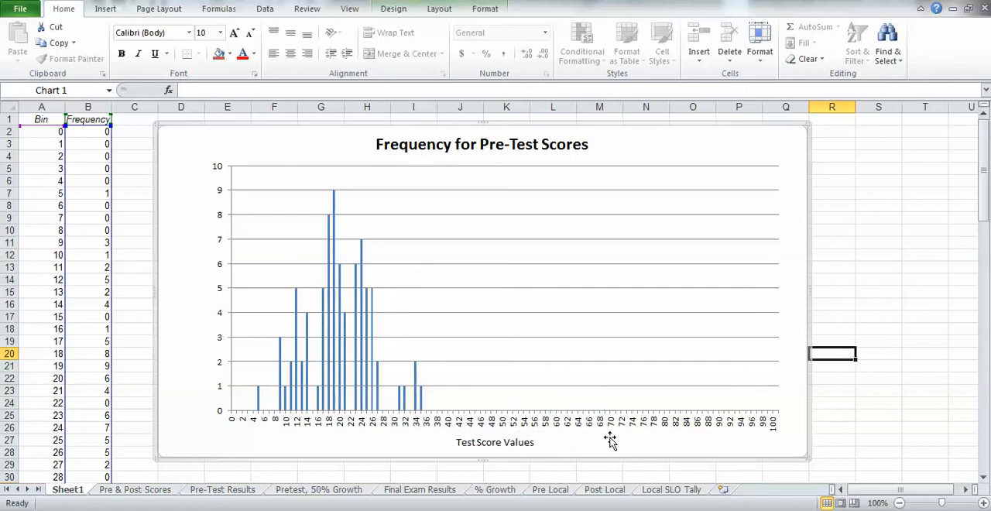
{"action": "mouse_move", "coordinate": [105, 9]}
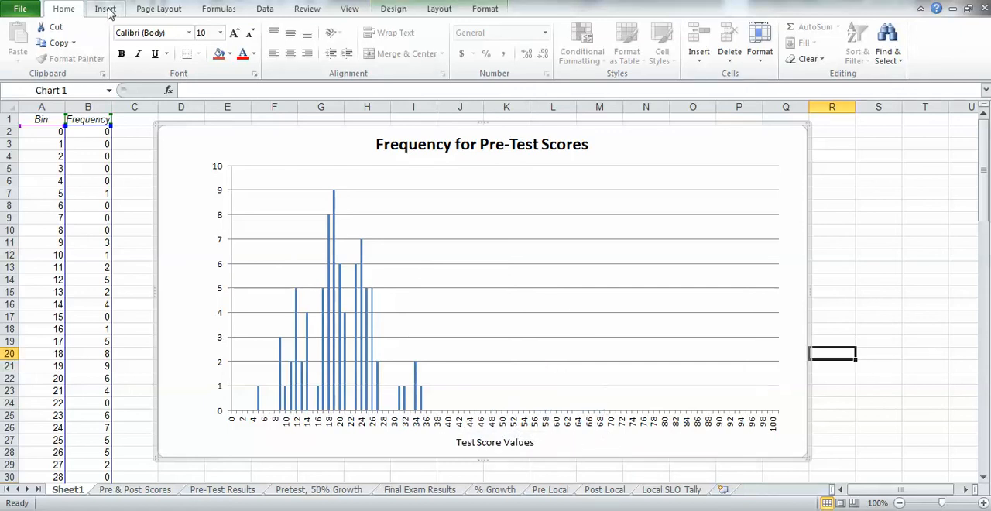
Add a 'Frequency' text box and rotate it to run vertically beside the vertical axis.
{"action": "left_click", "coordinate": [105, 9]}
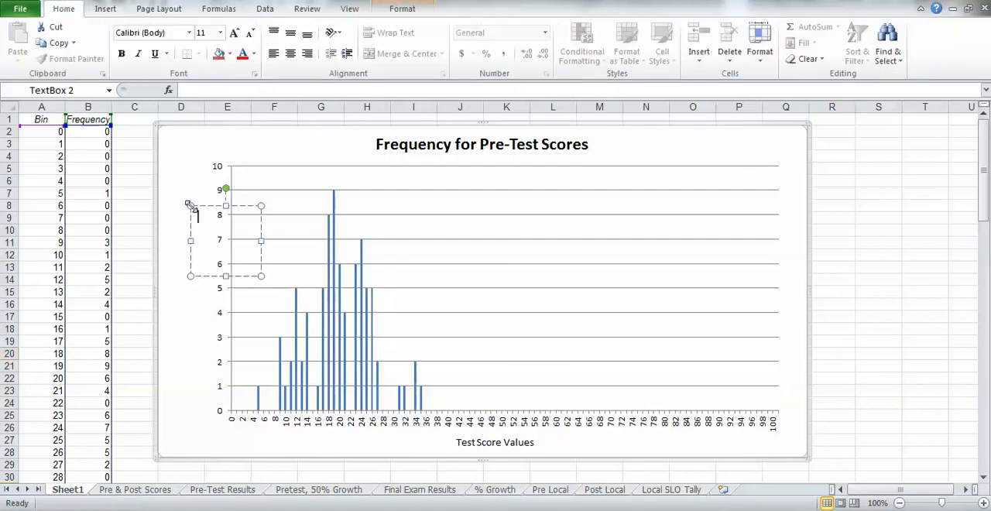
{"action": "mouse_move", "coordinate": [195, 172]}
{"action": "type", "text": "Frequency"}
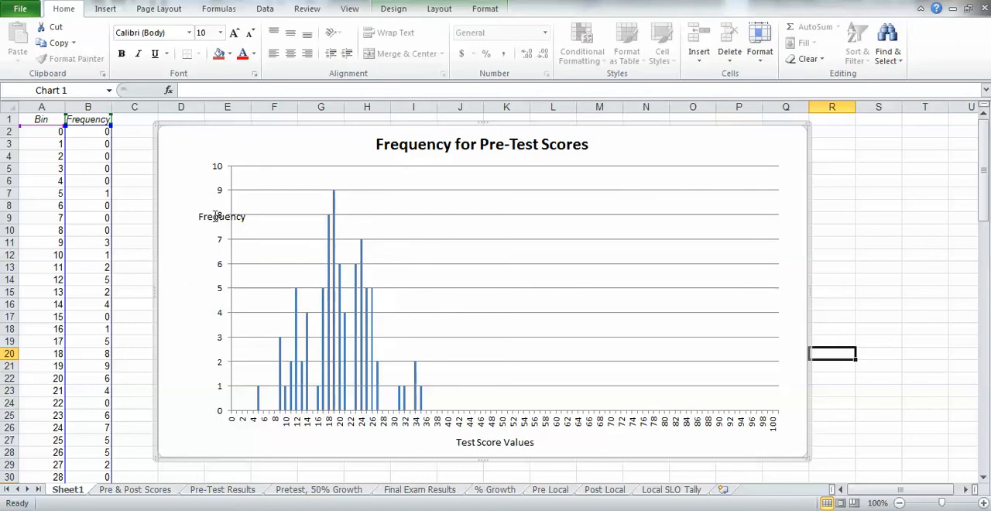
{"action": "left_click", "coordinate": [221, 217]}
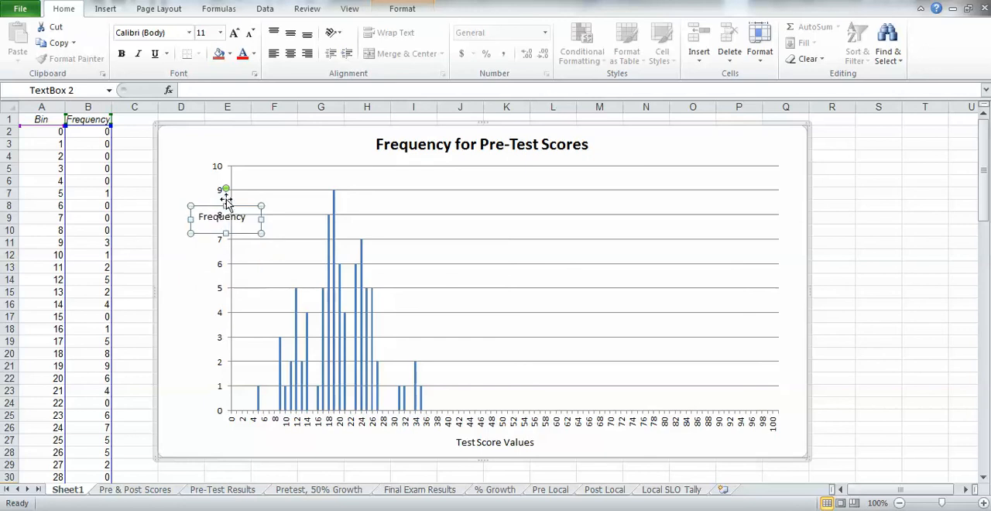
{"action": "left_click_drag", "start_coordinate": [226, 189], "coordinate": [208, 189]}
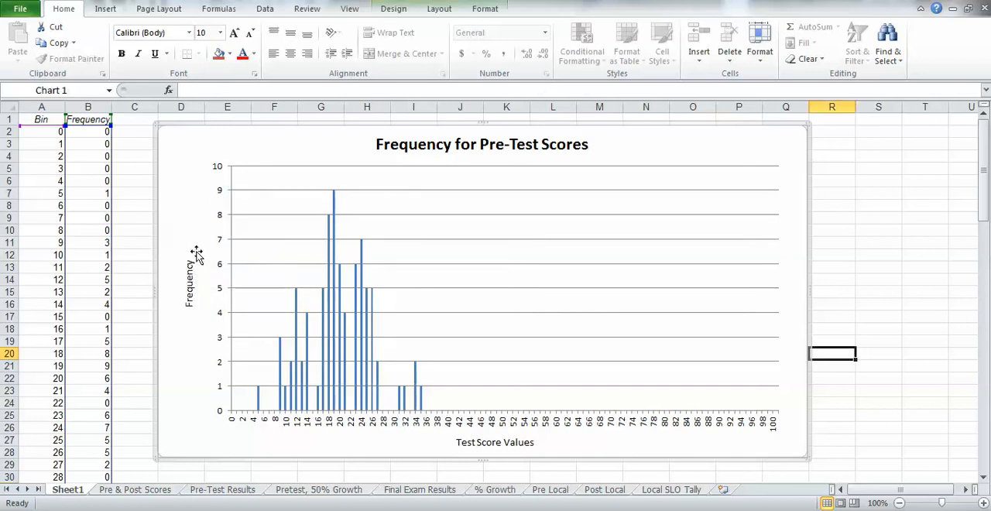
{"action": "mouse_move", "coordinate": [517, 436]}
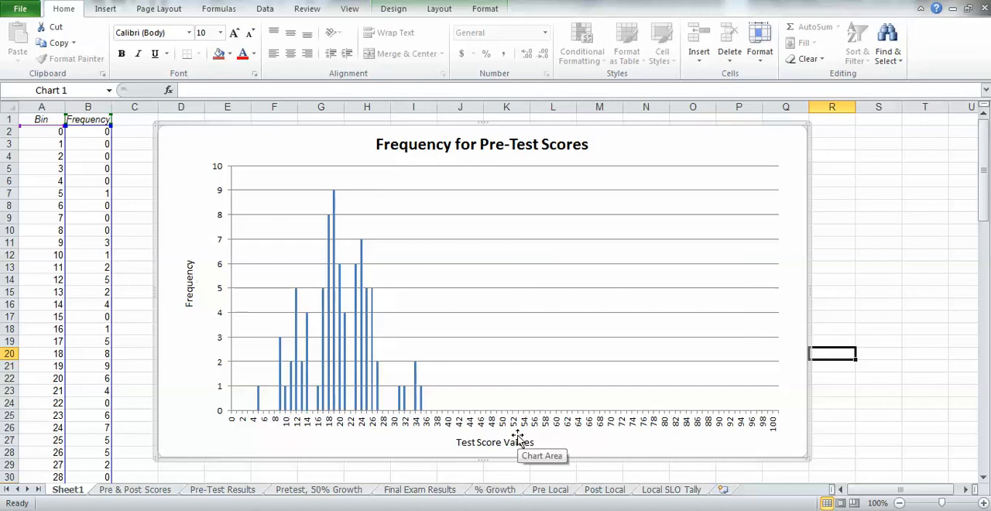
{"action": "mouse_move", "coordinate": [622, 430]}
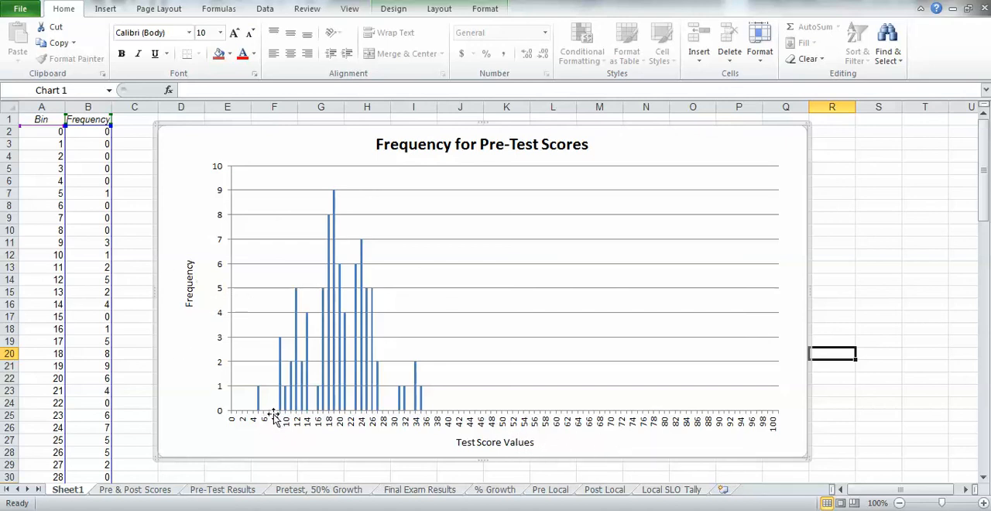
{"action": "mouse_move", "coordinate": [390, 294]}
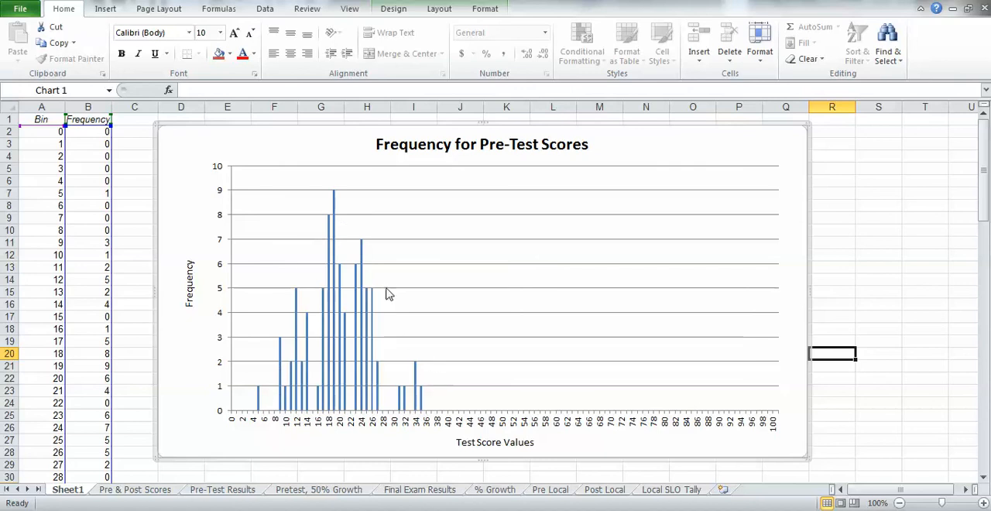
{"action": "mouse_move", "coordinate": [384, 300]}
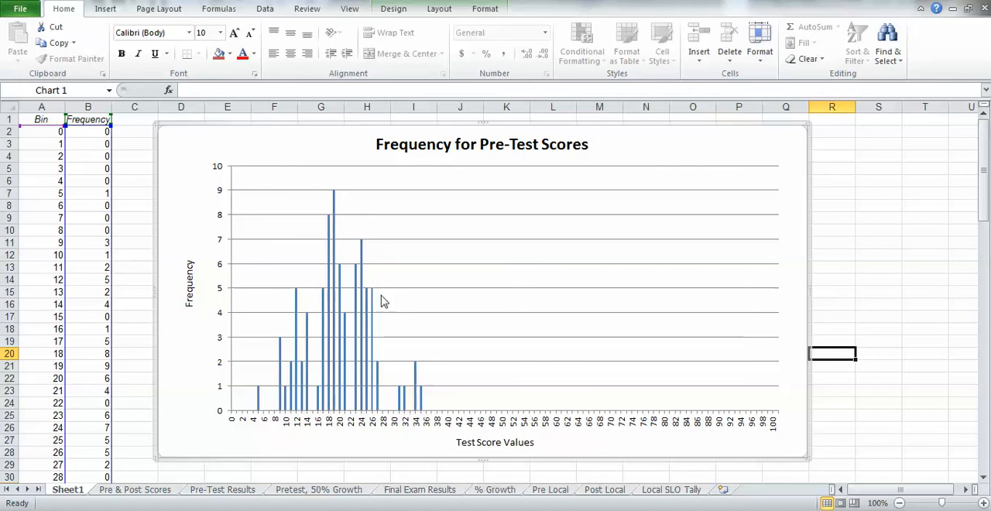
{"action": "mouse_move", "coordinate": [405, 365]}
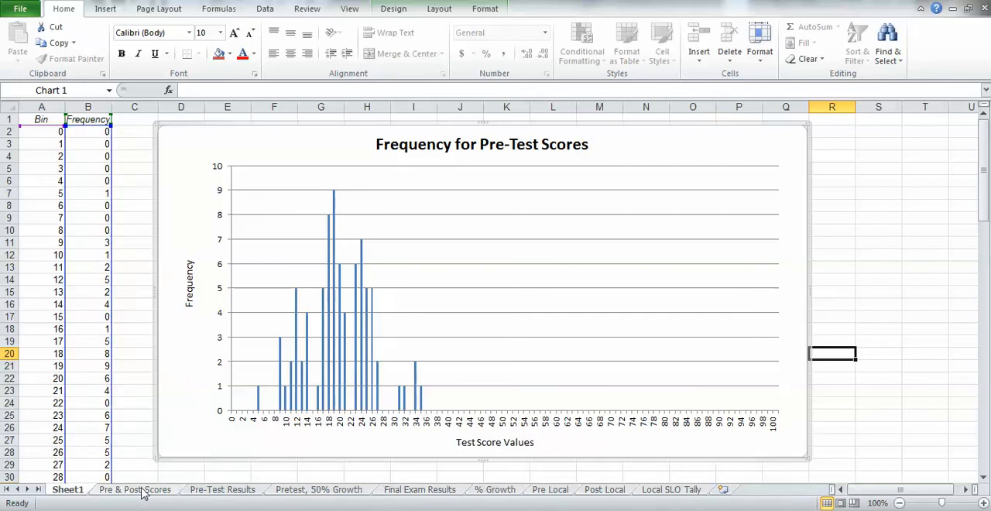
Review the Pre-Test Results, 50% Growth, Final Exam, % Growth, Pre Local and Post Local sheets, ending on Pre & Post Scores.
{"action": "left_click", "coordinate": [134, 489]}
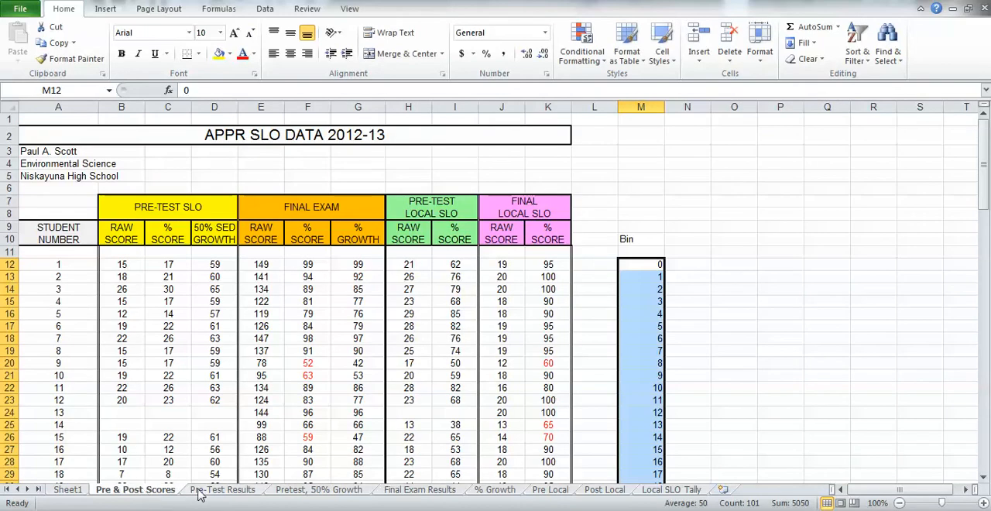
{"action": "left_click", "coordinate": [223, 490]}
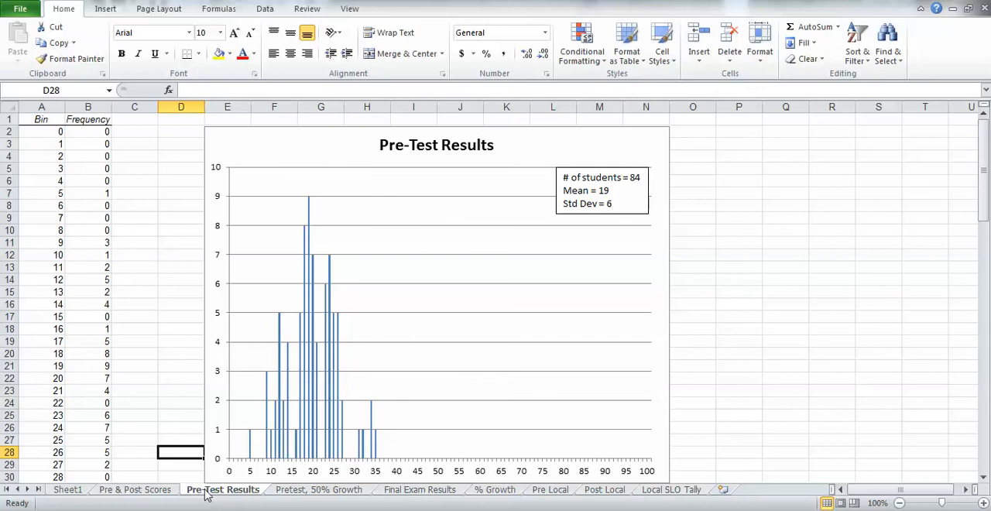
{"action": "left_click", "coordinate": [319, 489]}
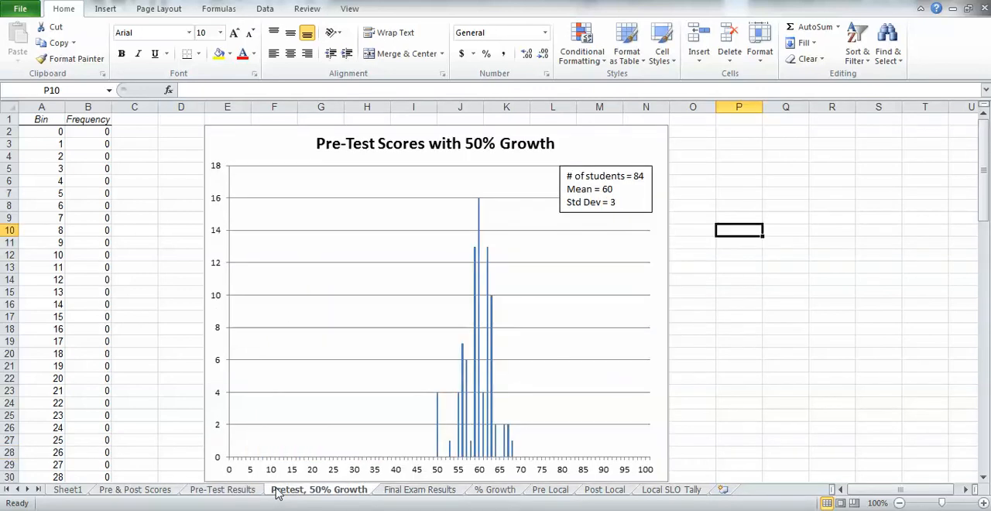
{"action": "left_click", "coordinate": [420, 489]}
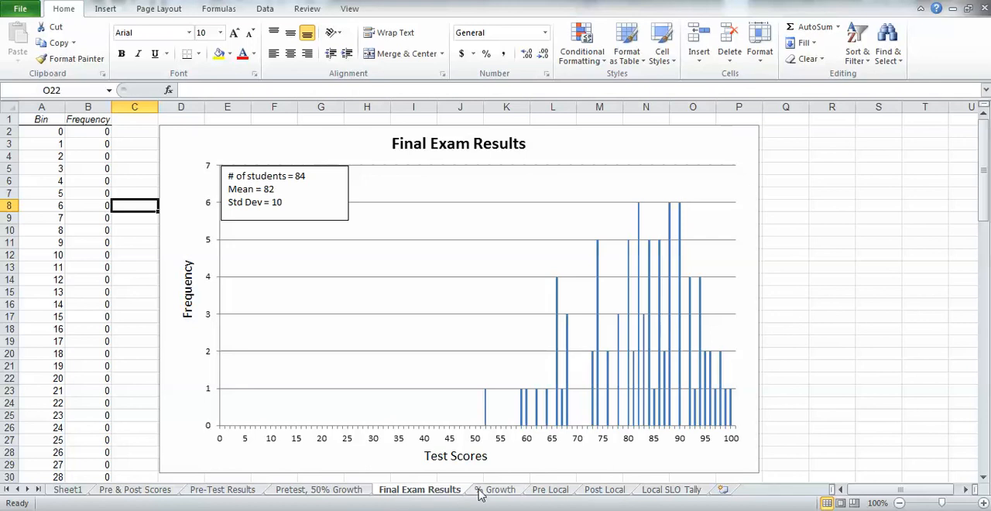
{"action": "left_click", "coordinate": [500, 489]}
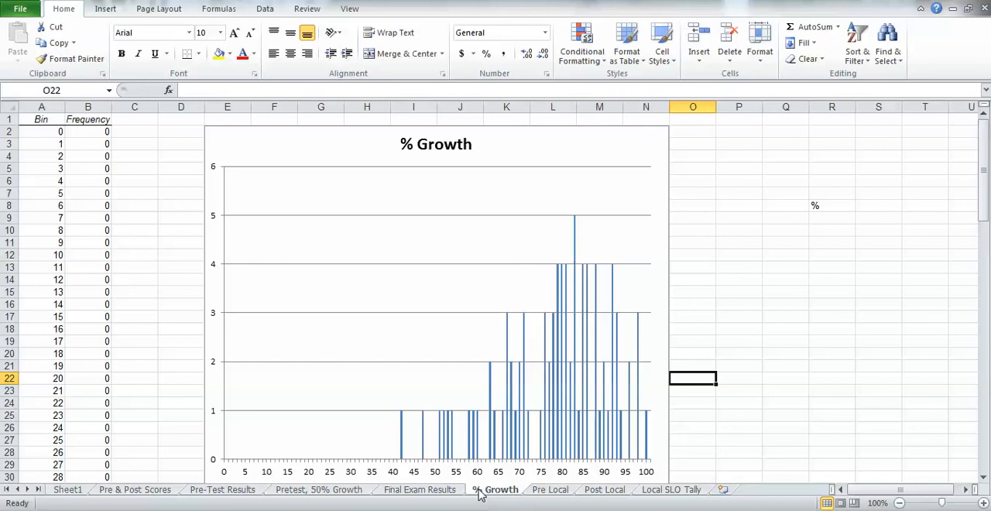
{"action": "left_click", "coordinate": [549, 489]}
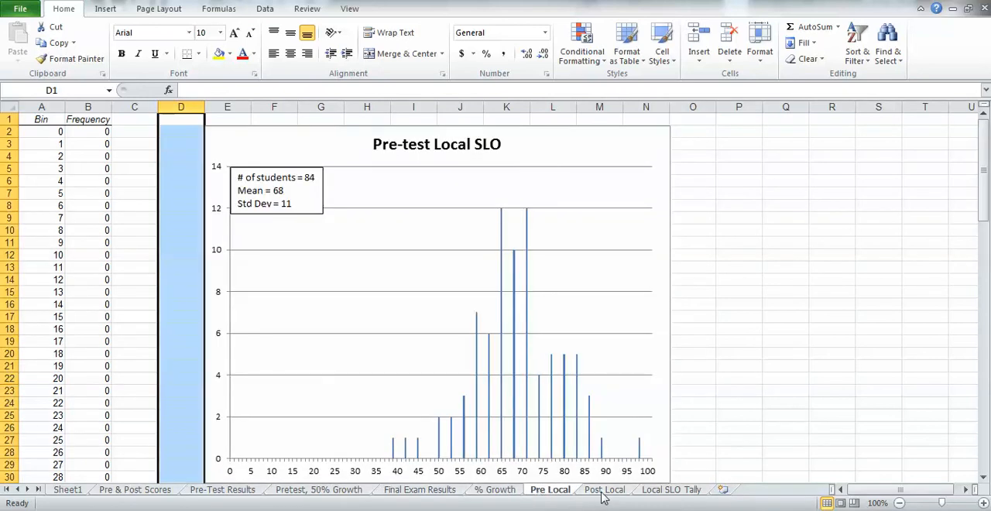
{"action": "left_click", "coordinate": [604, 490]}
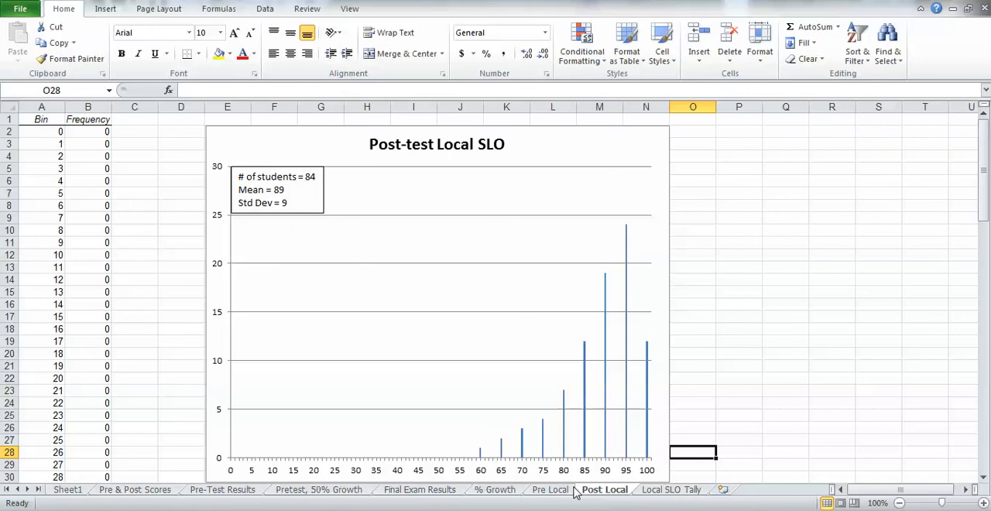
{"action": "mouse_move", "coordinate": [369, 494]}
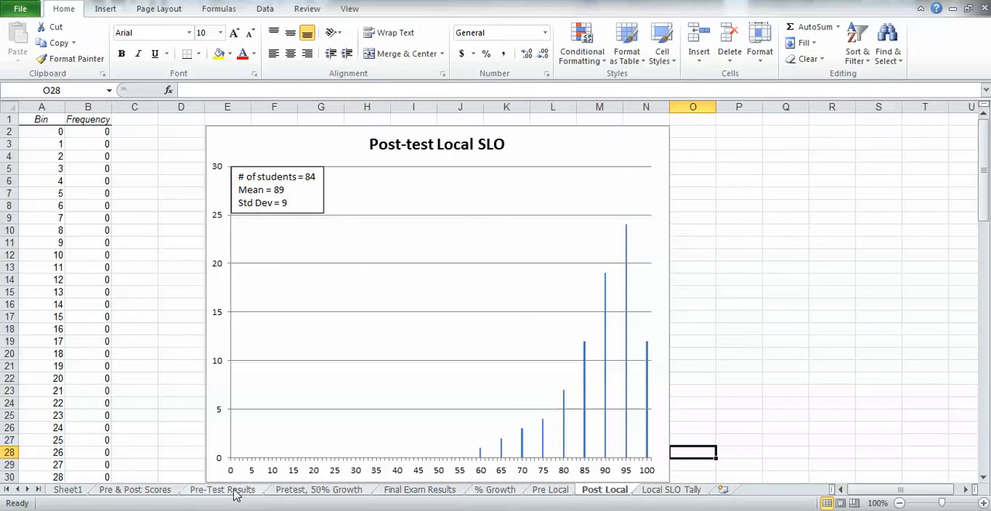
{"action": "mouse_move", "coordinate": [180, 496]}
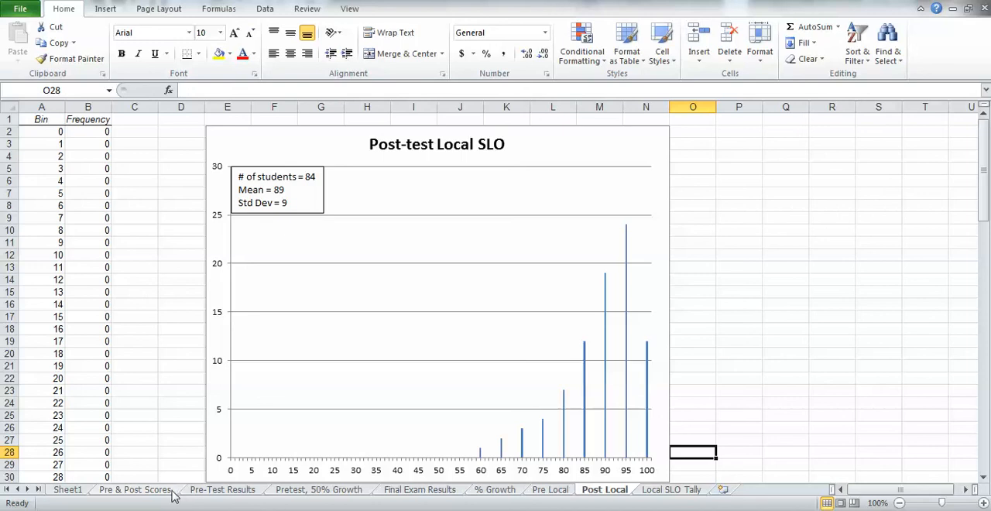
{"action": "mouse_move", "coordinate": [161, 496]}
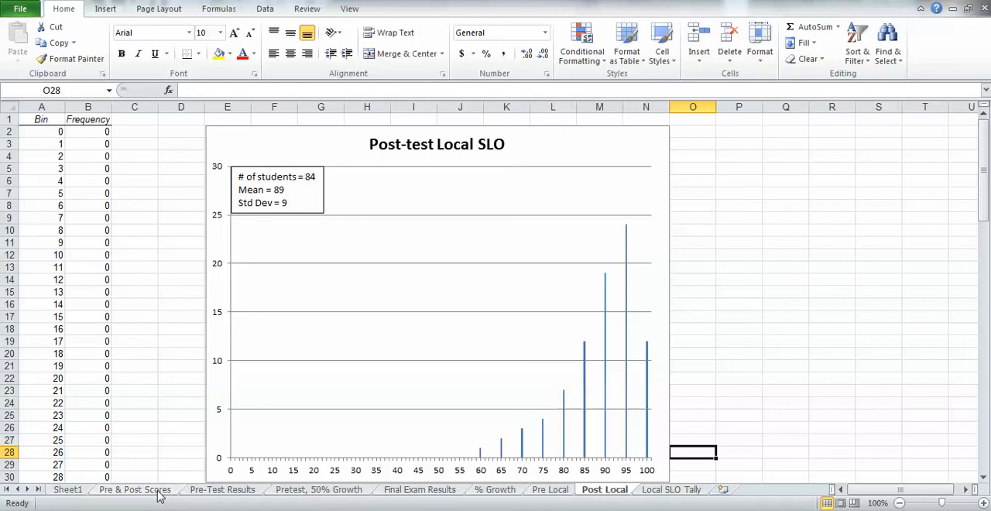
{"action": "left_click", "coordinate": [133, 489]}
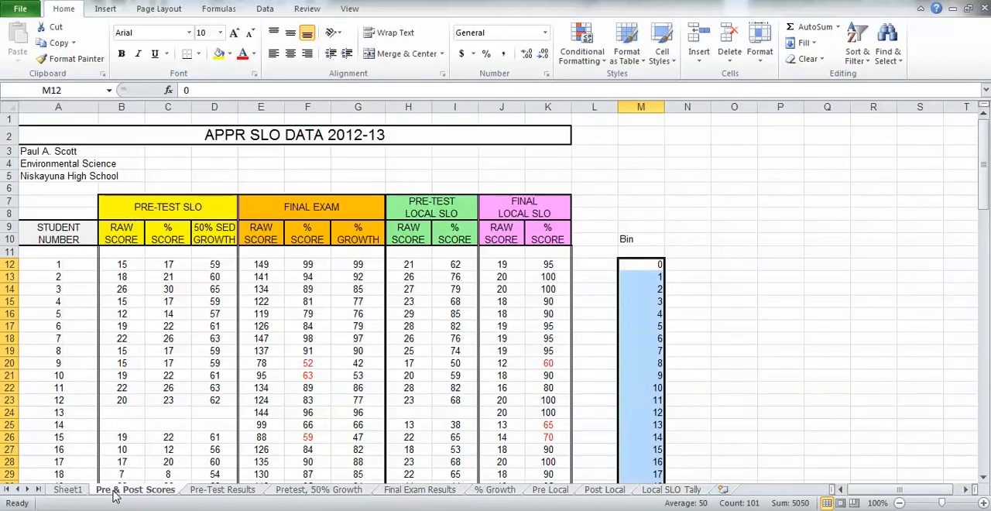